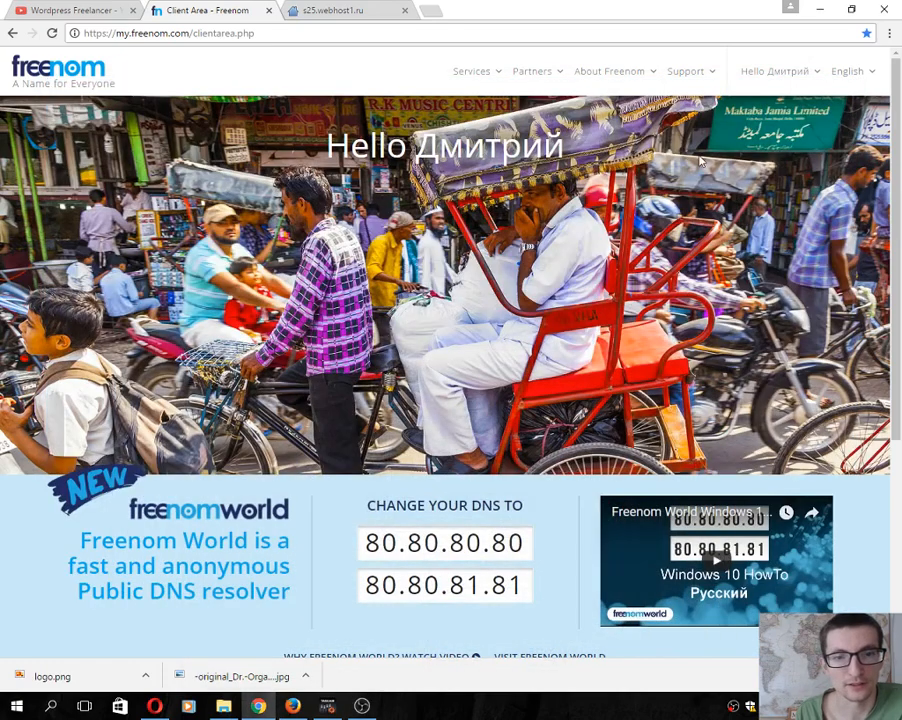
{"action": "mouse_move", "coordinate": [455, 230]}
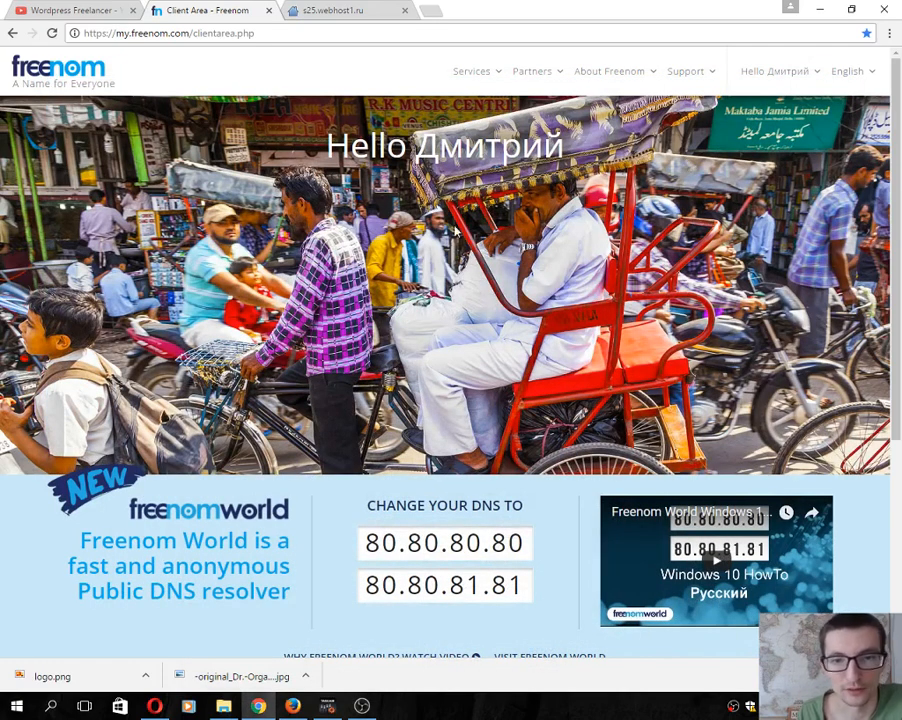
{"action": "mouse_move", "coordinate": [290, 165]}
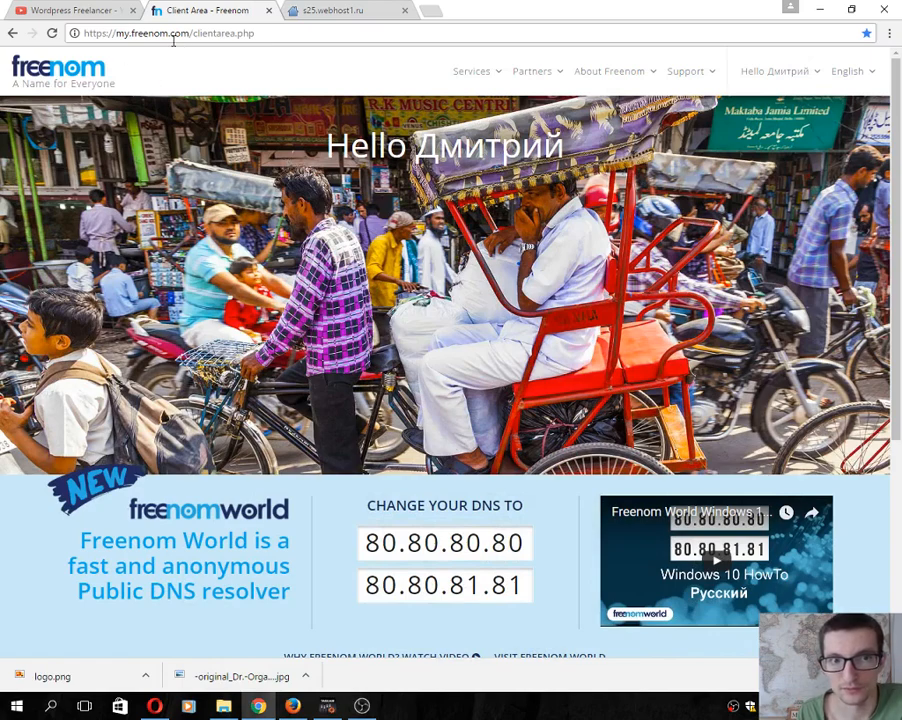
{"action": "mouse_move", "coordinate": [450, 243]}
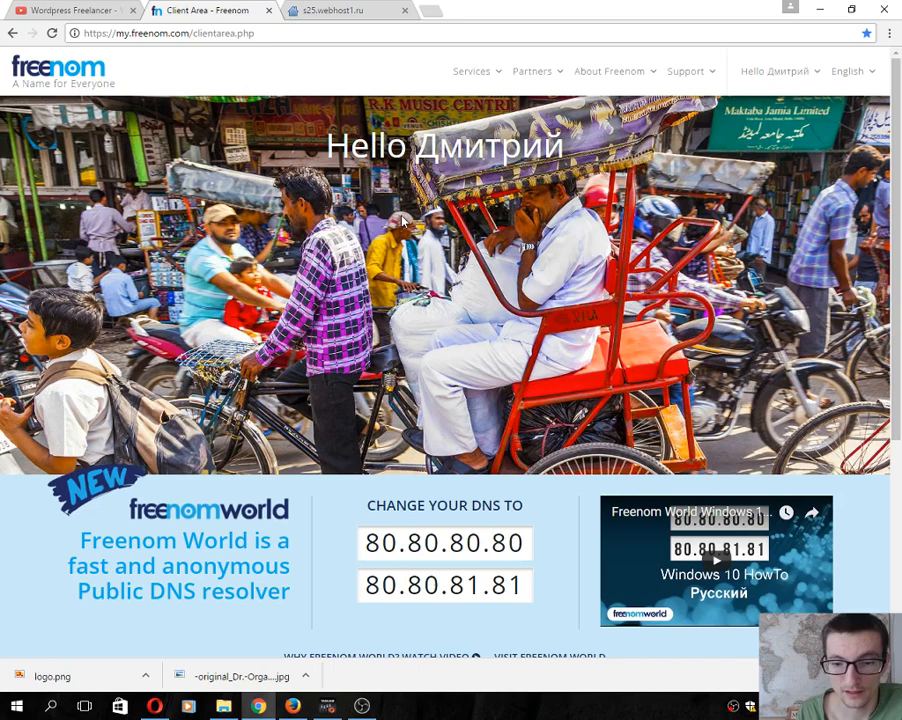
{"action": "mouse_move", "coordinate": [370, 203]}
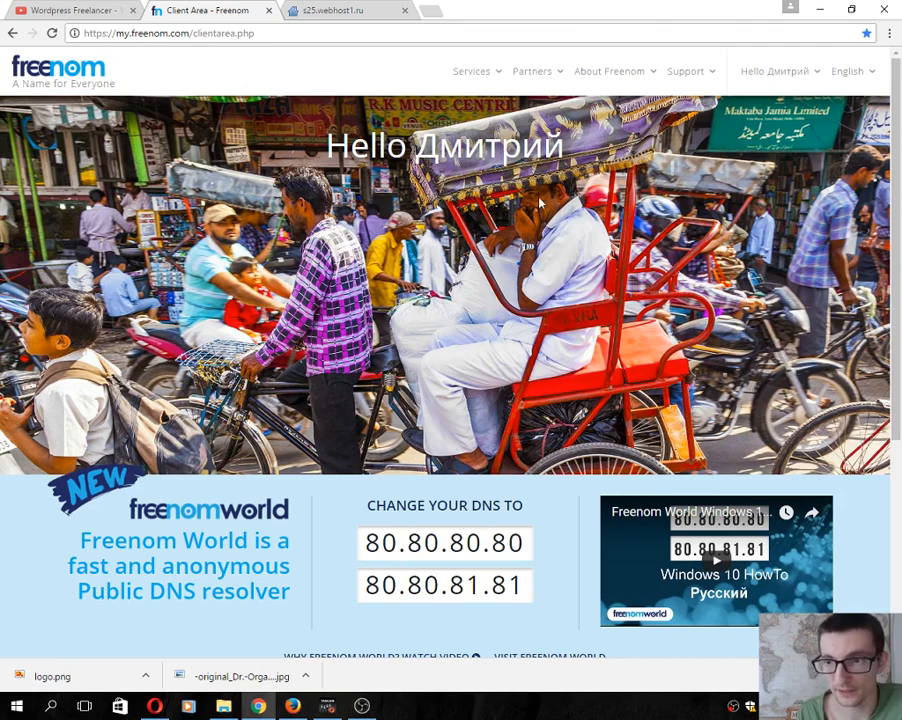
{"action": "mouse_move", "coordinate": [548, 75]}
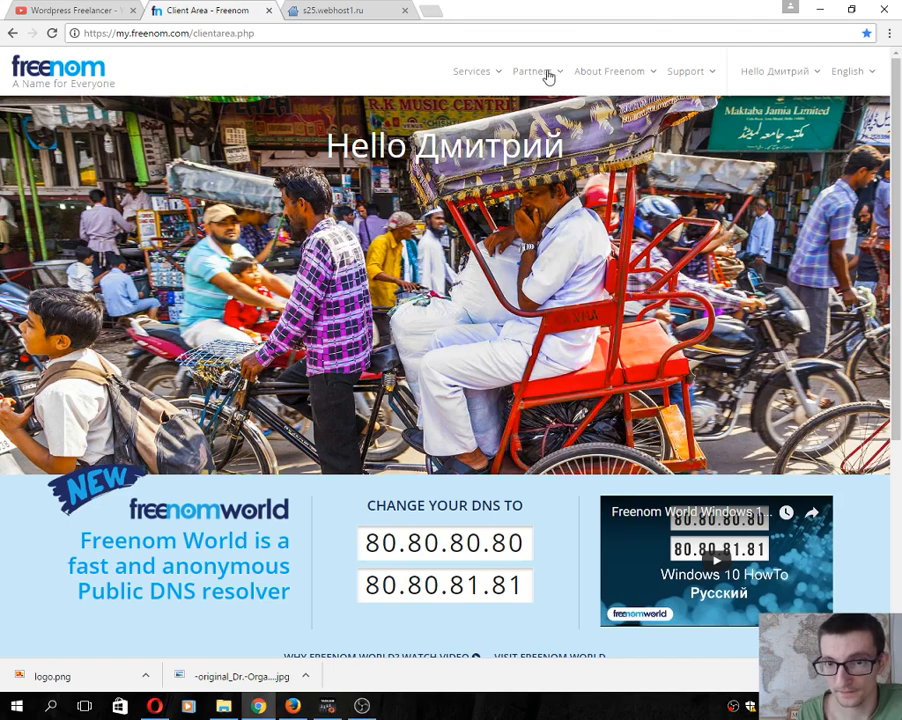
{"action": "mouse_move", "coordinate": [520, 83]}
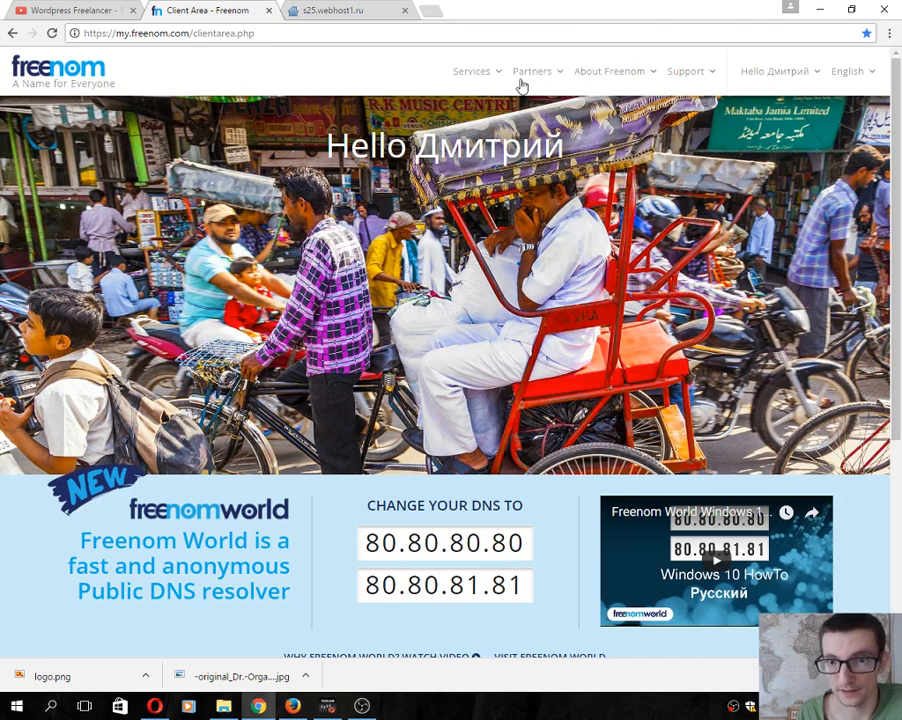
Open Freenom's Register a New Domain page and enter 'wptutorial' in the search box
{"action": "left_click", "coordinate": [471, 71]}
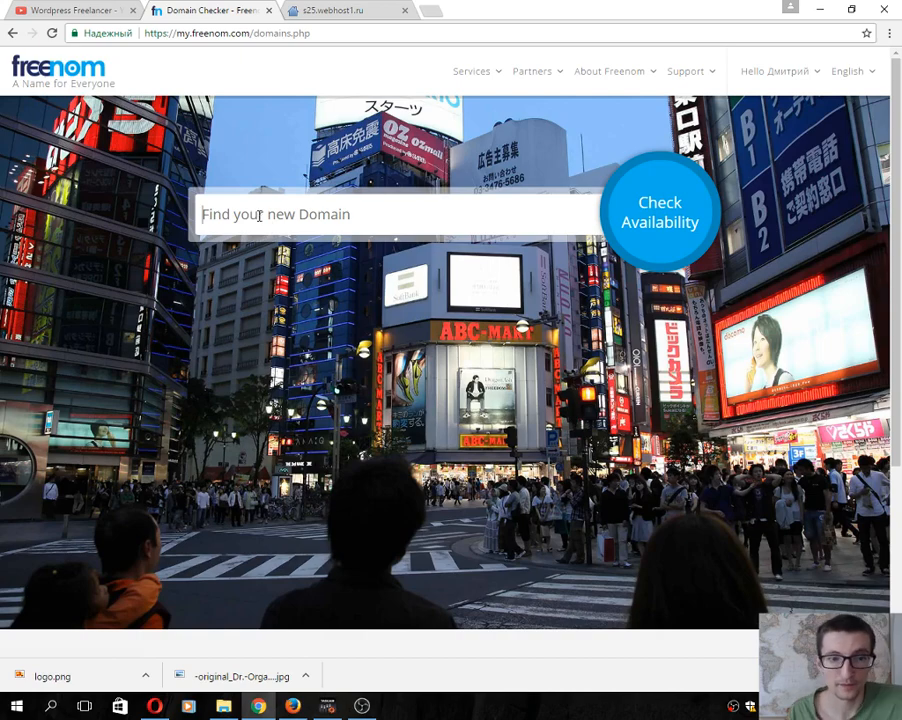
{"action": "type", "text": "wptutorial.ga"}
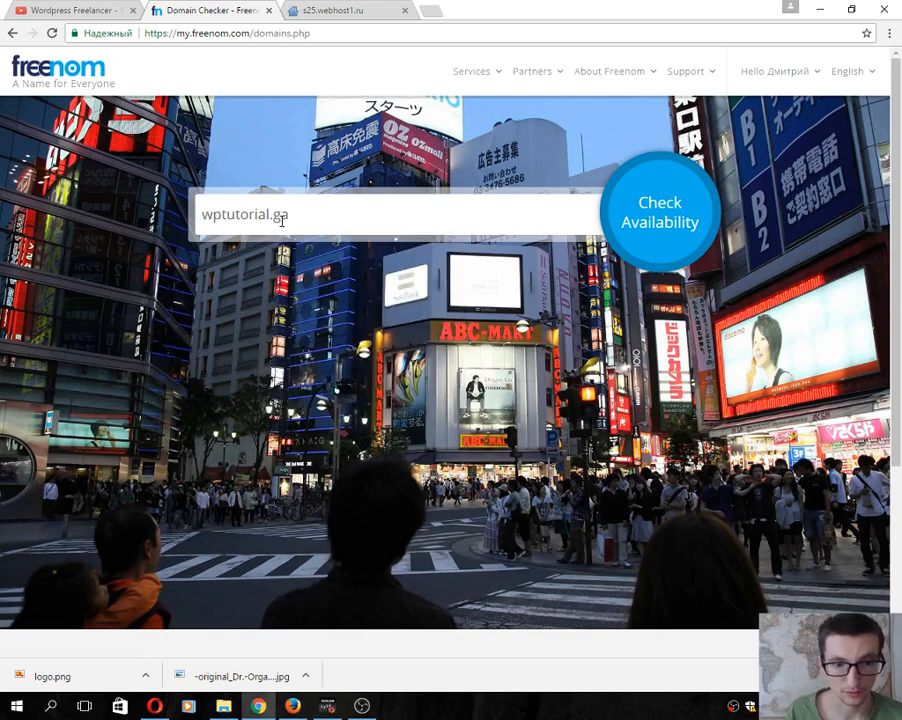
{"action": "key", "text": "Backspace"}
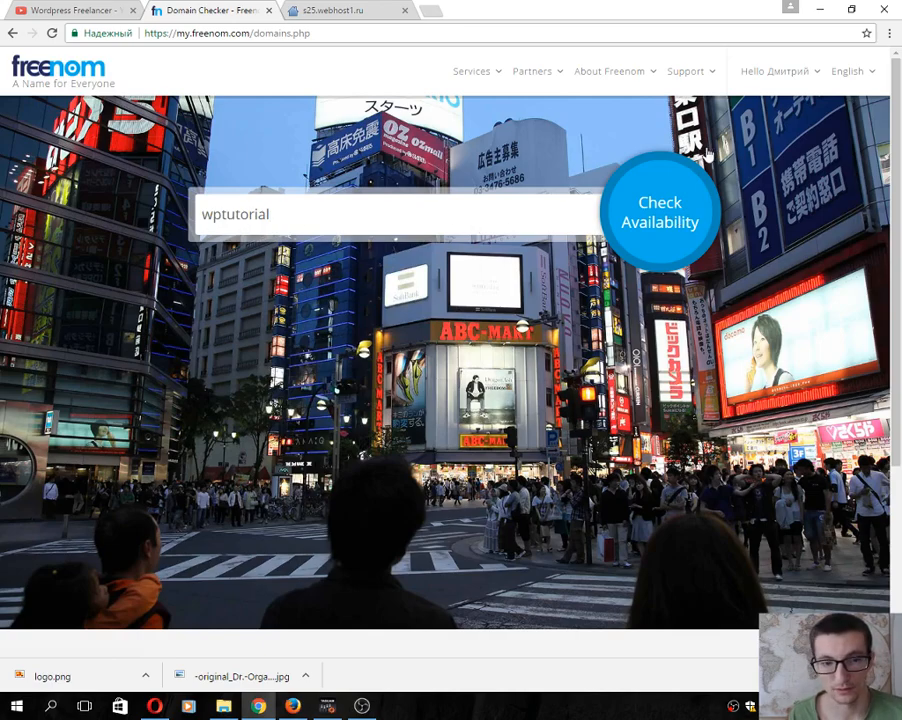
Run the availability check for 'wptutorial' and select the free wptutorial.cf with Get it now!
{"action": "left_click", "coordinate": [659, 211]}
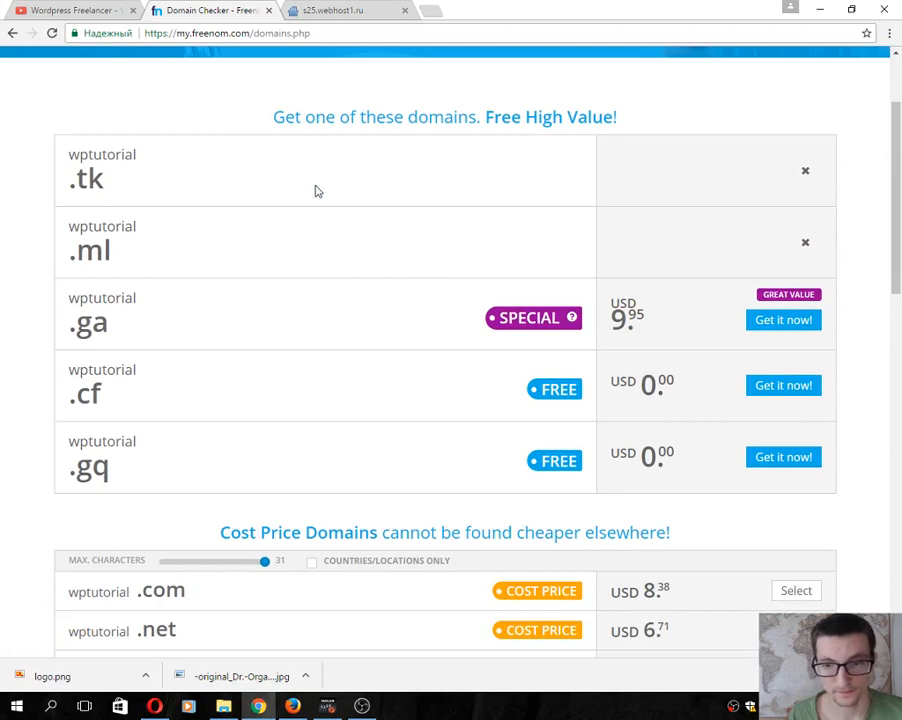
{"action": "mouse_move", "coordinate": [108, 183]}
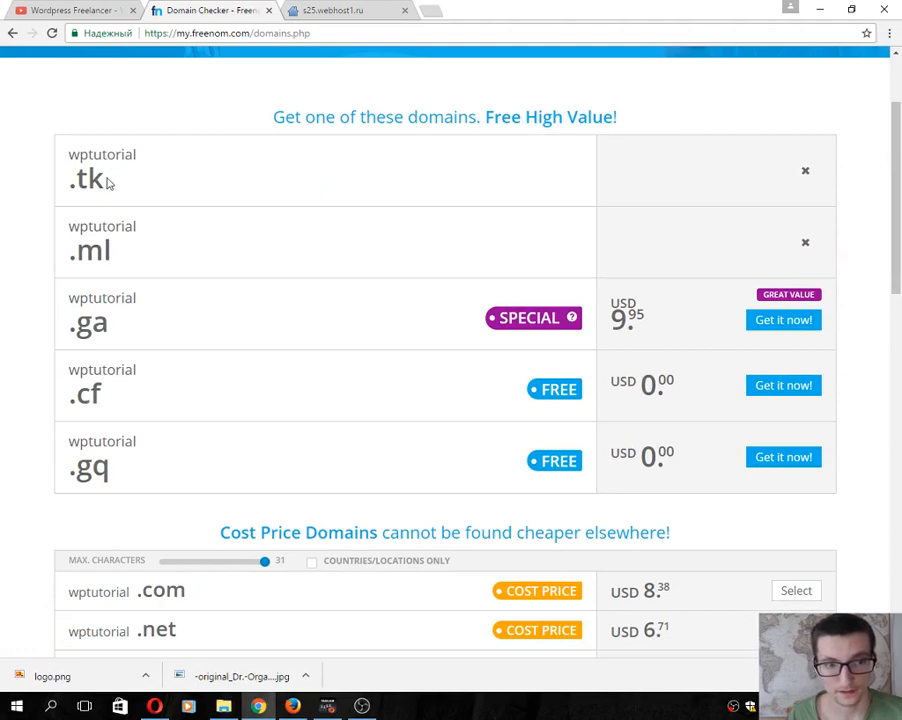
{"action": "mouse_move", "coordinate": [285, 292]}
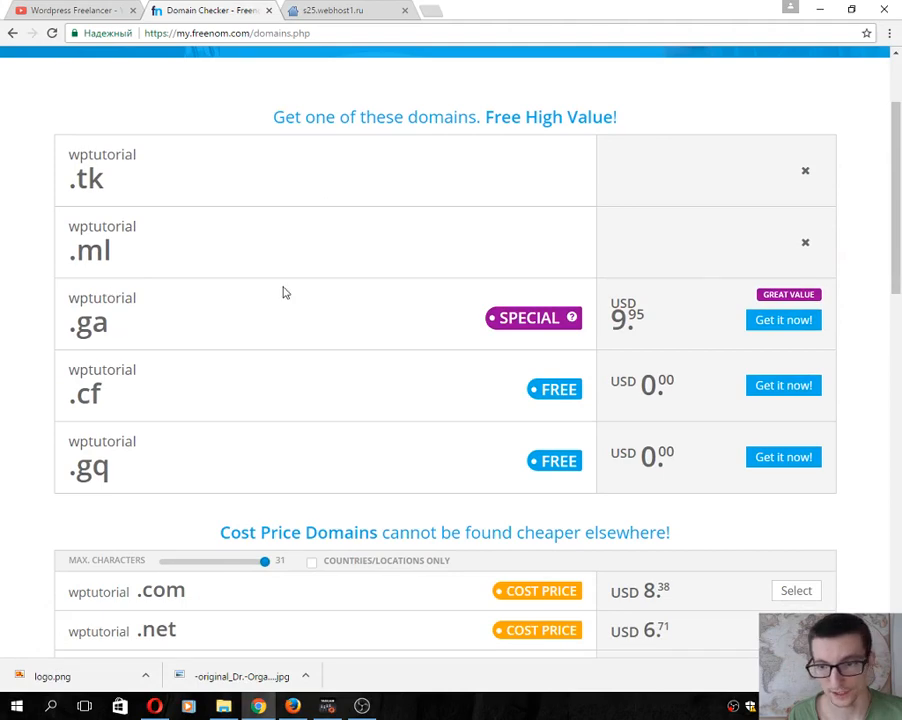
{"action": "mouse_move", "coordinate": [476, 228]}
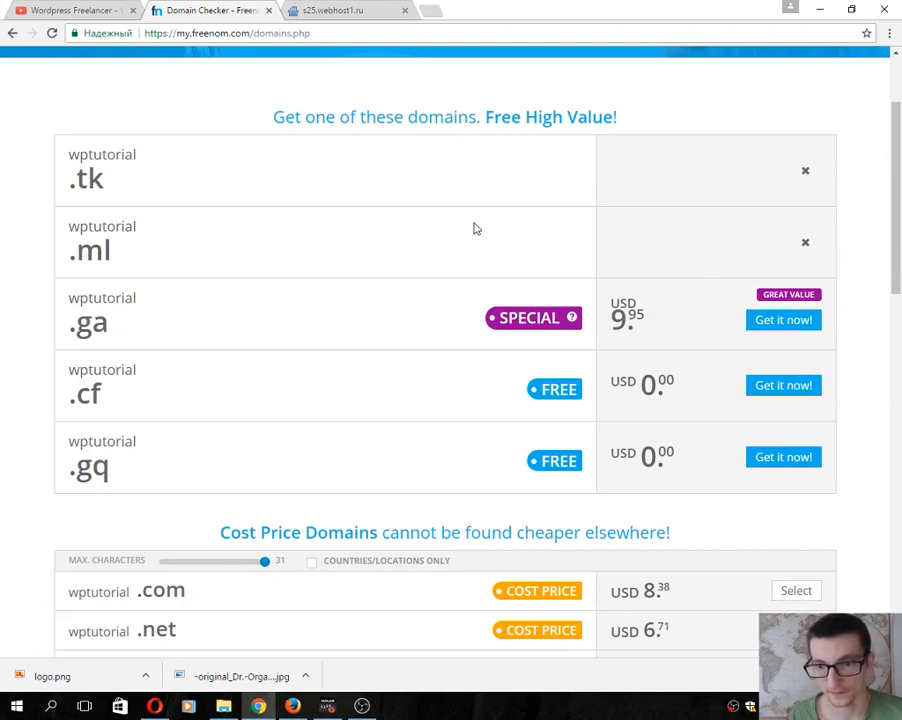
{"action": "scroll", "scroll_direction": "up", "scroll_amount": 3}
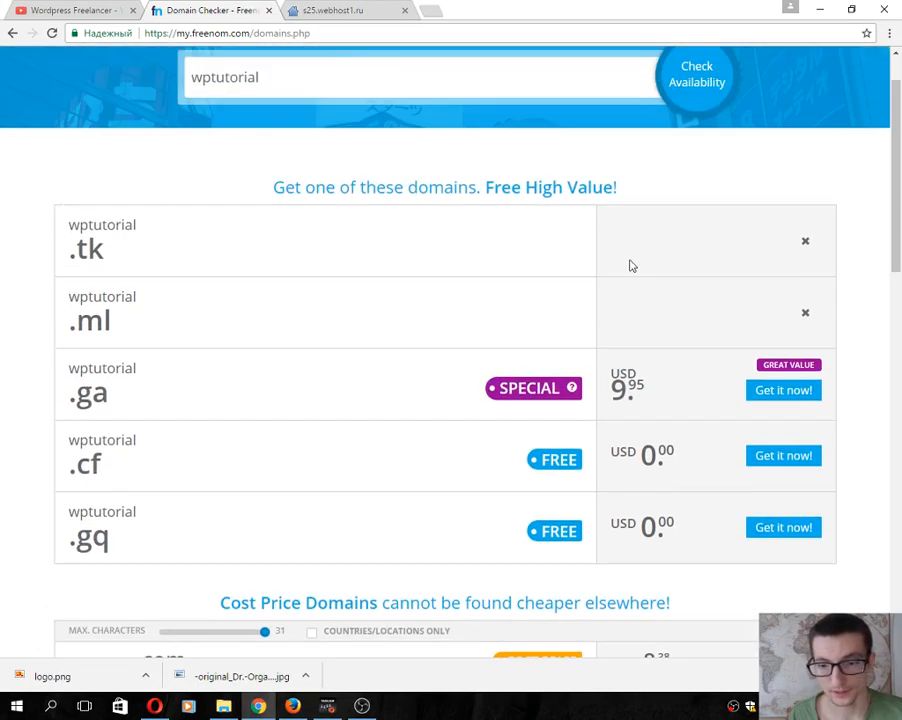
{"action": "scroll", "scroll_direction": "down", "scroll_amount": 3}
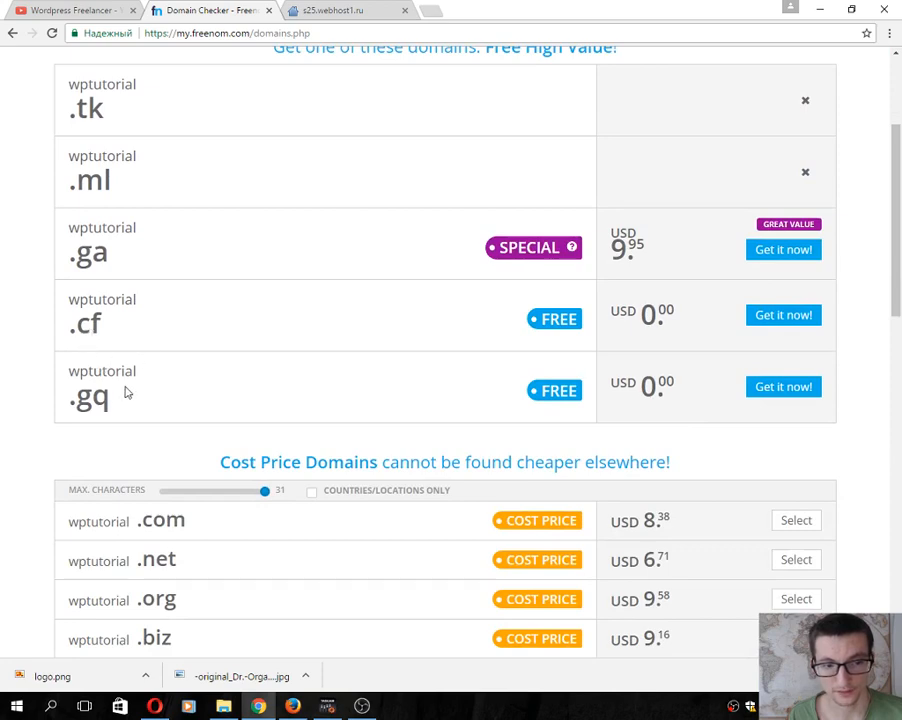
{"action": "mouse_move", "coordinate": [478, 317]}
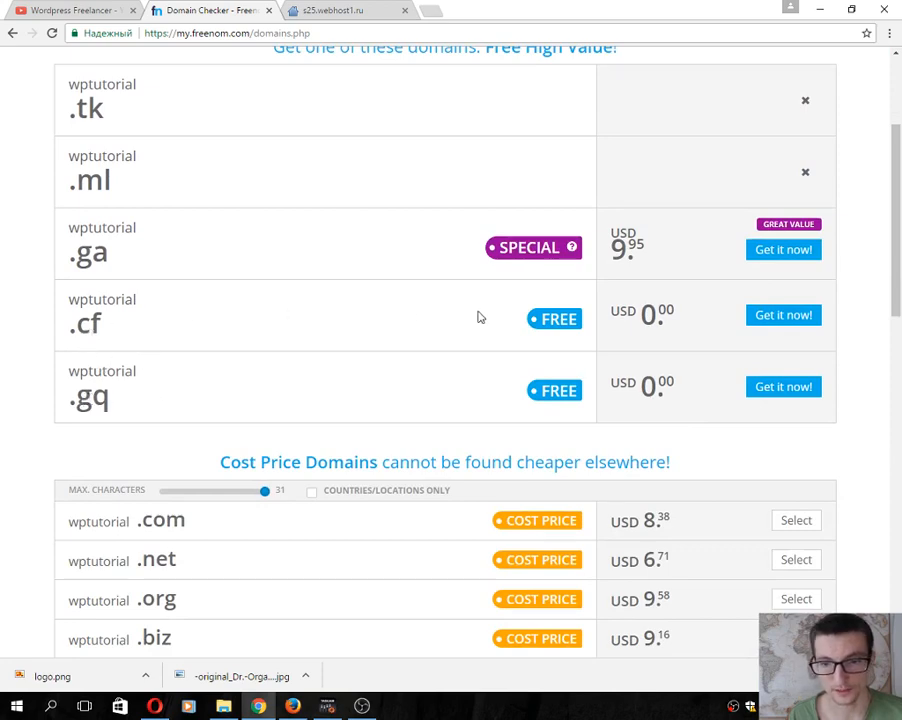
{"action": "left_click", "coordinate": [783, 314]}
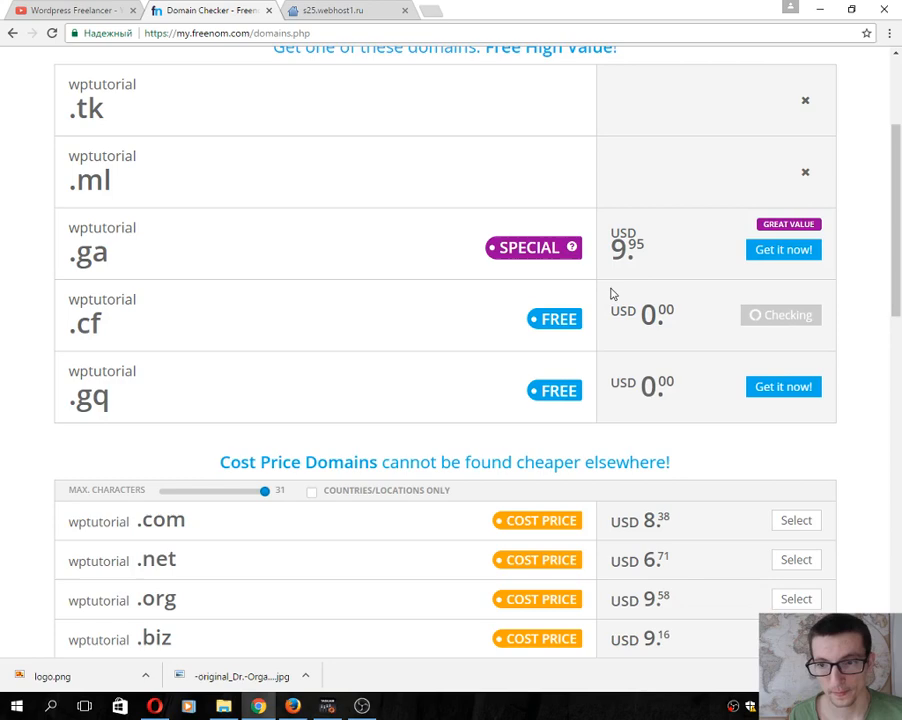
{"action": "left_click", "coordinate": [781, 314]}
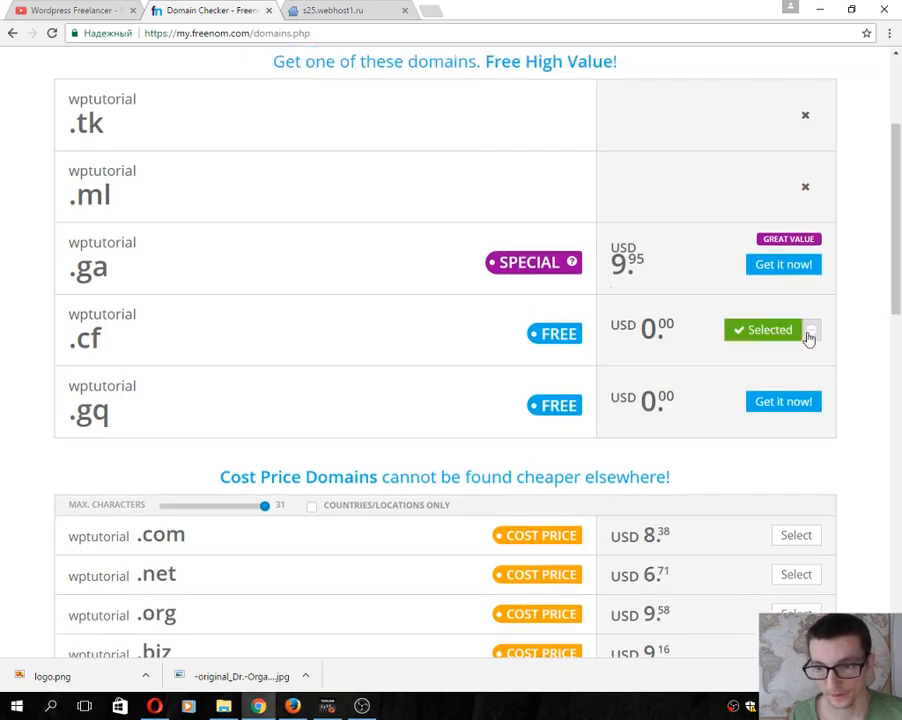
{"action": "scroll", "scroll_direction": "up", "scroll_amount": 3}
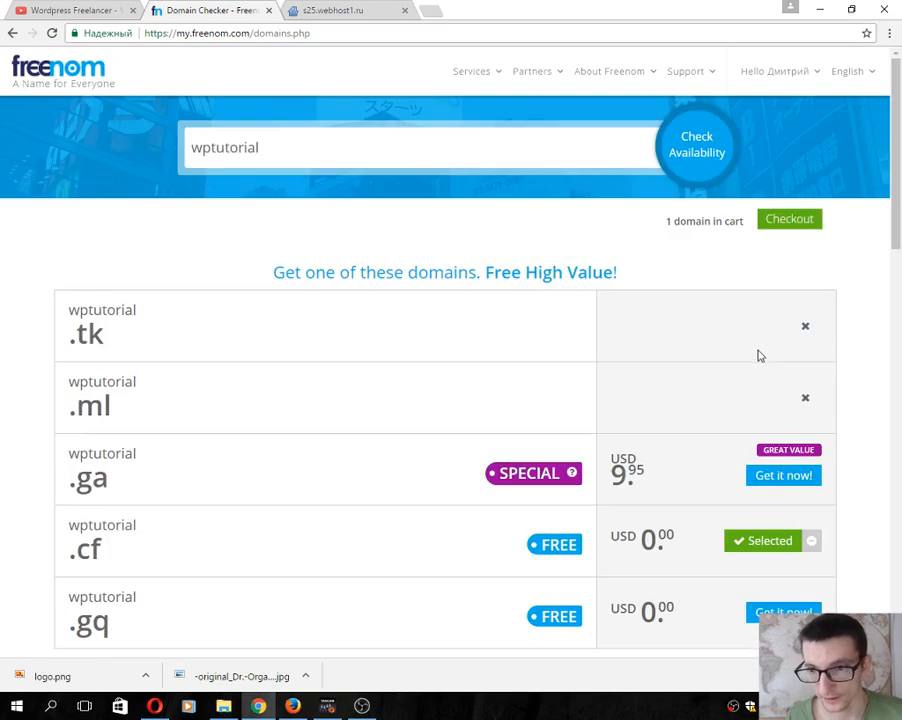
Check out wptutorial.cf with the '1 Month @ FREE' period and continue to review
{"action": "left_click", "coordinate": [789, 218]}
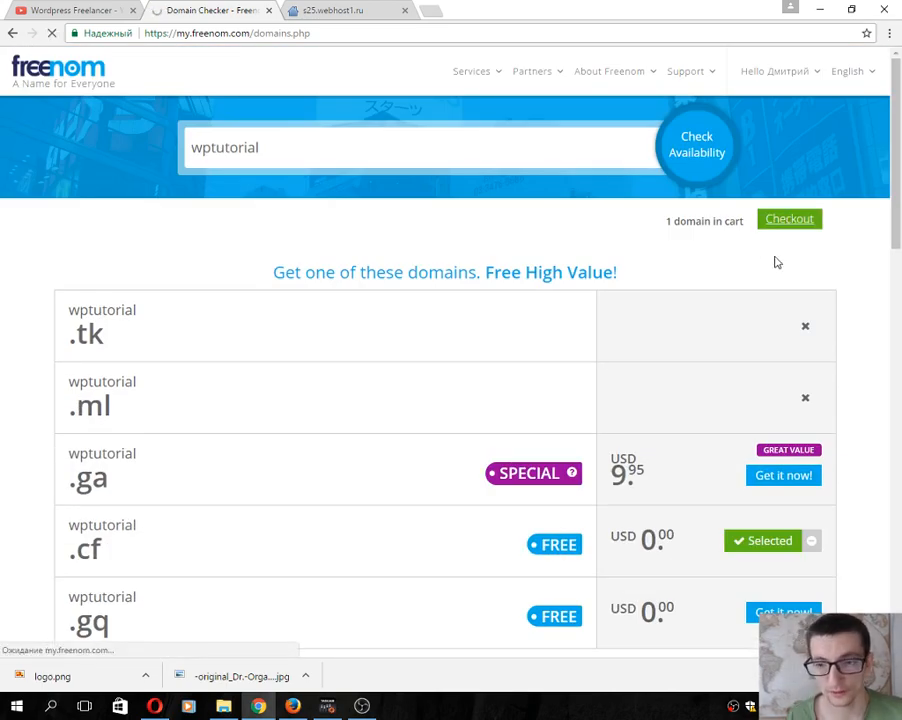
{"action": "left_click", "coordinate": [789, 218]}
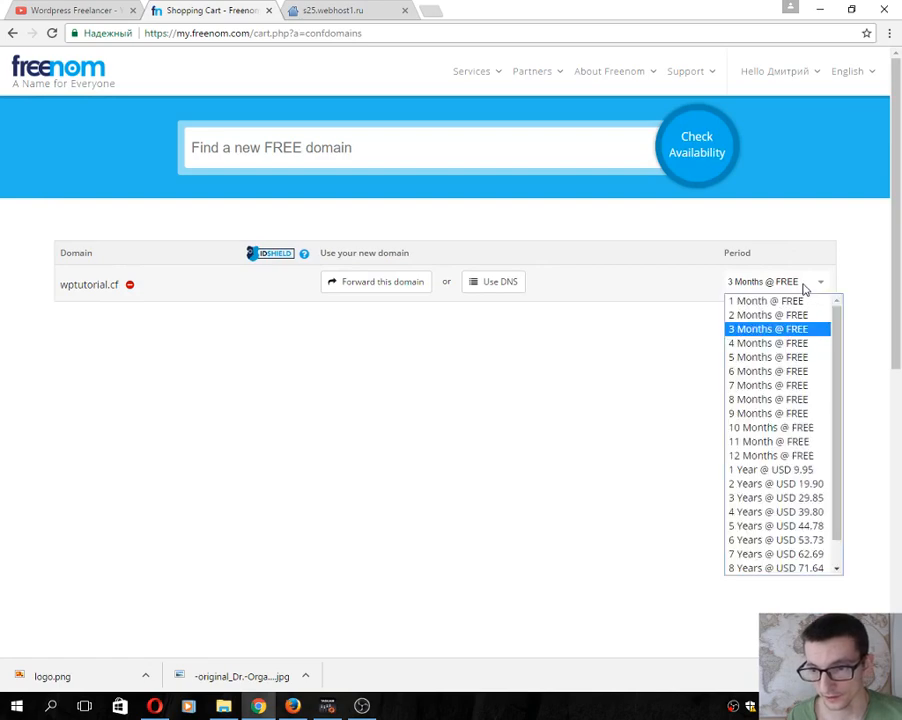
{"action": "mouse_move", "coordinate": [770, 455]}
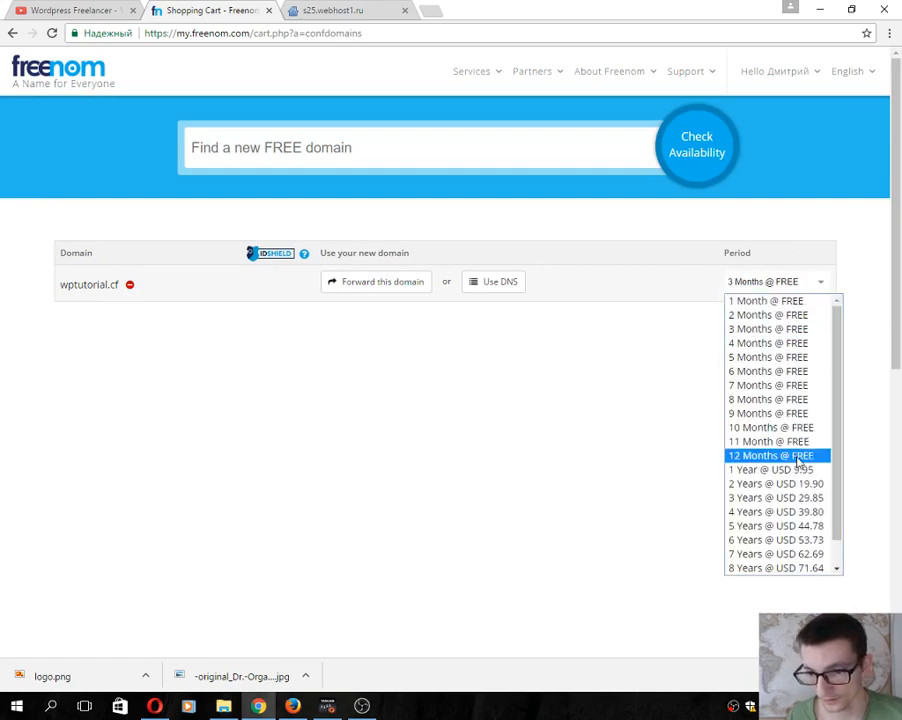
{"action": "left_click", "coordinate": [775, 455]}
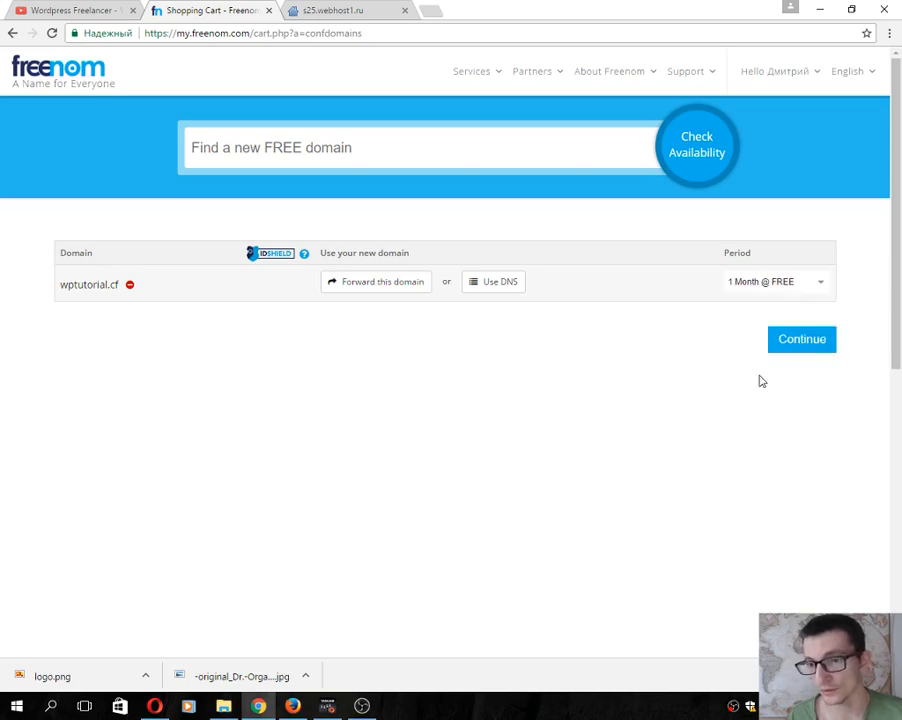
{"action": "left_click", "coordinate": [801, 339]}
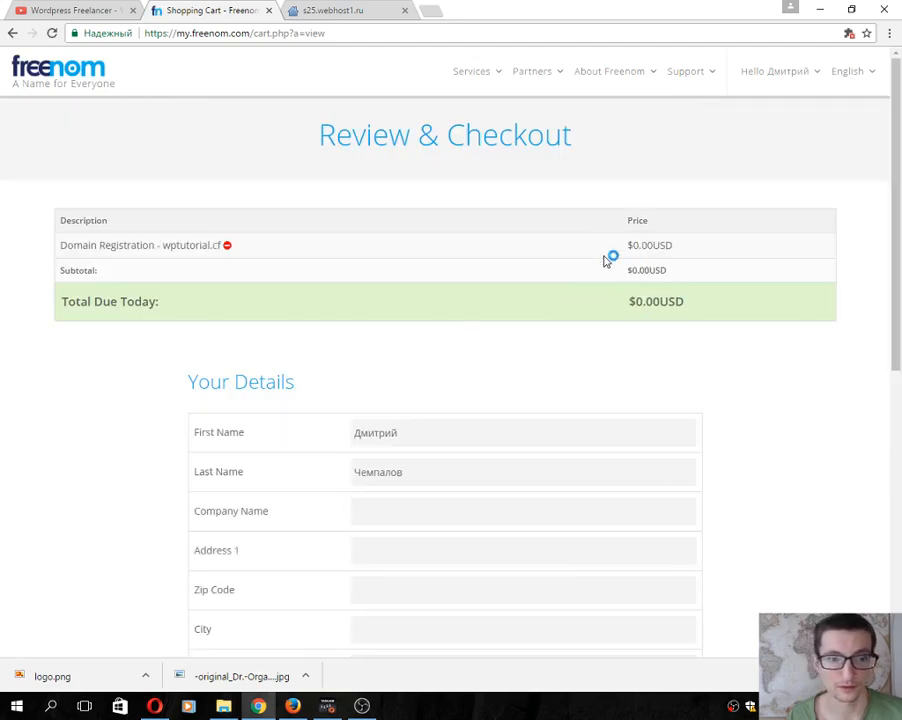
Set the region to Irkutskaya oblast' and accept the Terms & Conditions
{"action": "scroll", "scroll_direction": "down", "scroll_amount": 3}
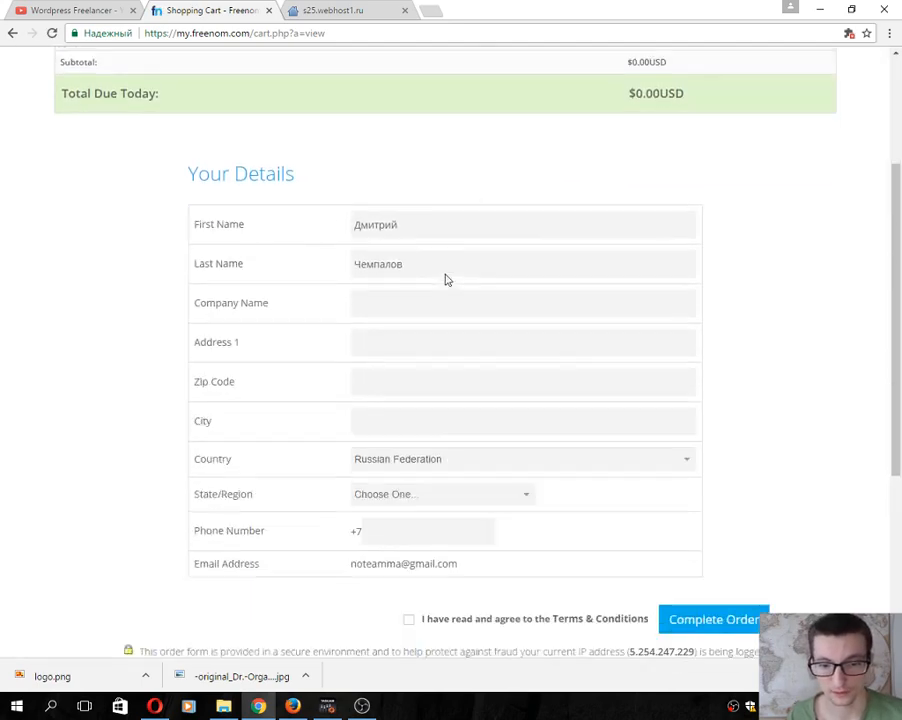
{"action": "scroll", "scroll_direction": "up", "scroll_amount": 3}
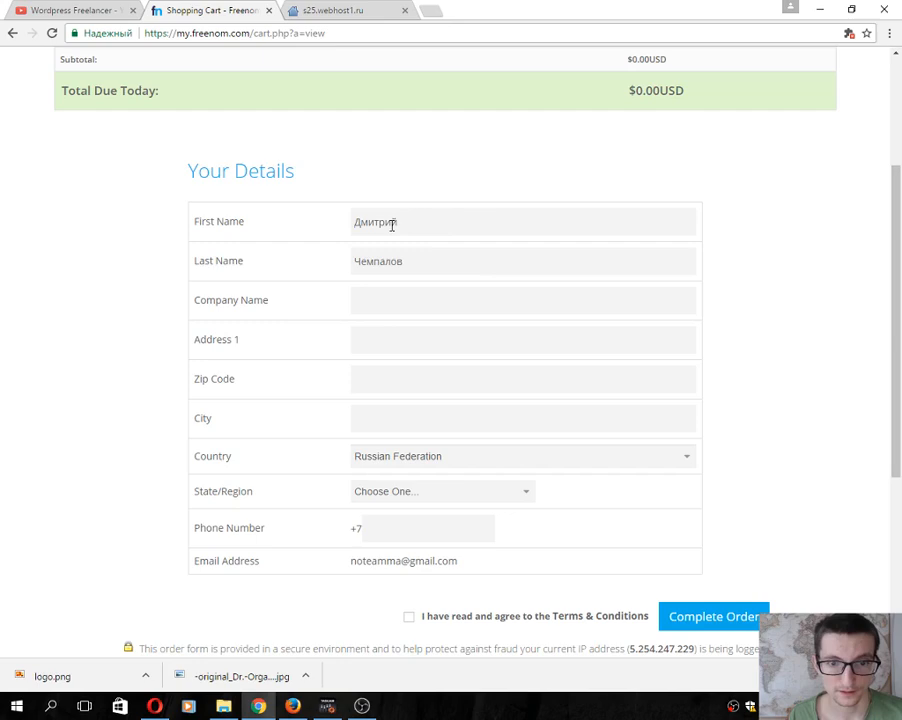
{"action": "scroll", "scroll_direction": "down", "scroll_amount": 3}
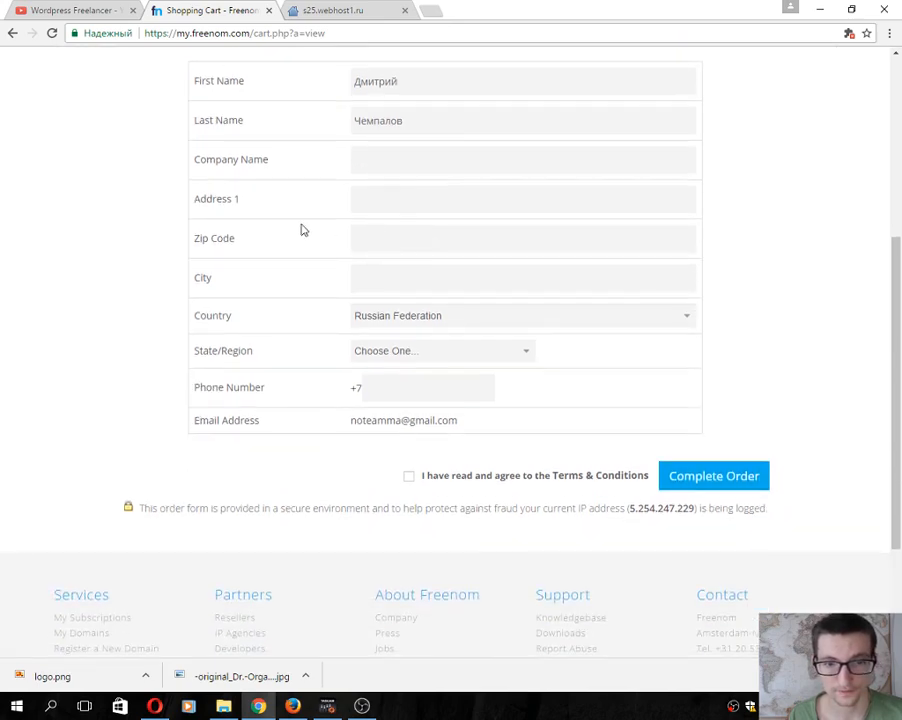
{"action": "scroll", "scroll_direction": "up", "scroll_amount": 3}
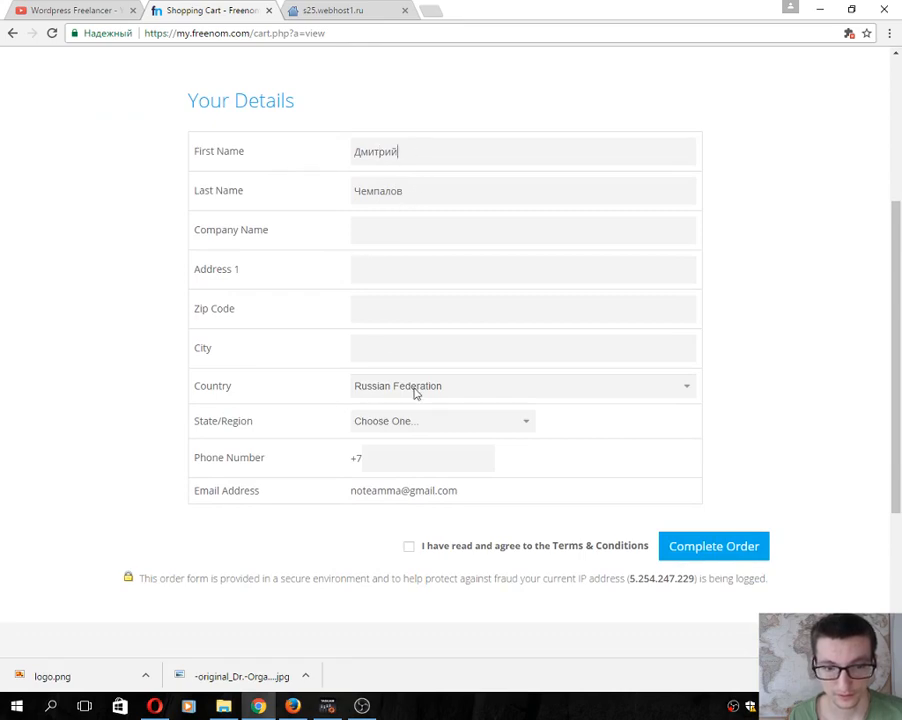
{"action": "left_click", "coordinate": [440, 420]}
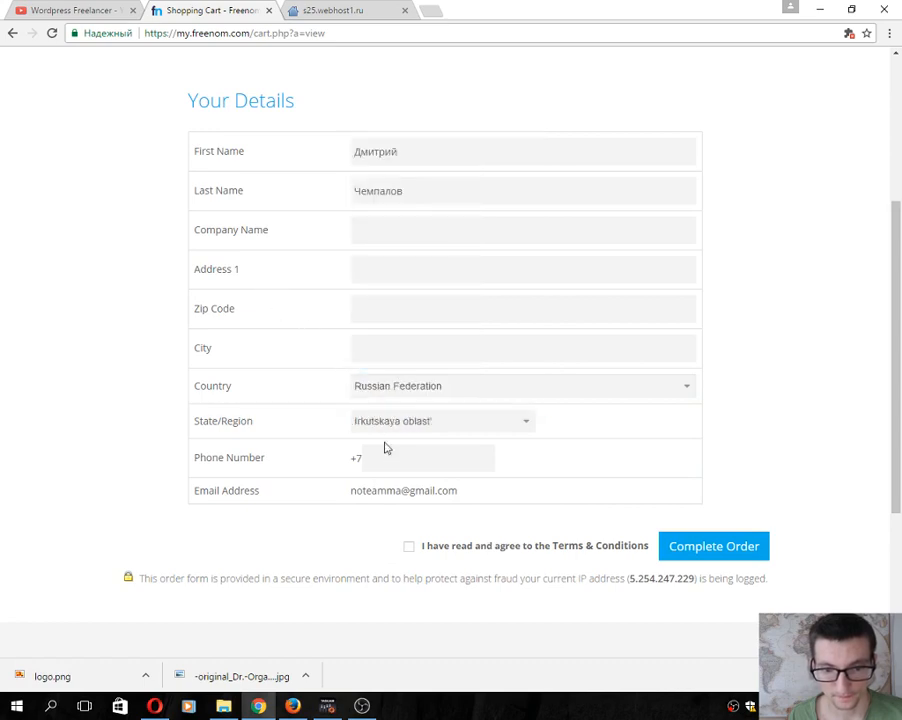
{"action": "left_click", "coordinate": [408, 546]}
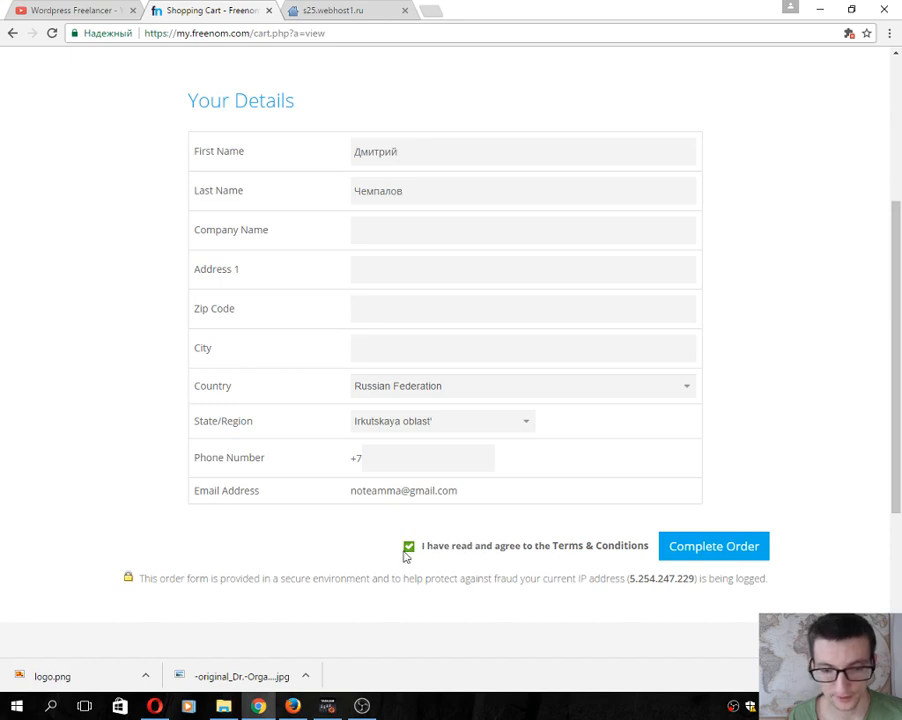
{"action": "mouse_move", "coordinate": [318, 395]}
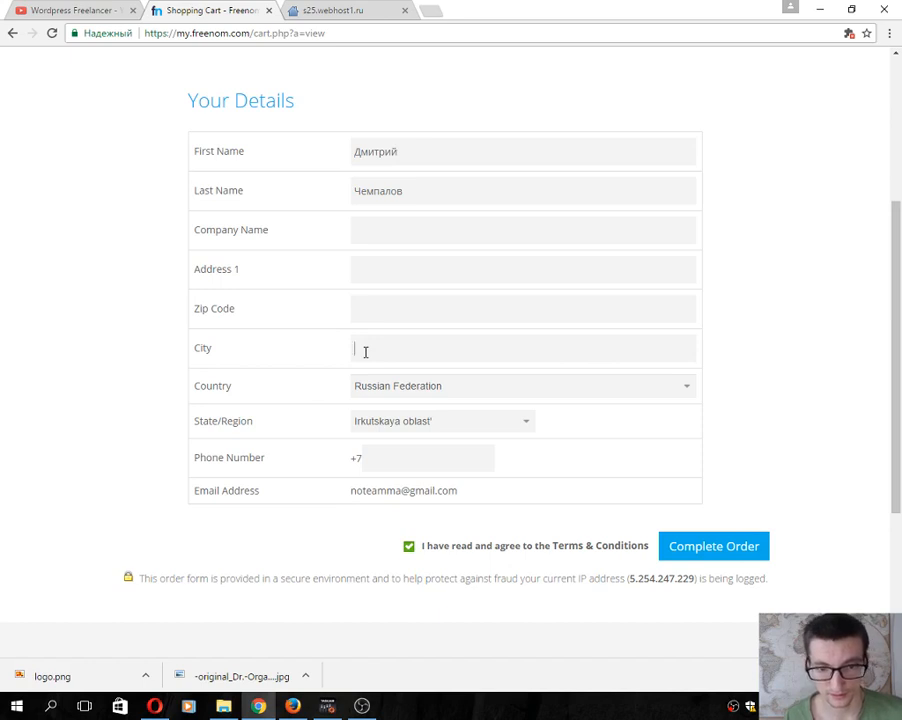
Enter city Angarsk, company 'student', address 'street', zip 666666, and complete the order
{"action": "type", "text": "A"}
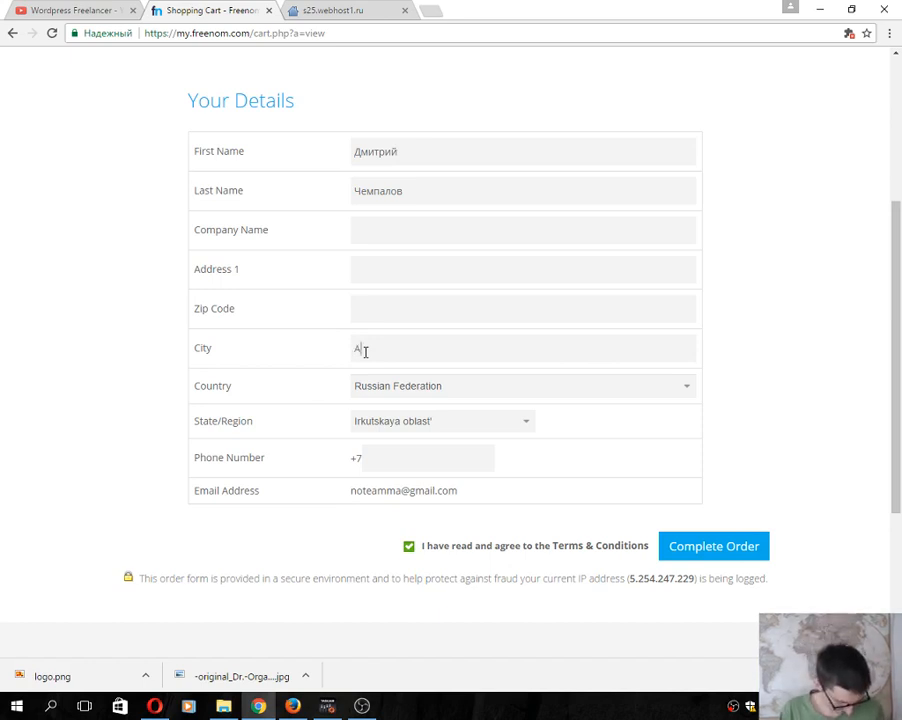
{"action": "type", "text": "ngarsk"}
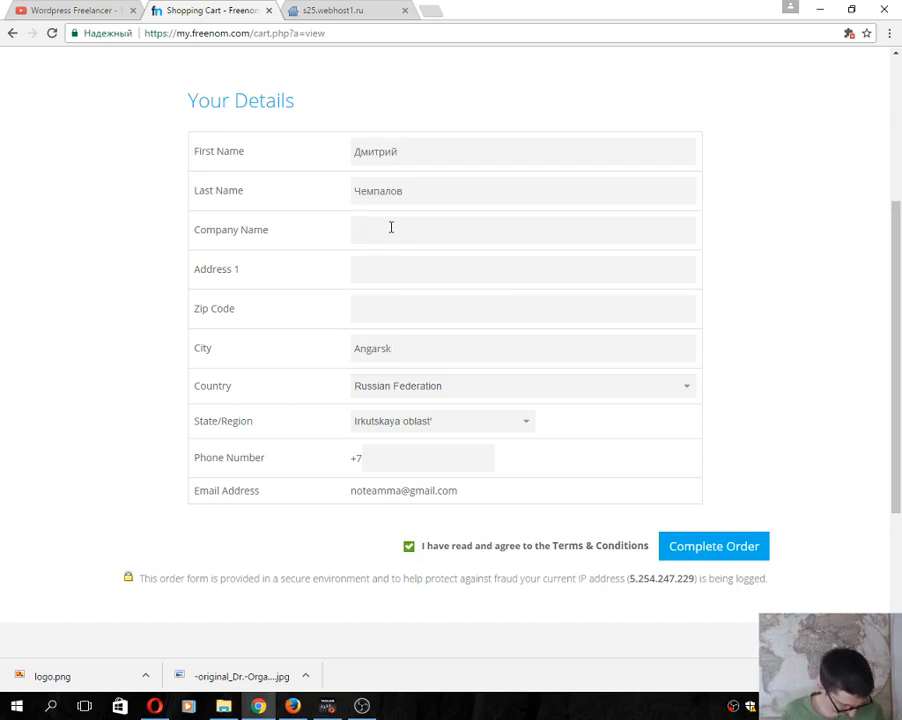
{"action": "type", "text": "student"}
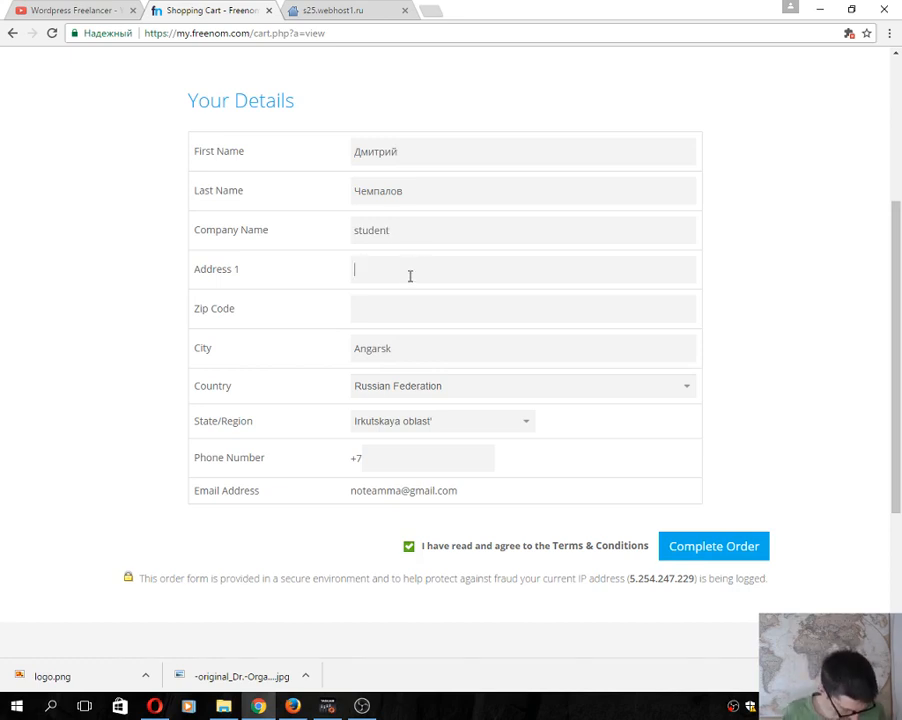
{"action": "type", "text": "street 1"}
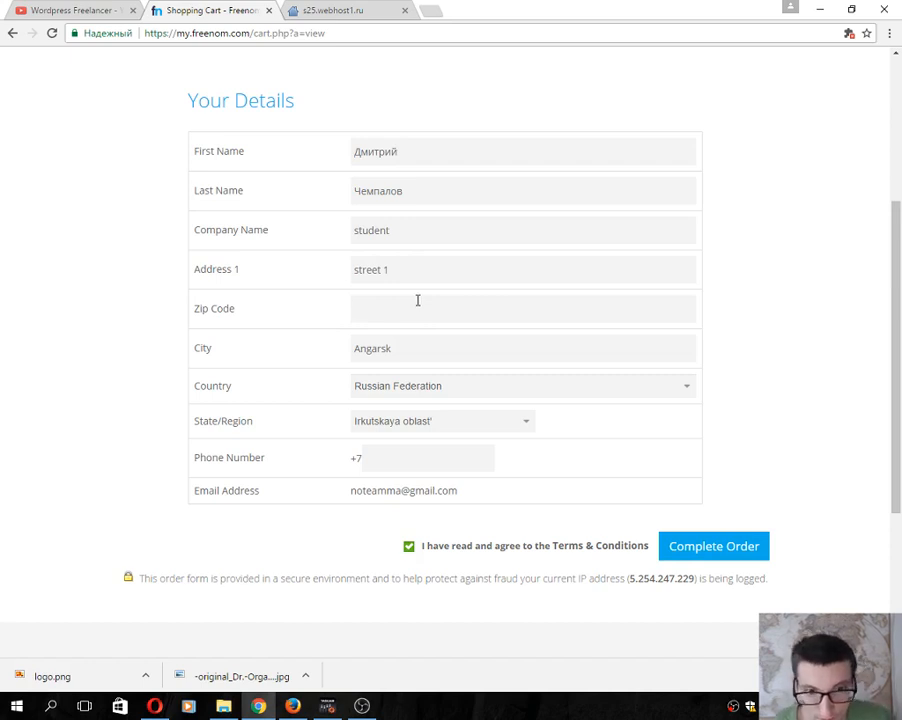
{"action": "type", "text": "666666"}
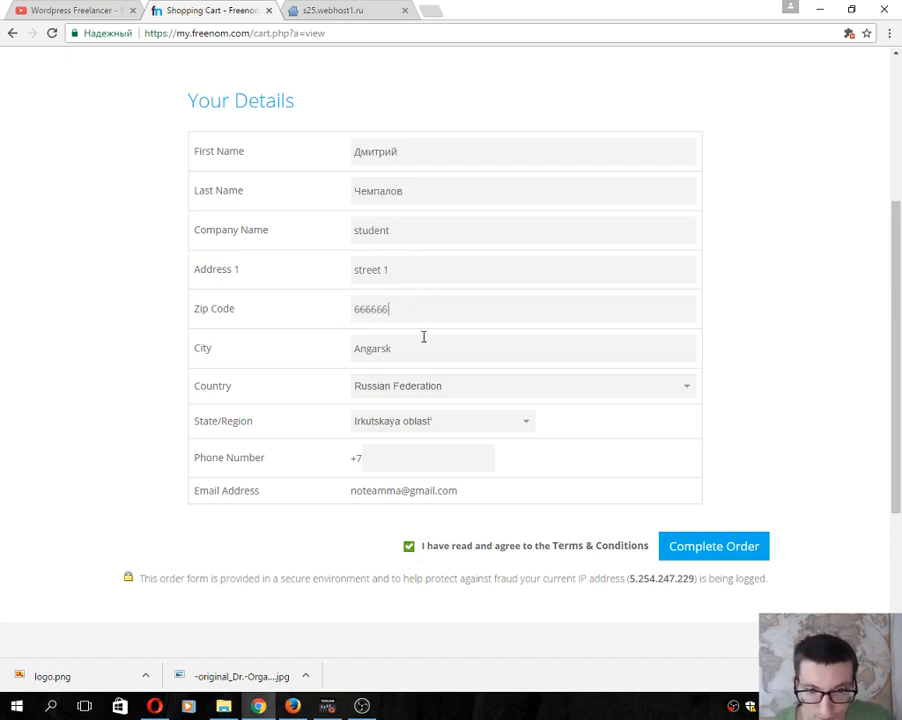
{"action": "mouse_move", "coordinate": [738, 525]}
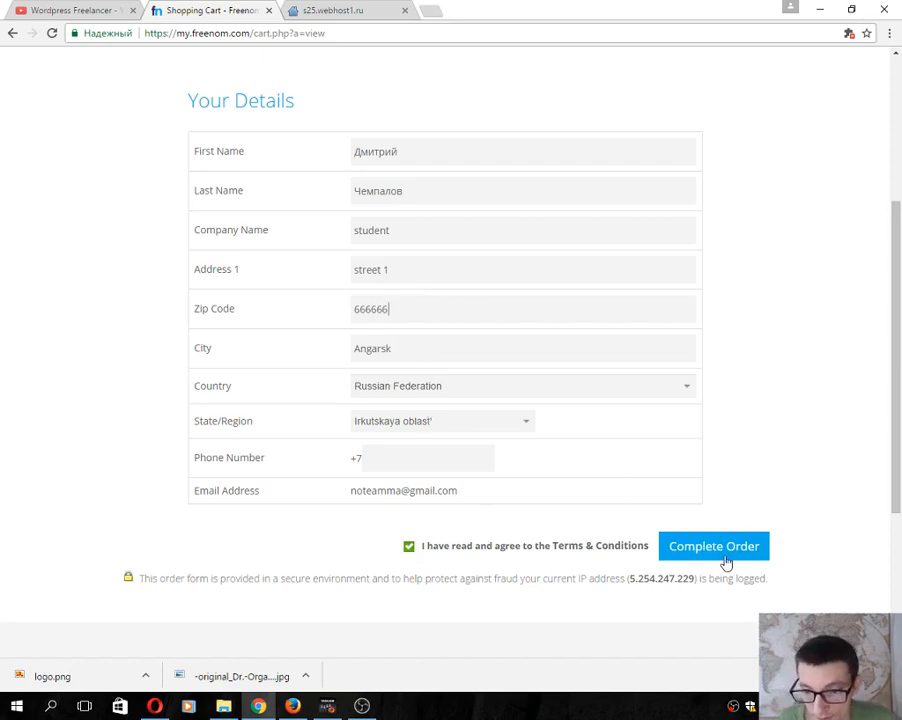
{"action": "left_click", "coordinate": [713, 546]}
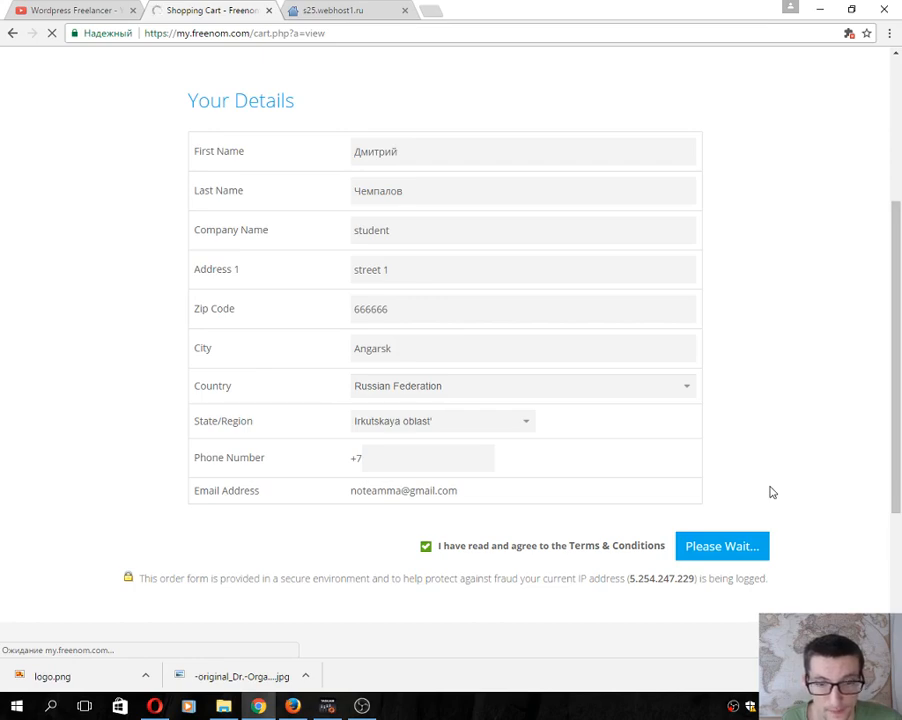
{"action": "left_click", "coordinate": [721, 546]}
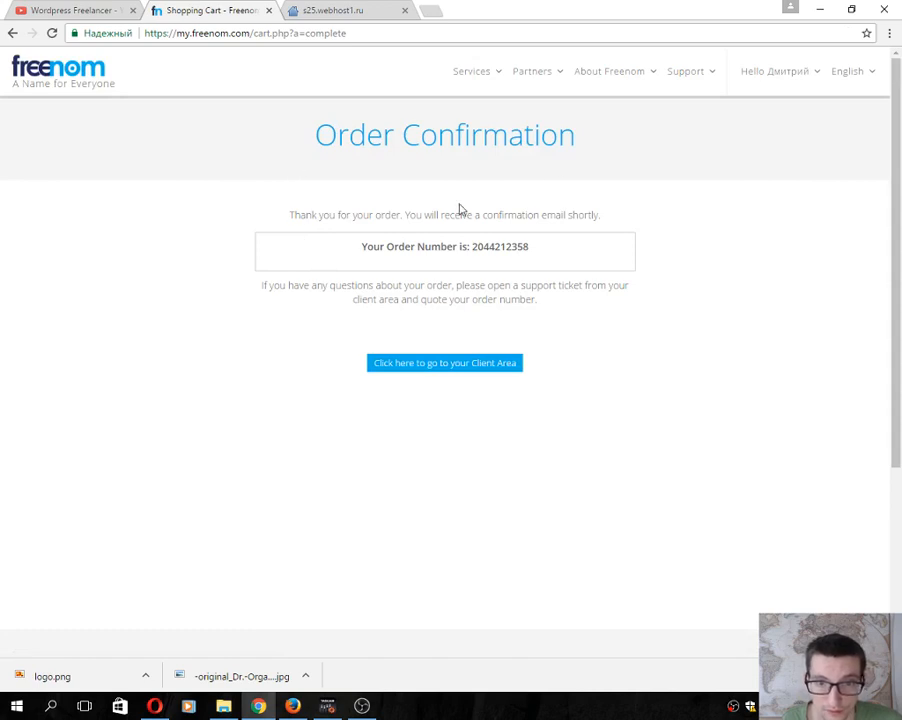
{"action": "mouse_move", "coordinate": [399, 349]}
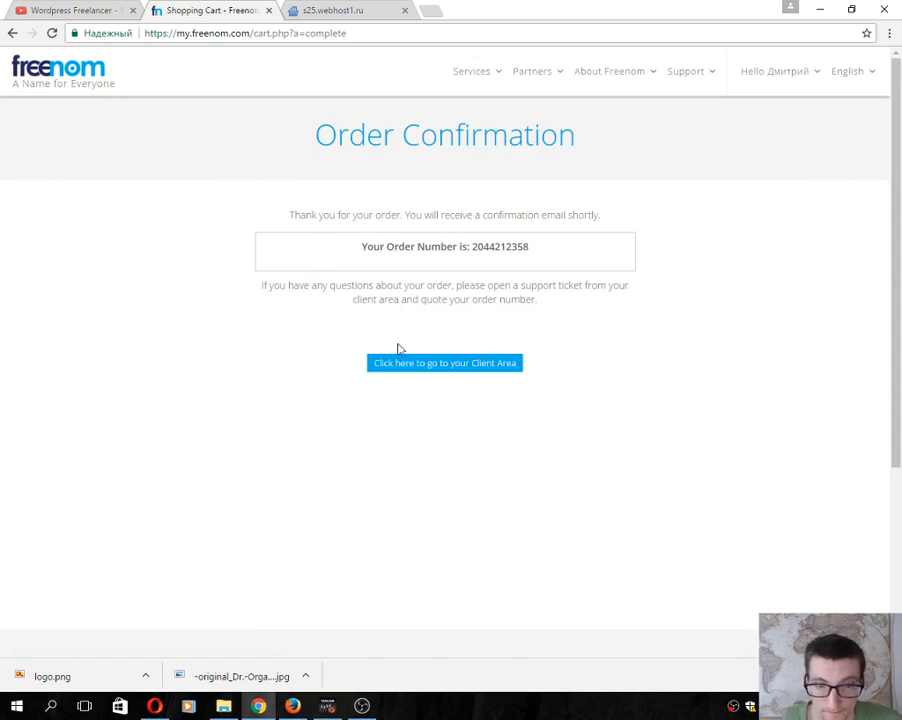
{"action": "mouse_move", "coordinate": [476, 336]}
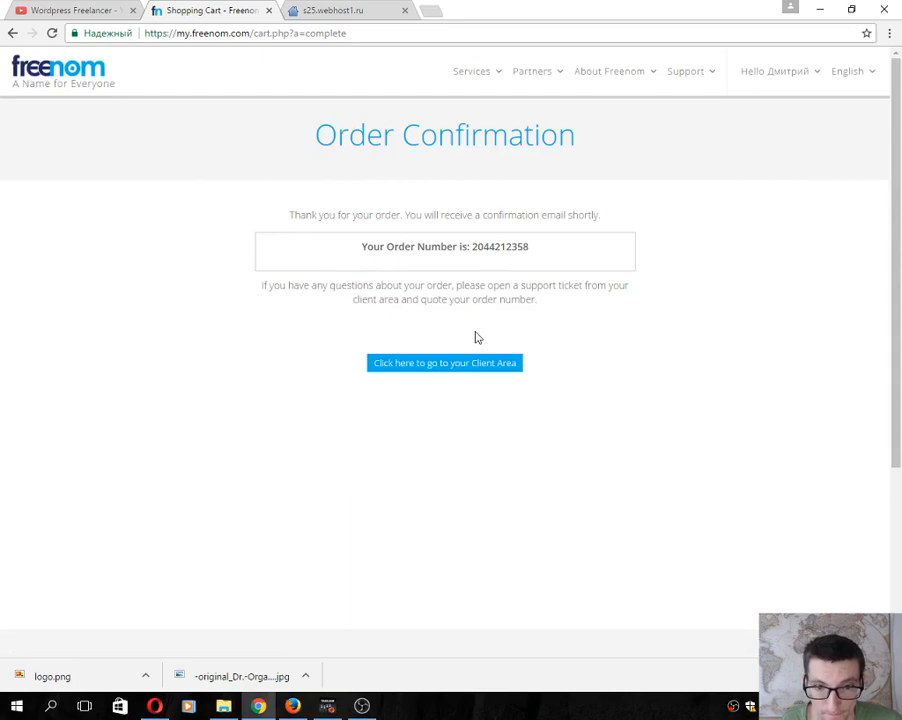
{"action": "mouse_move", "coordinate": [490, 152]}
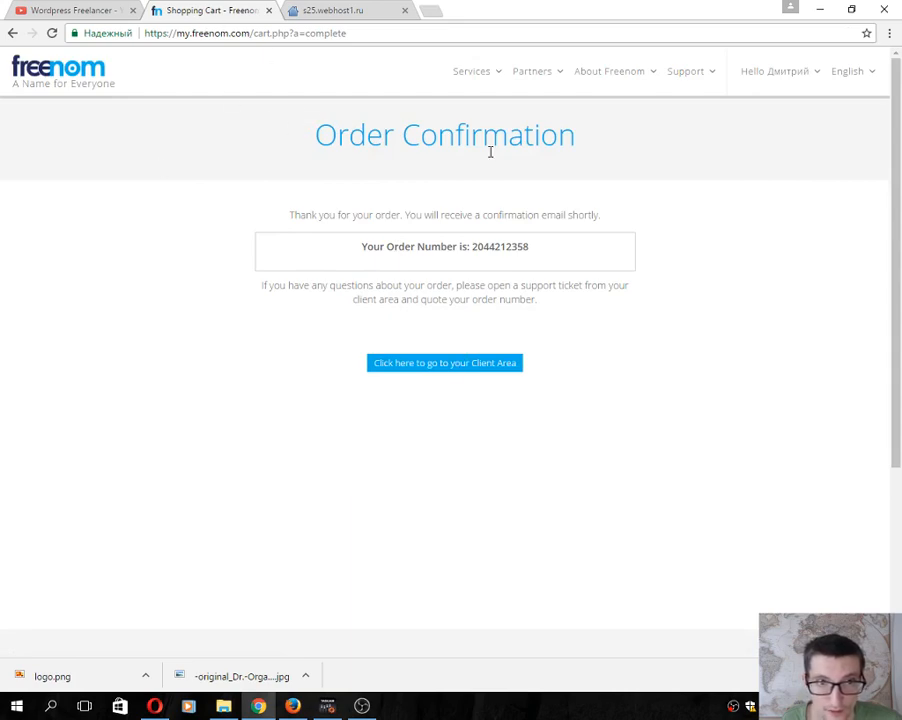
{"action": "mouse_move", "coordinate": [400, 376]}
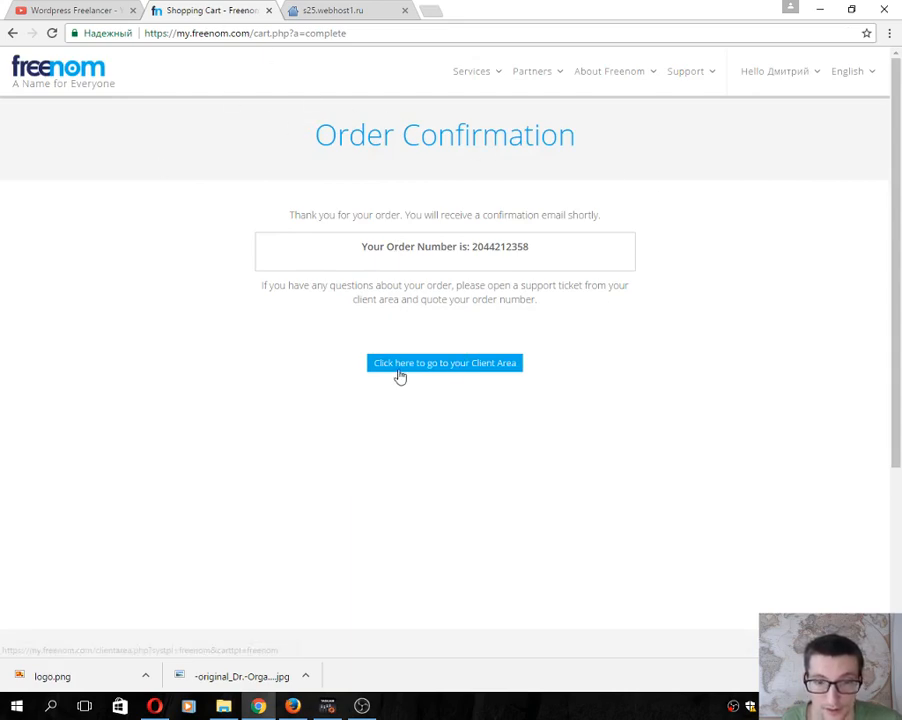
Go to the Client Area and open Services > My Domains
{"action": "left_click", "coordinate": [444, 362]}
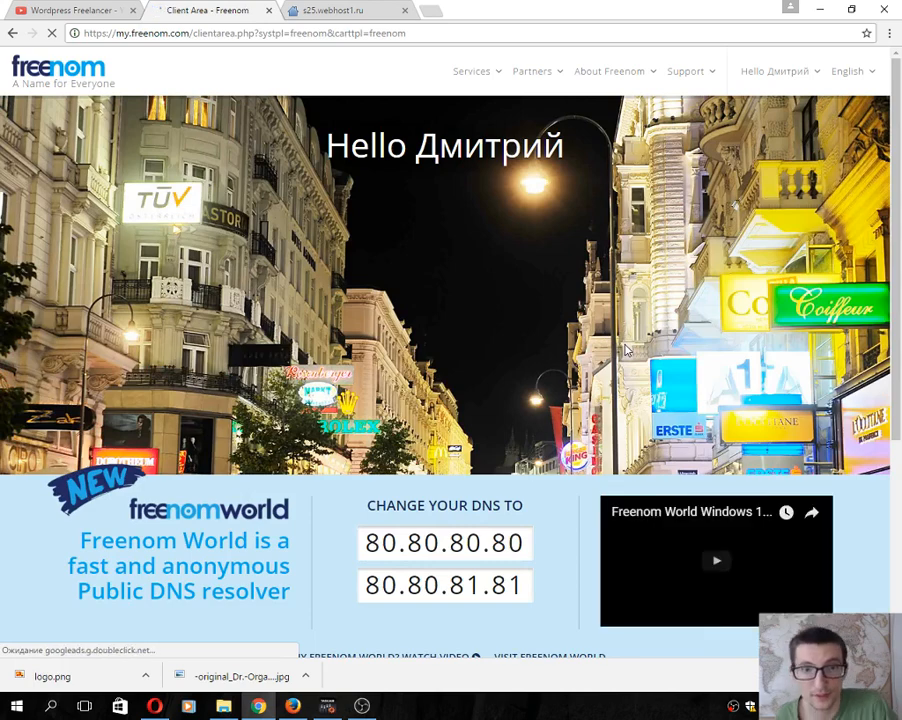
{"action": "left_click", "coordinate": [471, 71]}
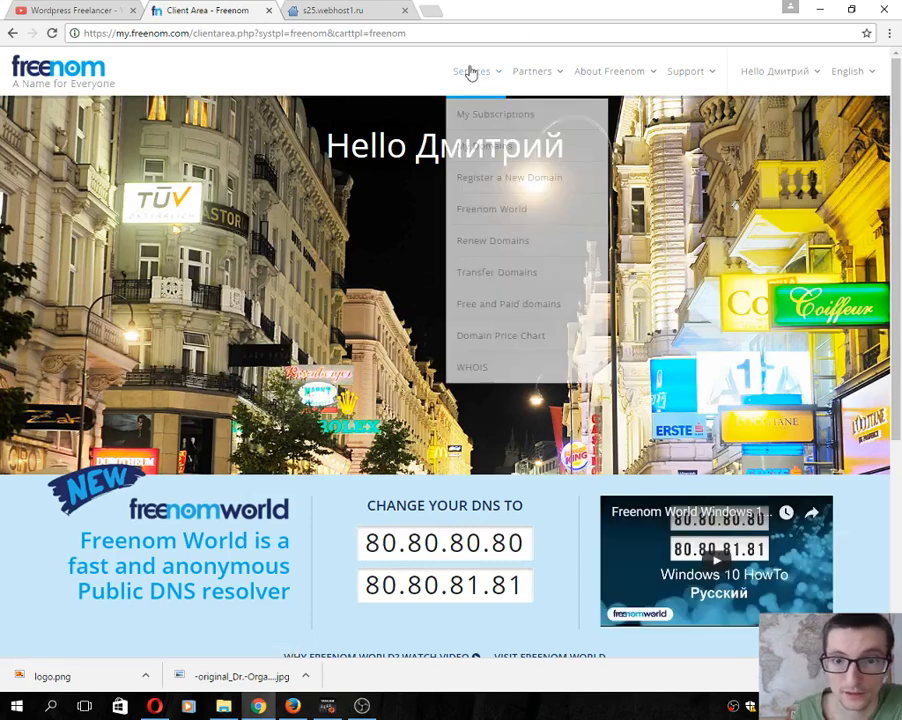
{"action": "mouse_move", "coordinate": [492, 240]}
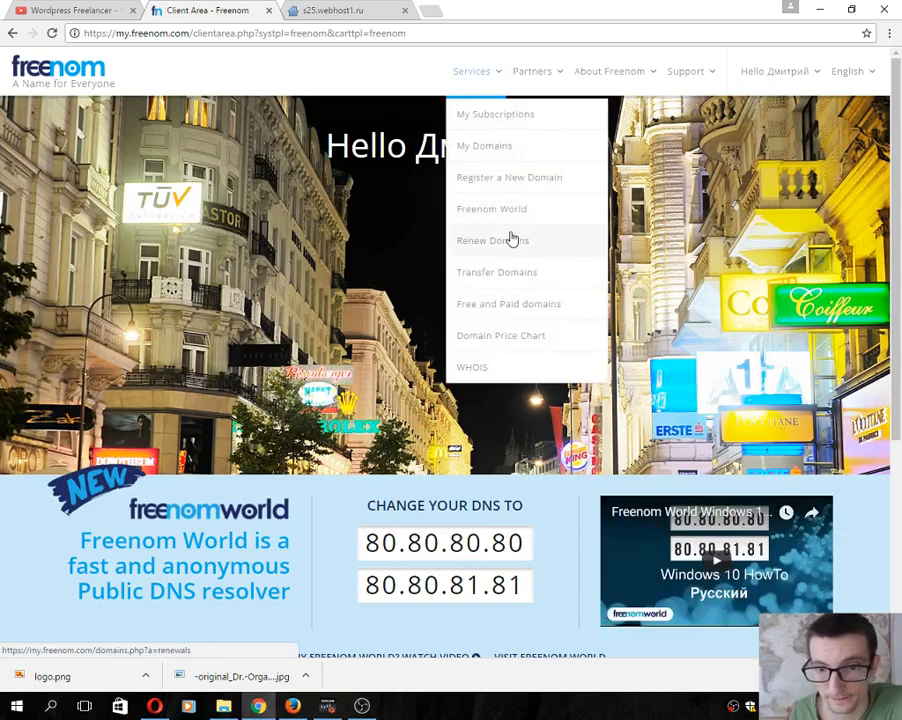
{"action": "left_click", "coordinate": [484, 145]}
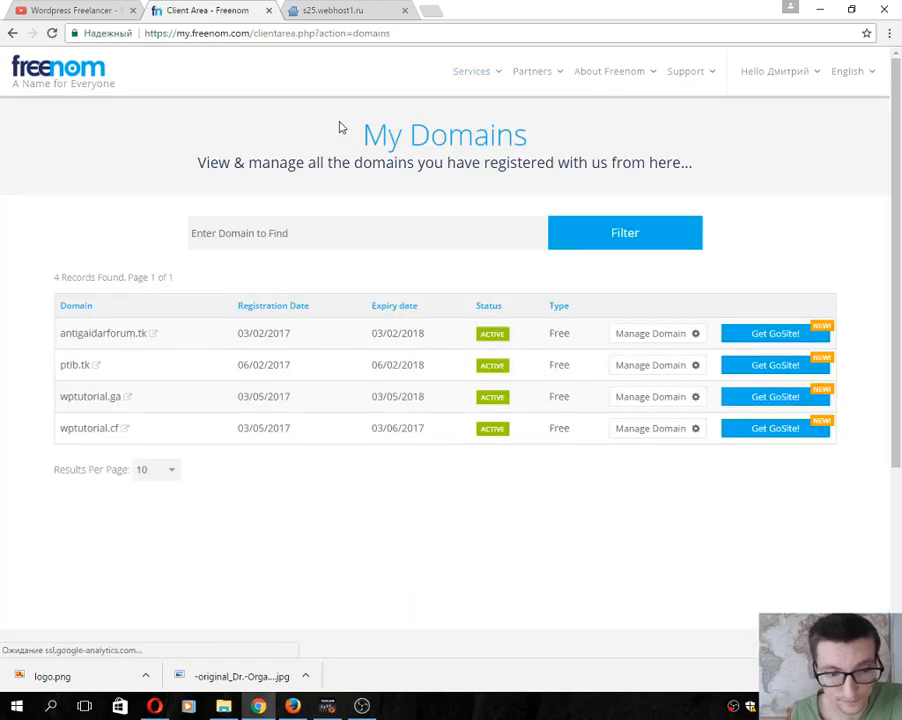
{"action": "mouse_move", "coordinate": [82, 401]}
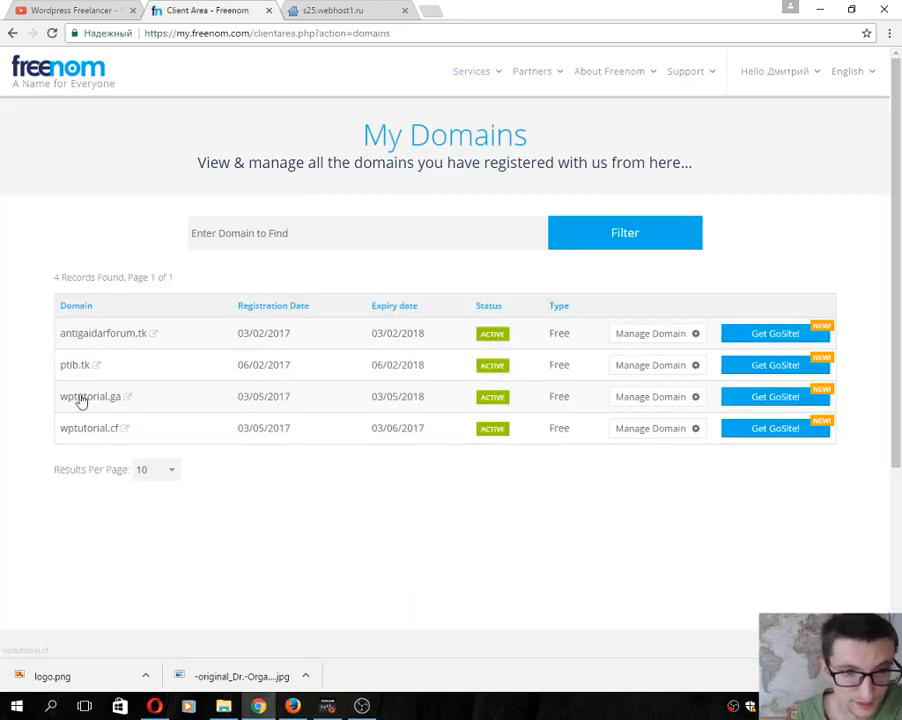
{"action": "mouse_move", "coordinate": [55, 456]}
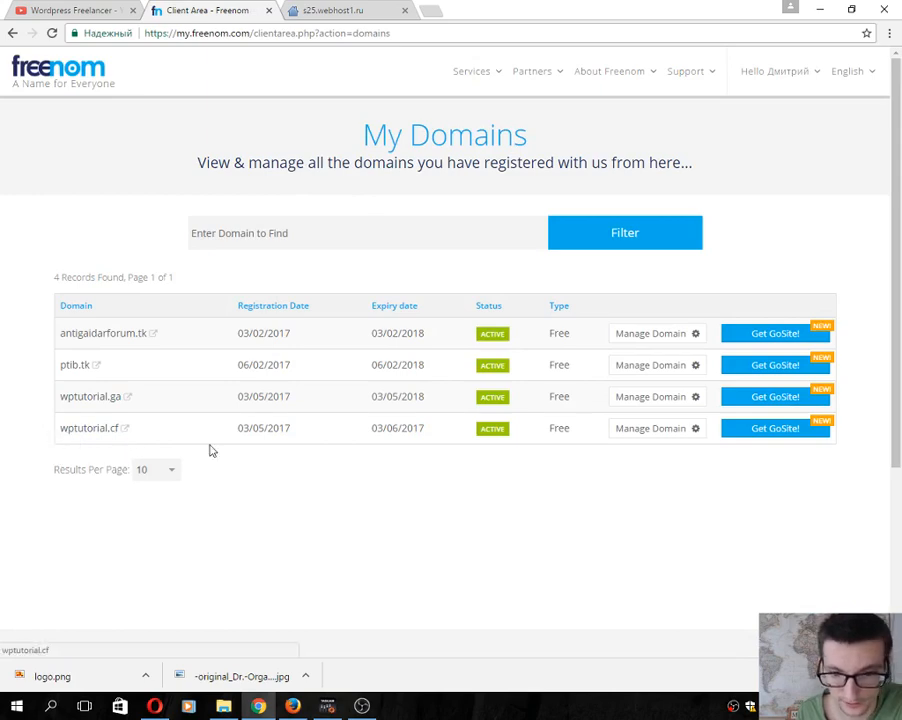
{"action": "mouse_move", "coordinate": [116, 441]}
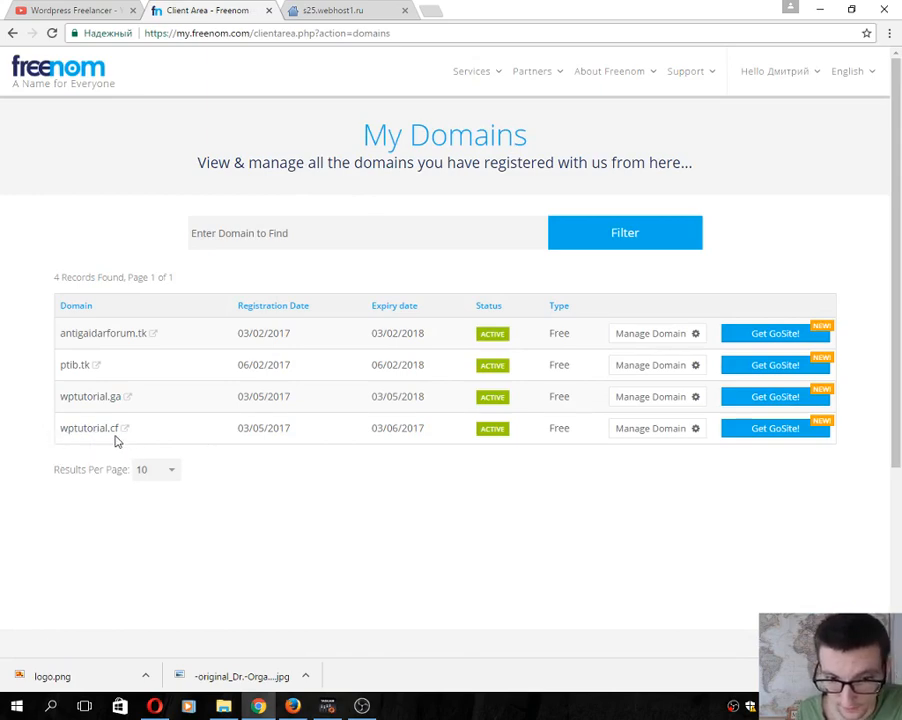
{"action": "mouse_move", "coordinate": [337, 461]}
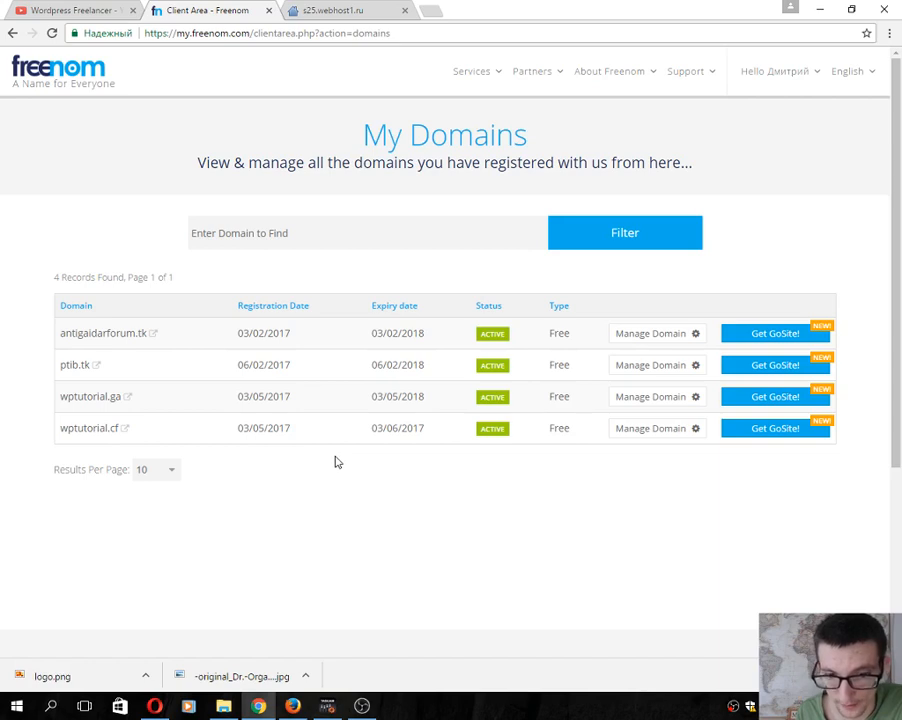
{"action": "mouse_move", "coordinate": [695, 428]}
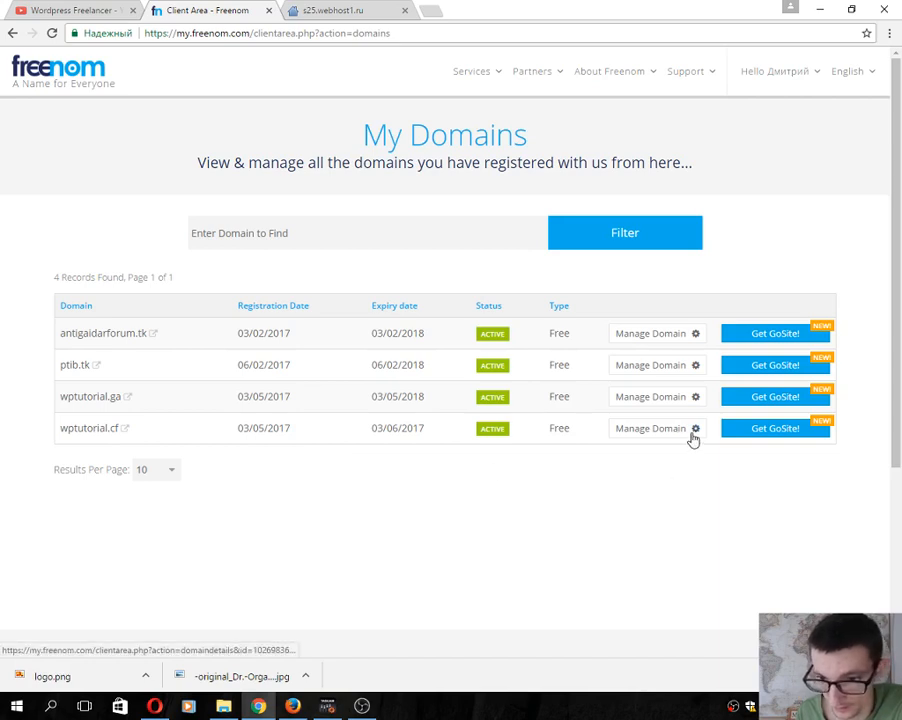
Open Manage Domain for the wptutorial.cf row in My Domains
{"action": "left_click", "coordinate": [649, 428]}
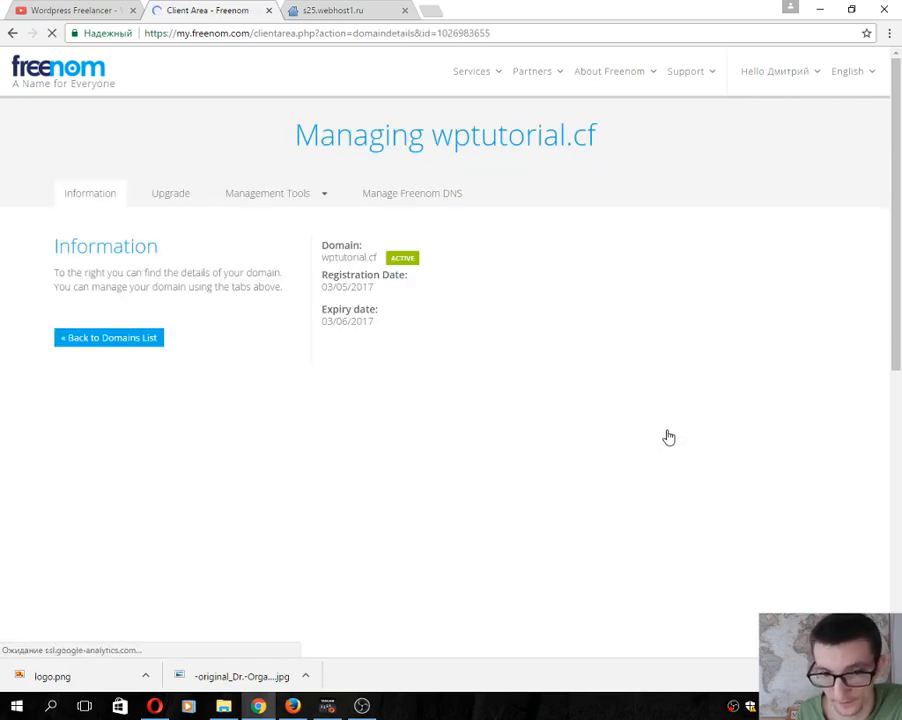
Select 'Use custom nameservers' in wptutorial.cf's Nameservers settings
{"action": "left_click", "coordinate": [267, 193]}
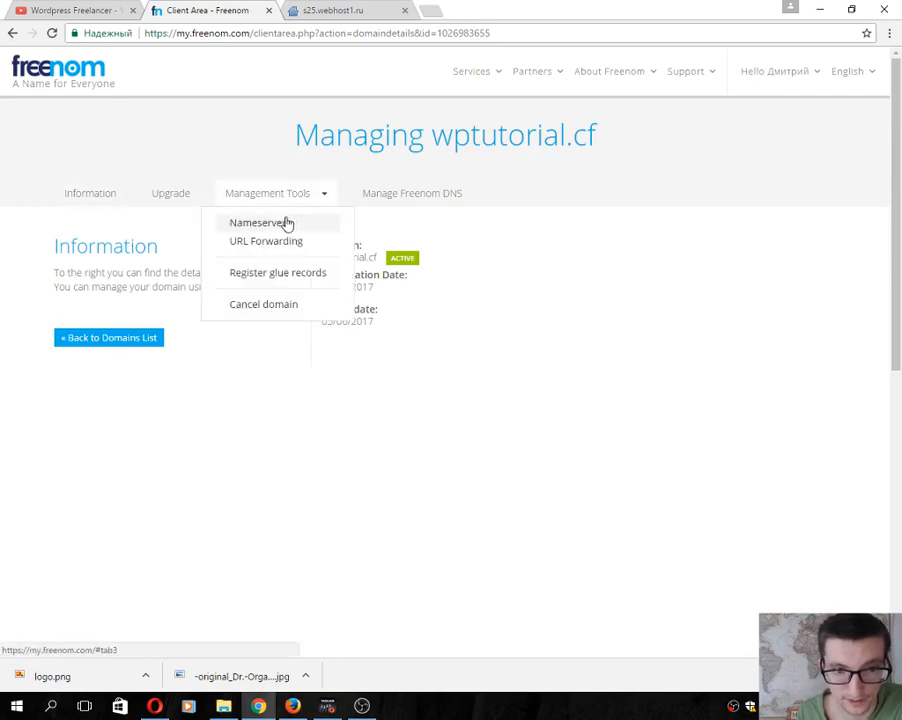
{"action": "left_click", "coordinate": [262, 222]}
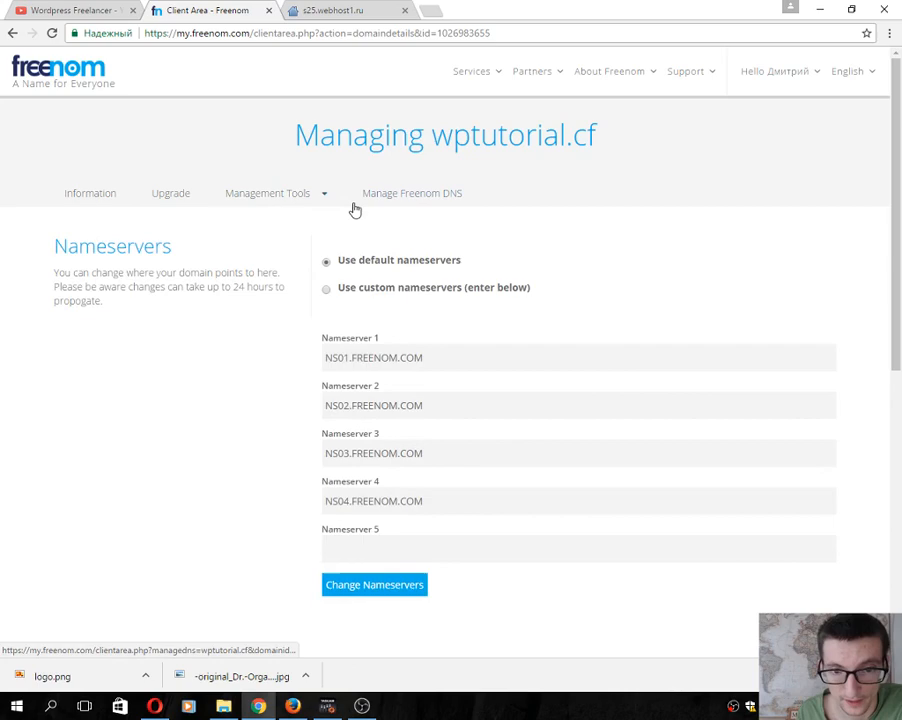
{"action": "mouse_move", "coordinate": [345, 272]}
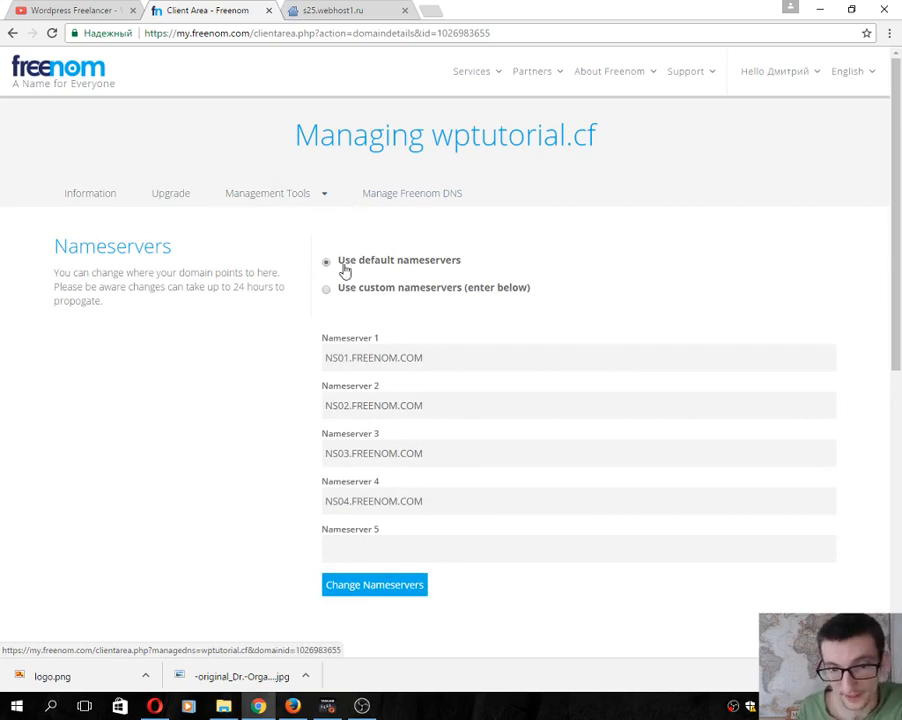
{"action": "mouse_move", "coordinate": [328, 298]}
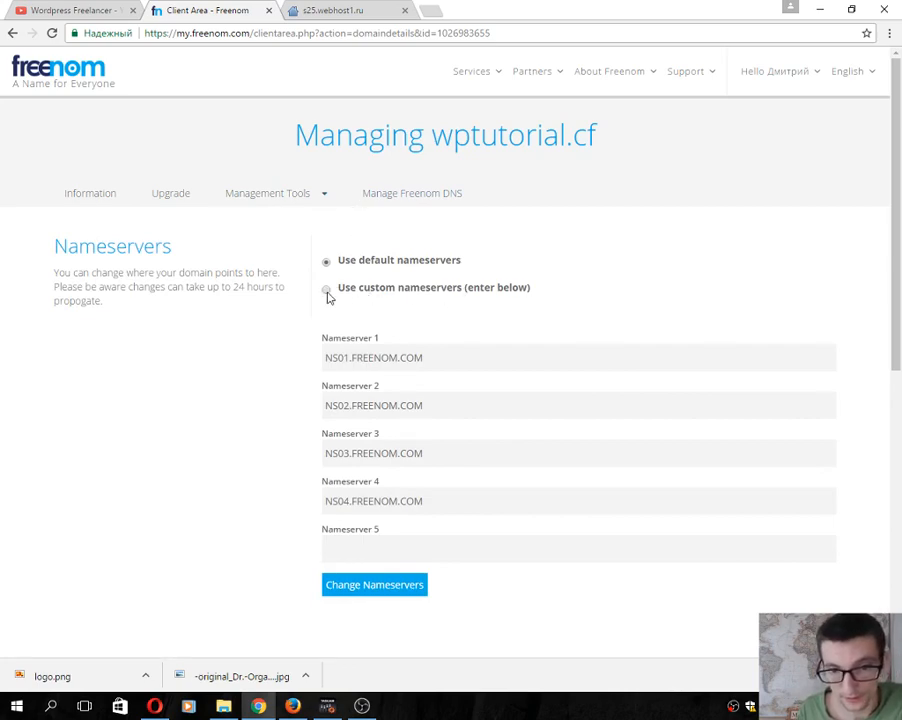
{"action": "left_click", "coordinate": [326, 289]}
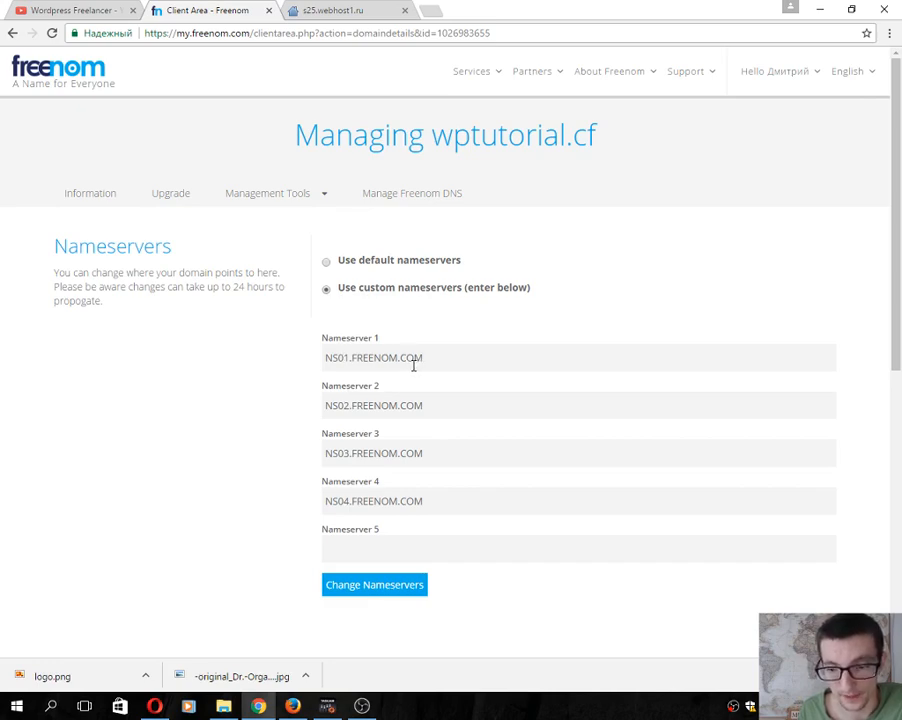
{"action": "mouse_move", "coordinate": [340, 362]}
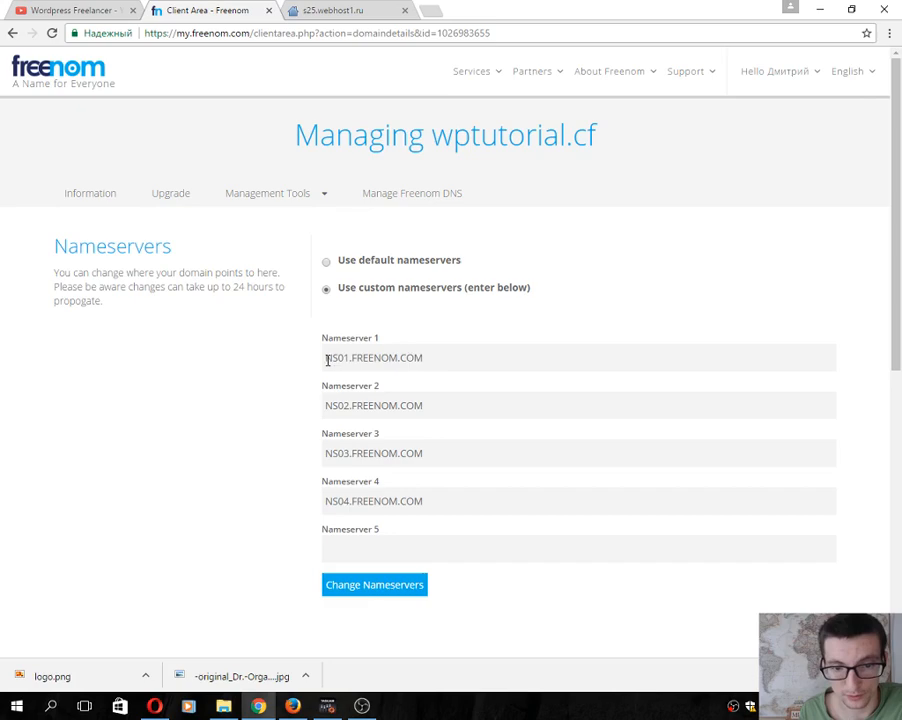
{"action": "mouse_move", "coordinate": [393, 301]}
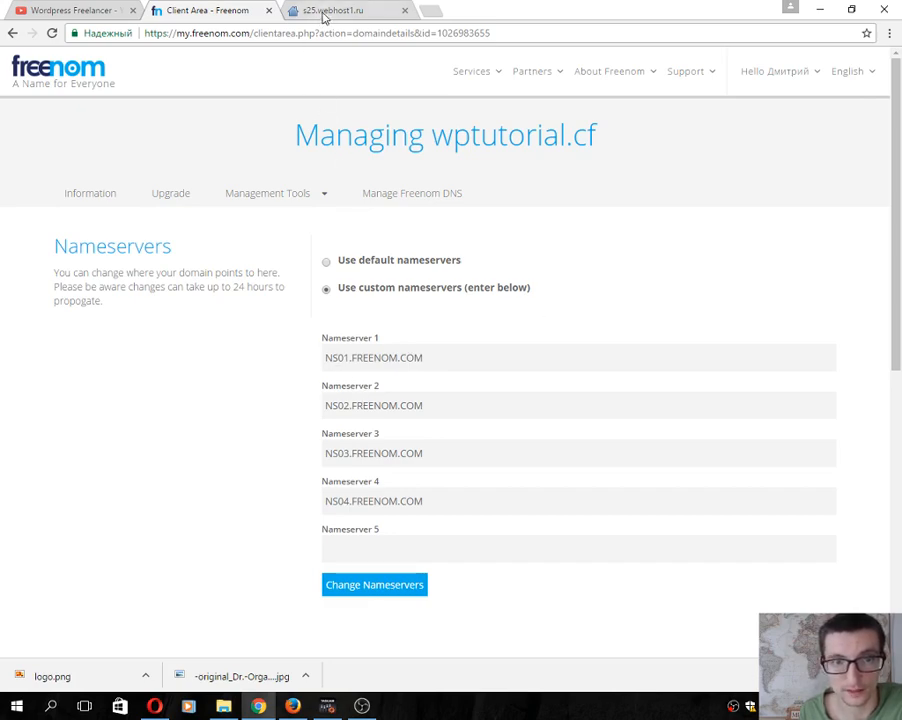
{"action": "left_click", "coordinate": [335, 10]}
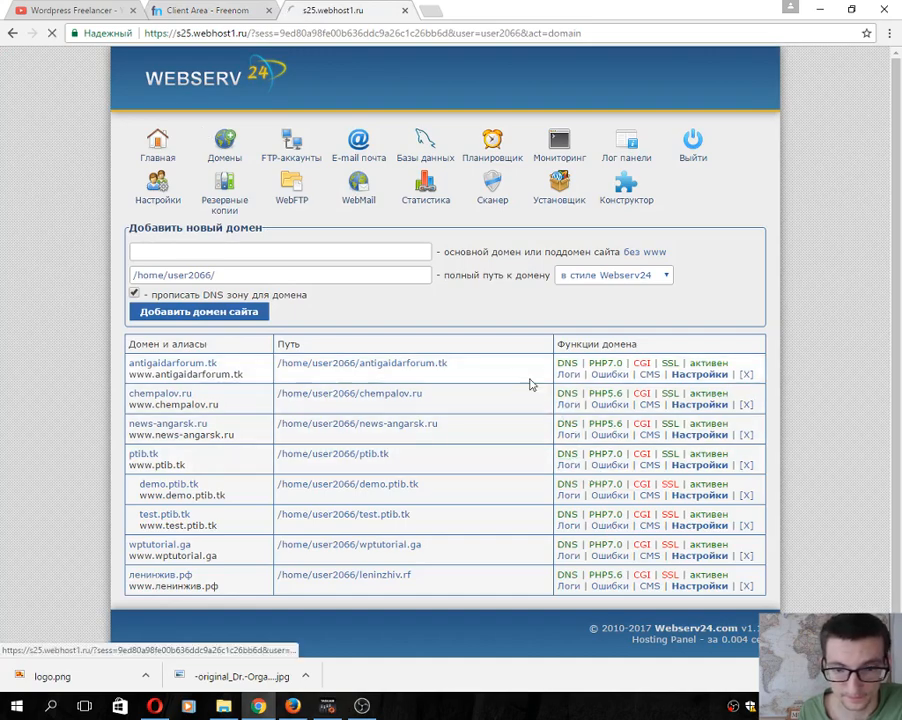
Paste ns1.webhost1.ru, ns2.webhost1.ru, ns3.webhost1.net, ns4.webhost1.net into Freenom's nameserver fields
{"action": "right_click", "coordinate": [455, 252]}
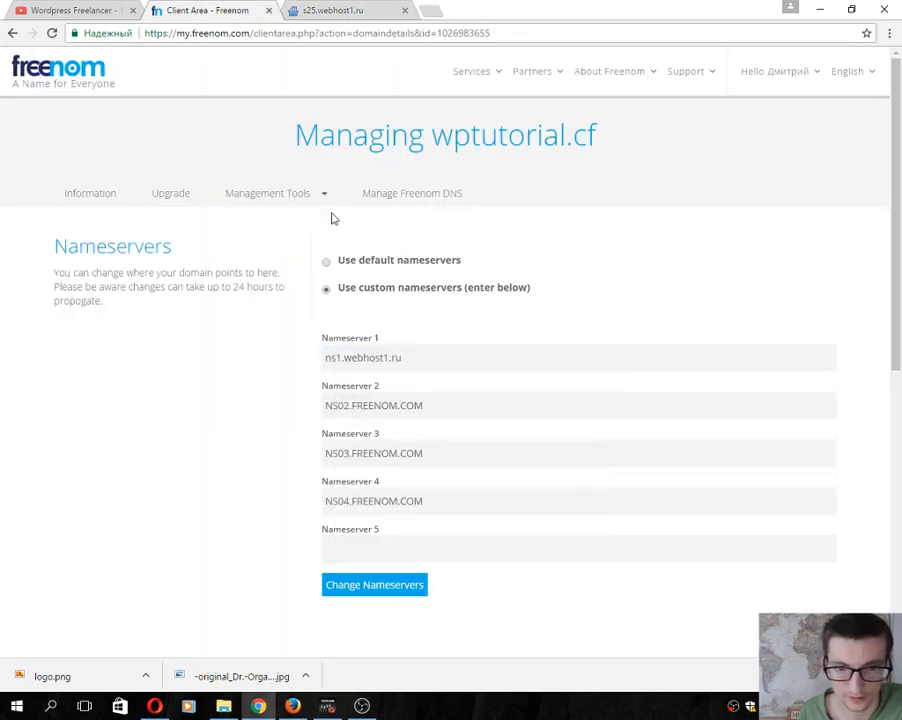
{"action": "left_click", "coordinate": [330, 10]}
{"action": "type", "text": "ns2.webhost1.ru"}
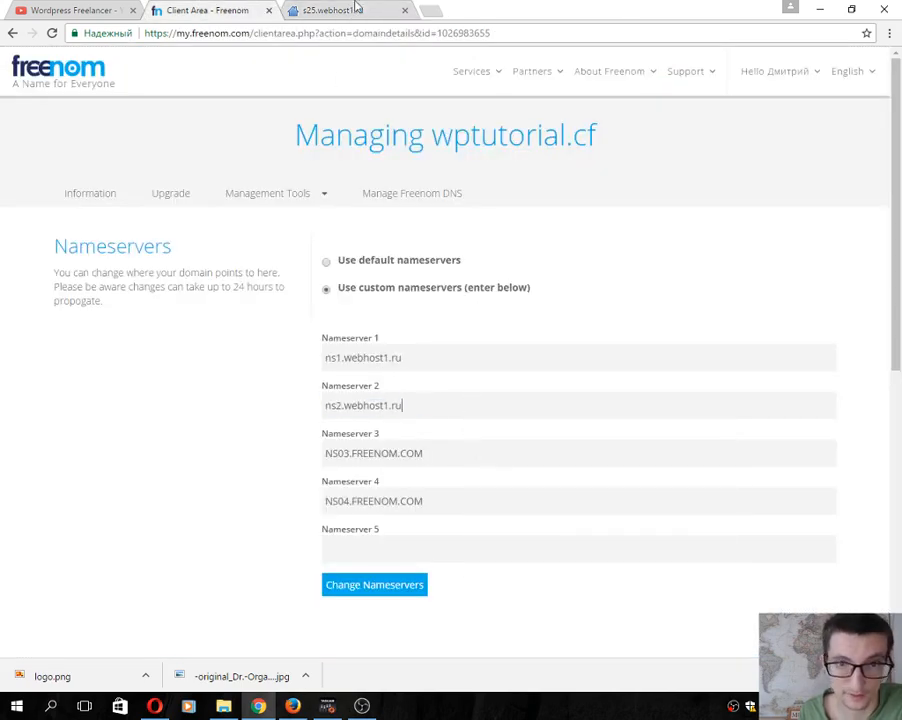
{"action": "left_click", "coordinate": [330, 10]}
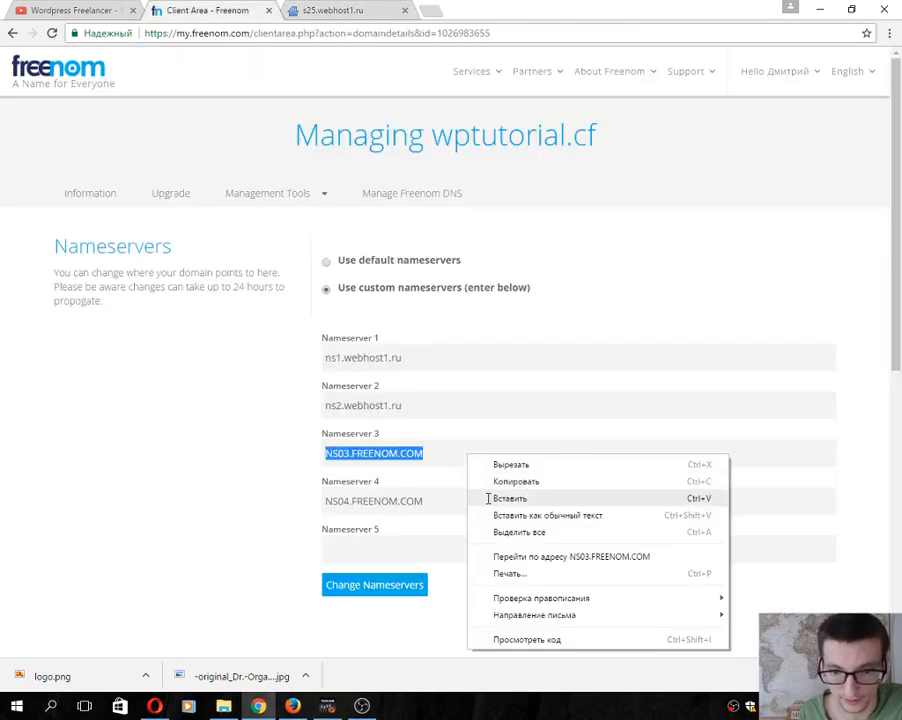
{"action": "left_click", "coordinate": [330, 10]}
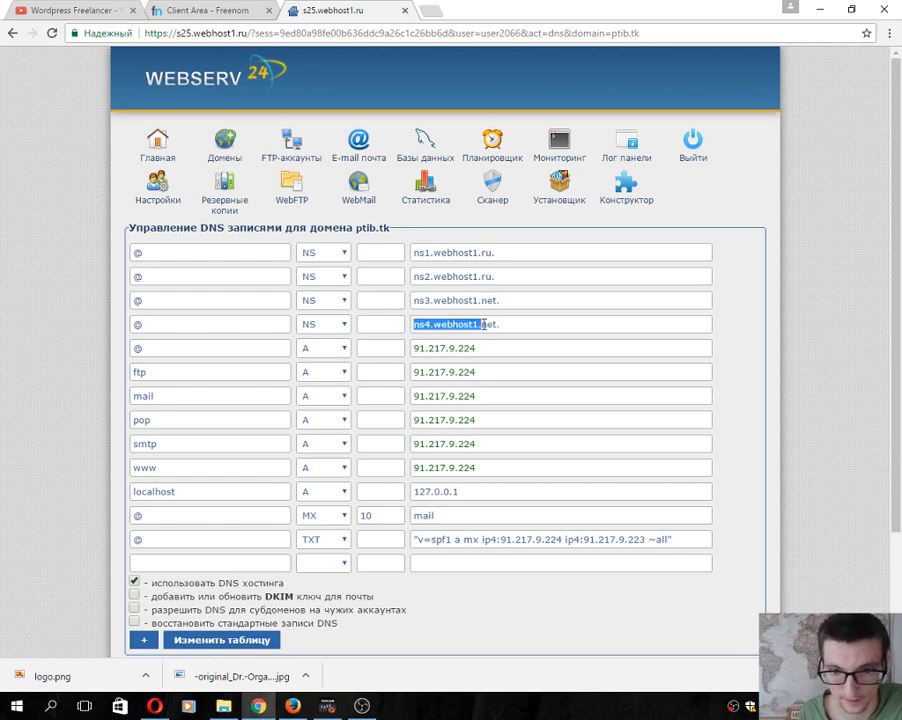
{"action": "left_click", "coordinate": [210, 10]}
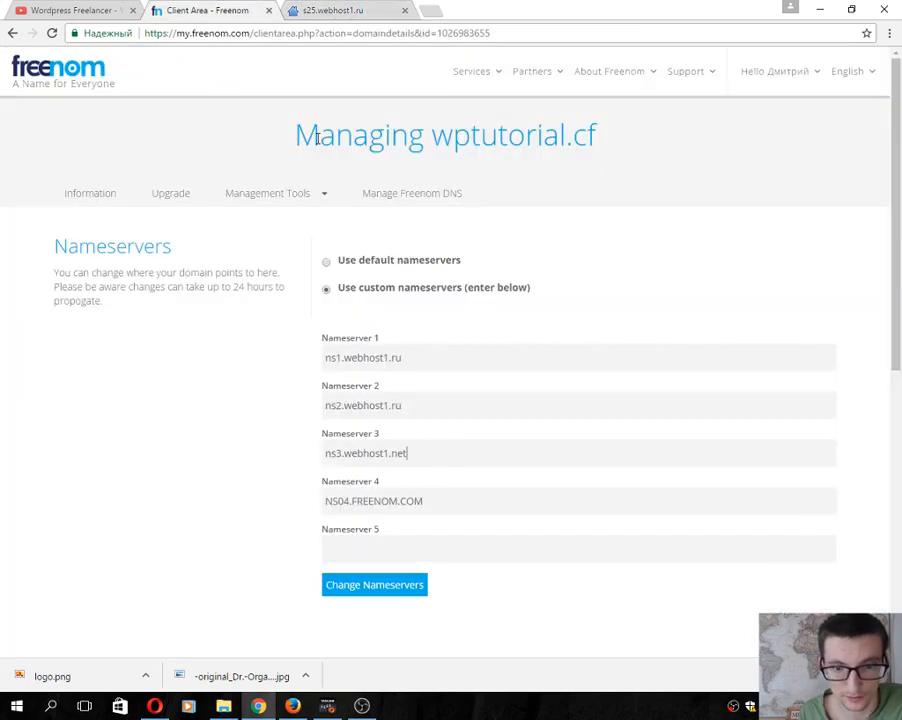
{"action": "right_click", "coordinate": [373, 501]}
{"action": "type", "text": "ns4.webhost1.net"}
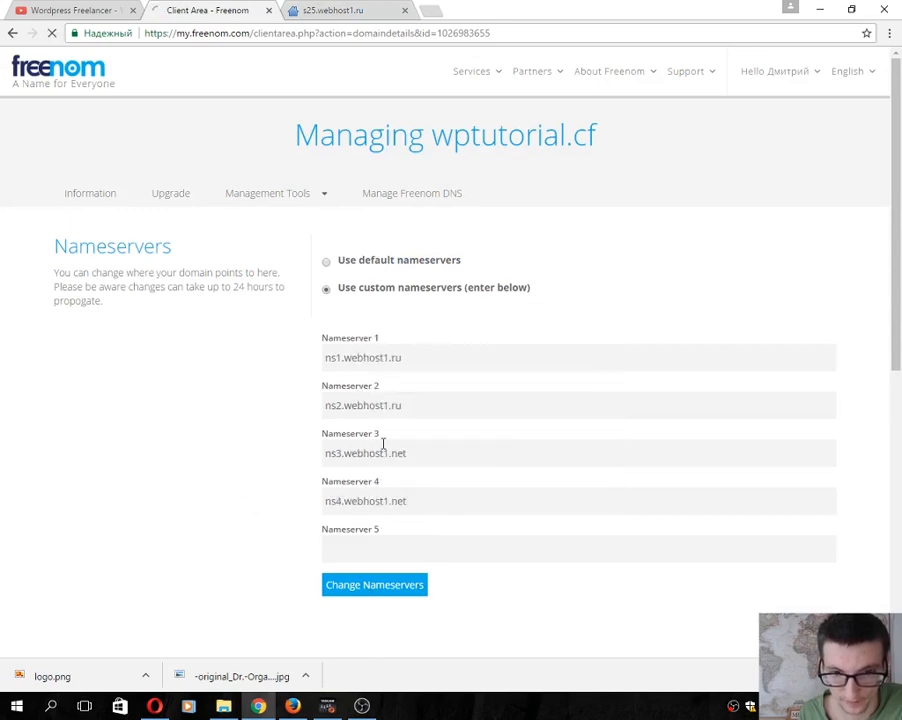
Save and verify the webhost1 nameservers, then enter wptutorial.cf in Webserv24's new-domain field
{"action": "left_click", "coordinate": [374, 585]}
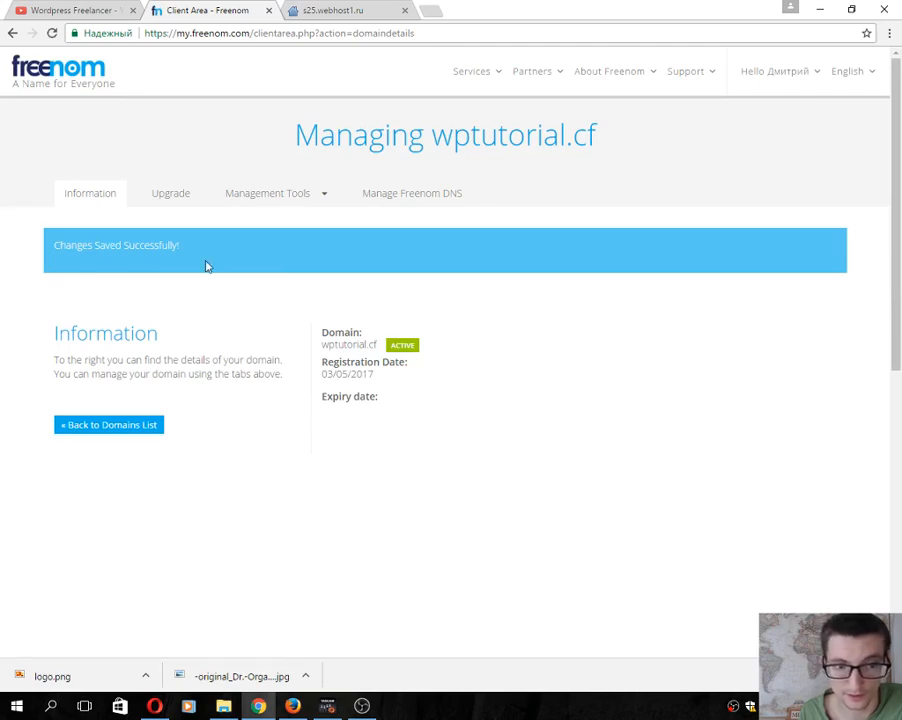
{"action": "mouse_move", "coordinate": [318, 252]}
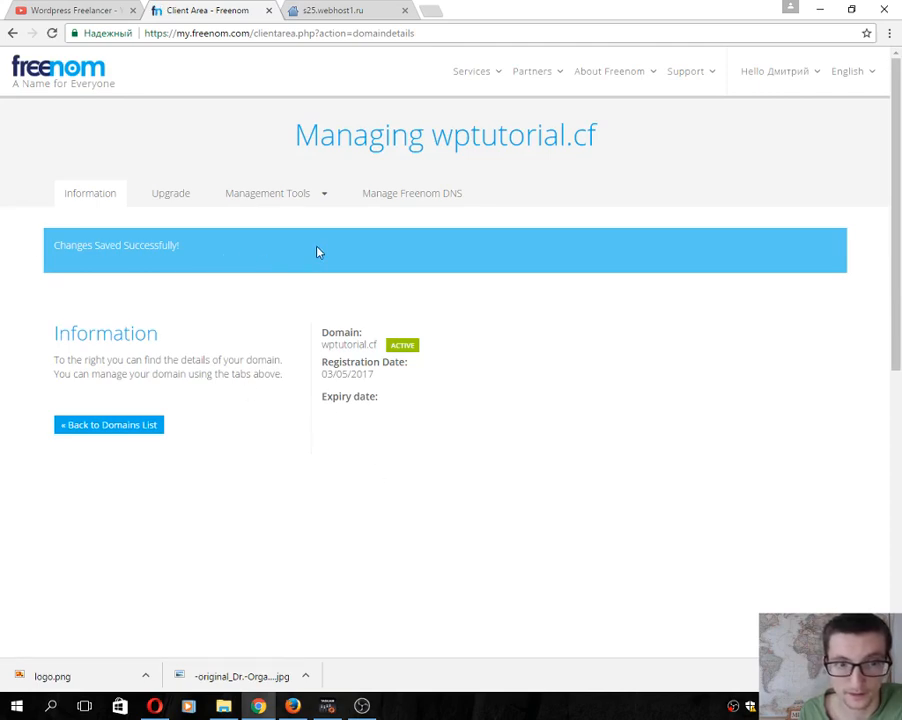
{"action": "mouse_move", "coordinate": [322, 270]}
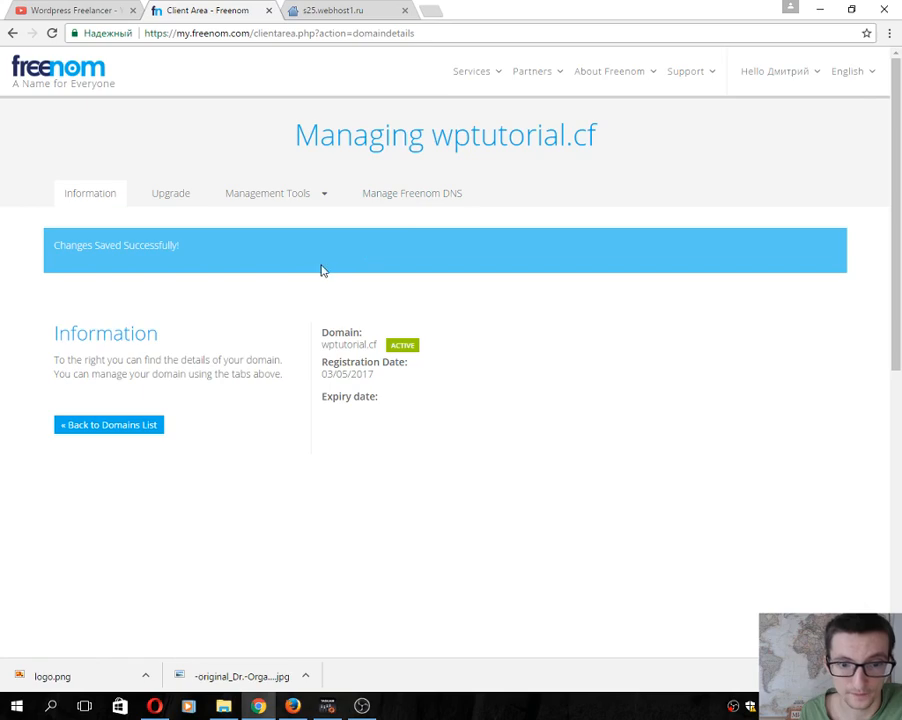
{"action": "mouse_move", "coordinate": [475, 71]}
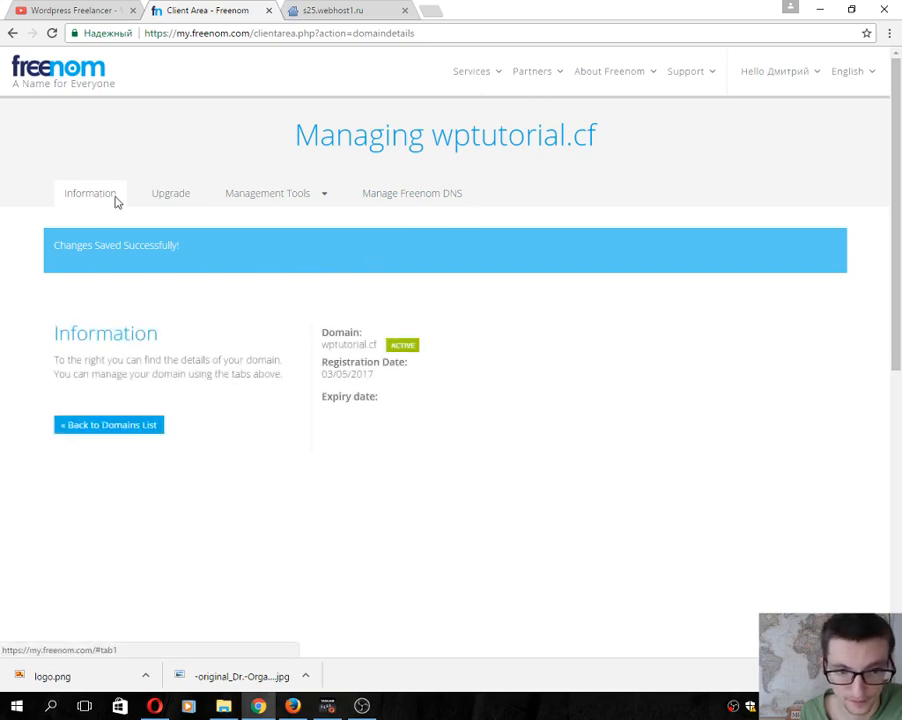
{"action": "left_click", "coordinate": [267, 193]}
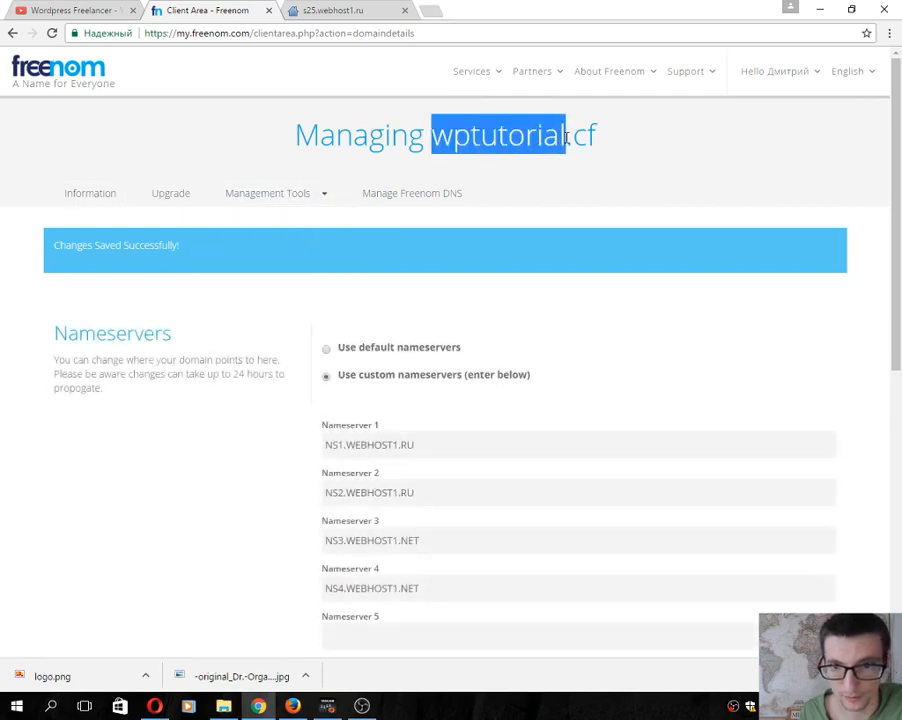
{"action": "left_click", "coordinate": [330, 10]}
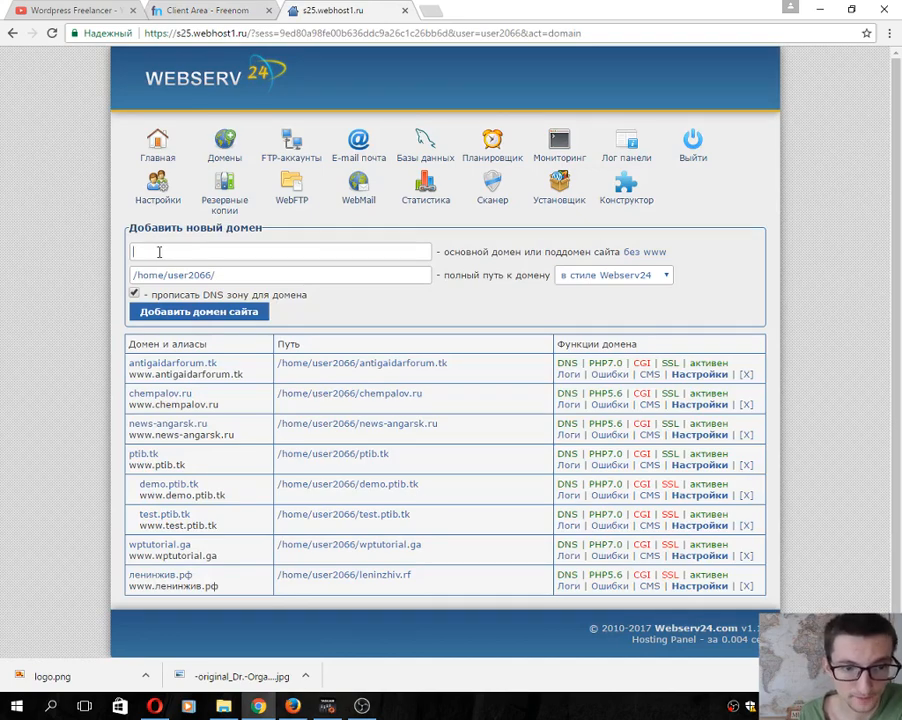
{"action": "type", "text": "wptutorial.cf"}
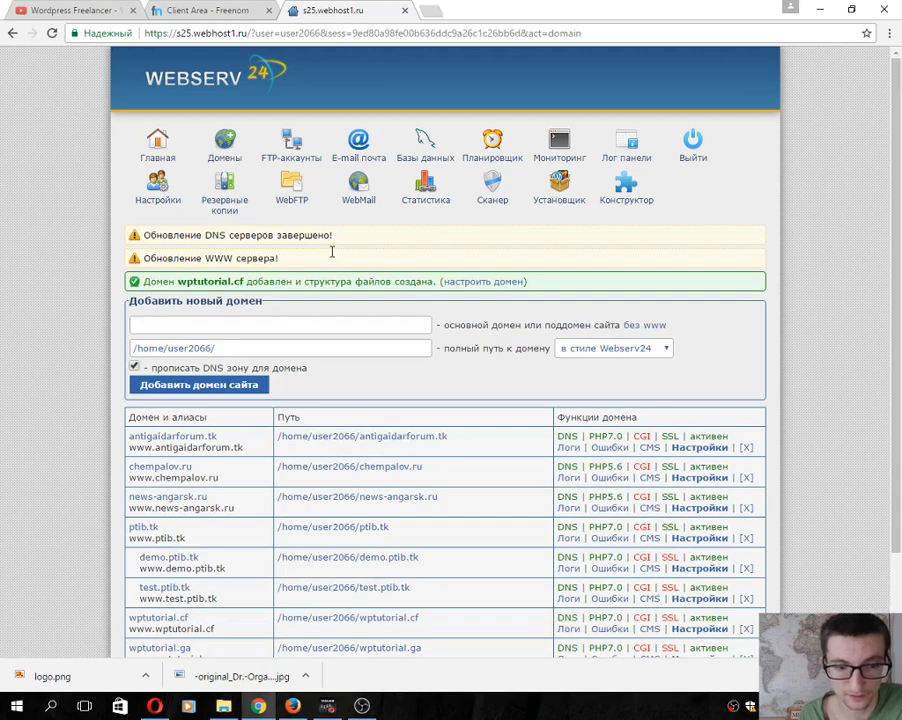
Scroll to the domain list showing wptutorial.cf active at /home/user2066/wptutorial.cf
{"action": "scroll", "scroll_direction": "down", "scroll_amount": 3}
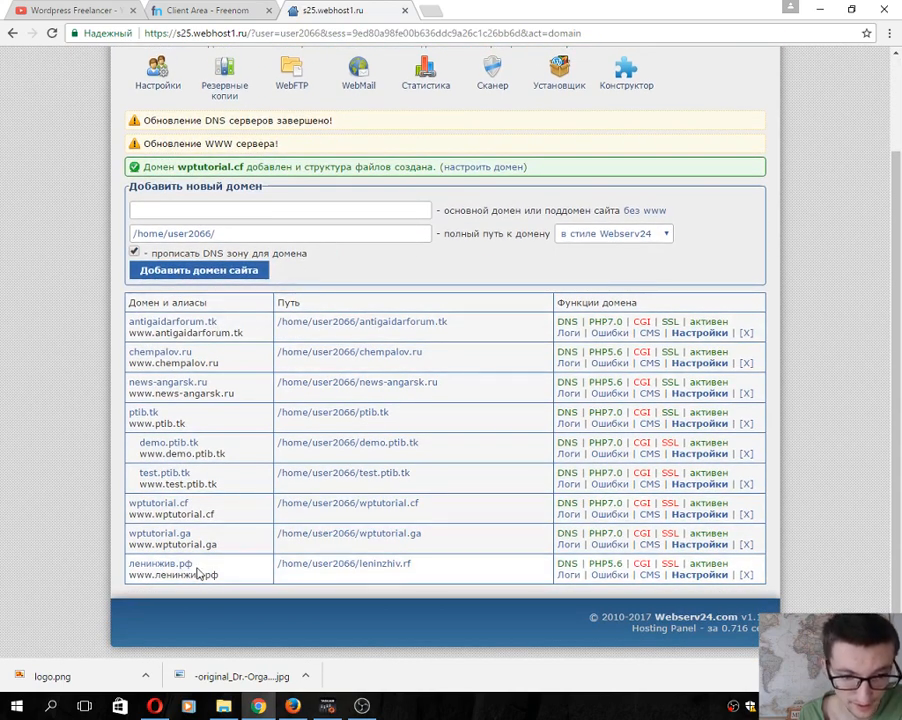
{"action": "mouse_move", "coordinate": [158, 503]}
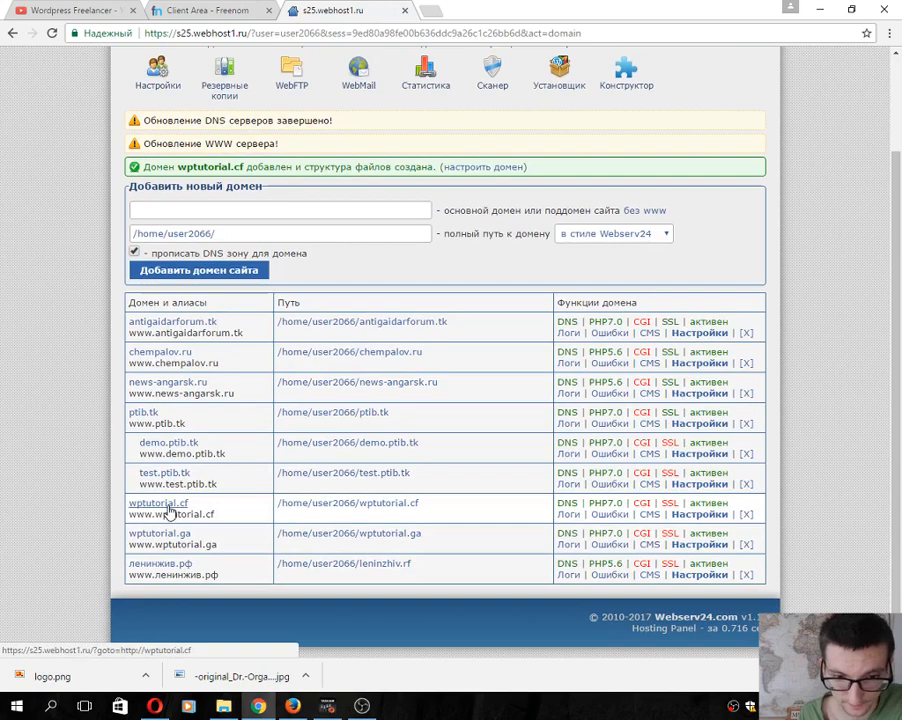
Open wptutorial.cf in a new Chrome tab and see the ERR_NAME_NOT_RESOLVED error
{"action": "left_click", "coordinate": [157, 503]}
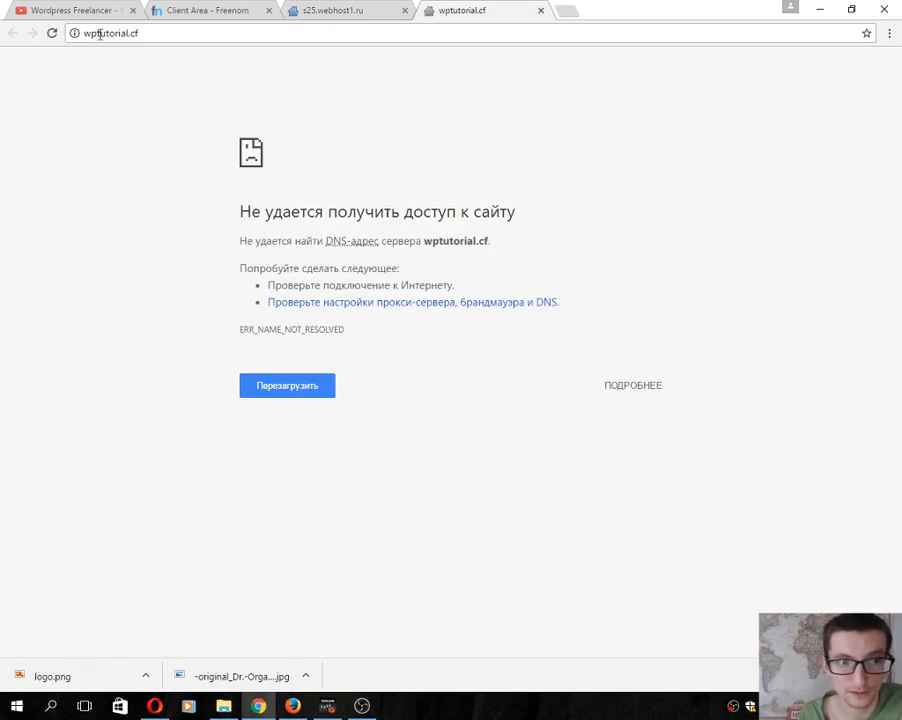
{"action": "mouse_move", "coordinate": [368, 192]}
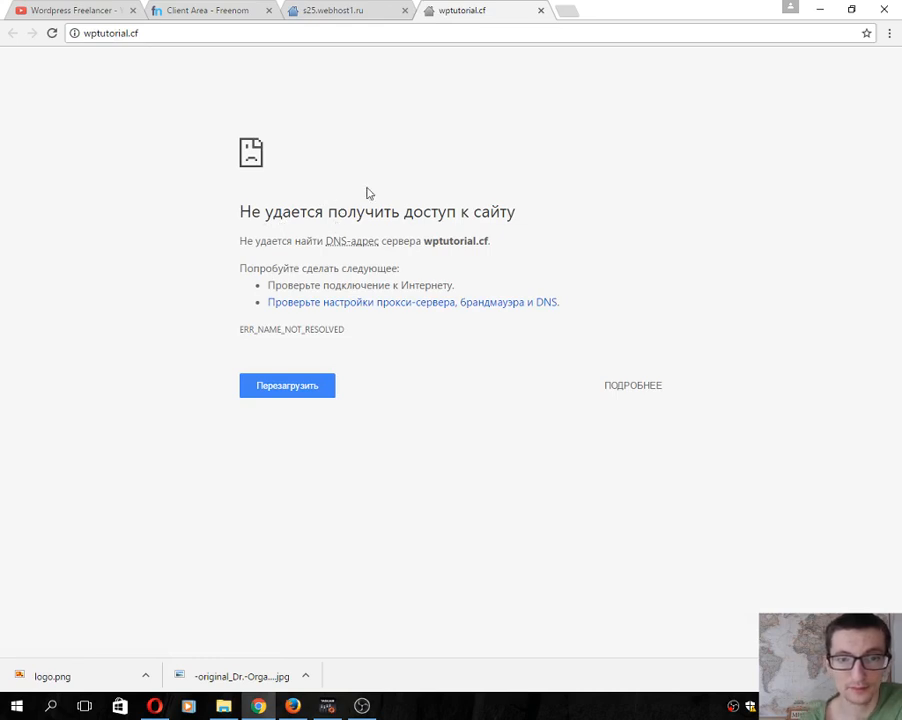
{"action": "mouse_move", "coordinate": [366, 260]}
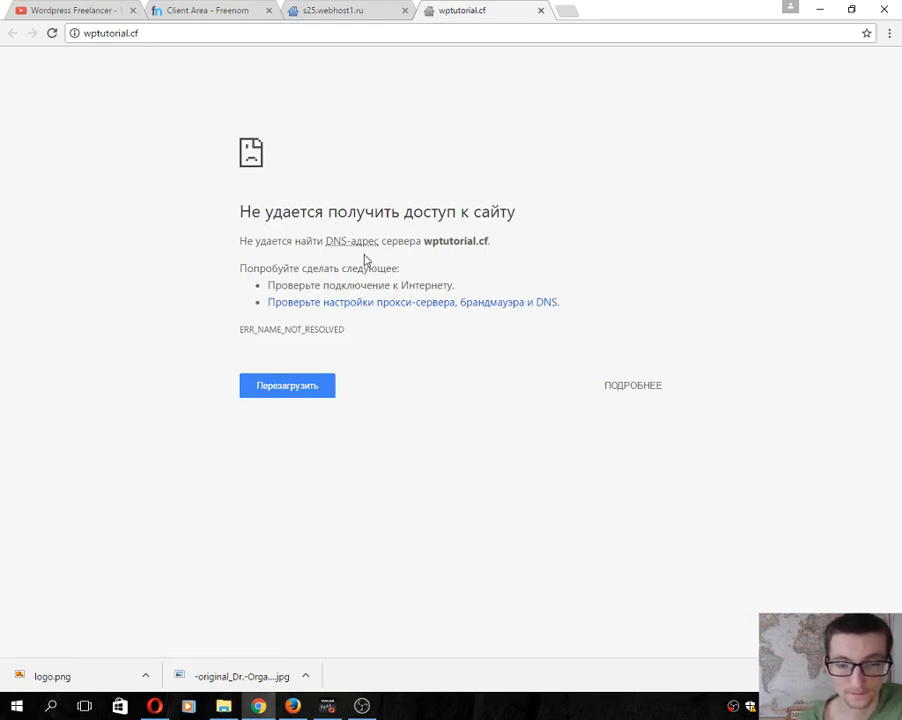
{"action": "mouse_move", "coordinate": [300, 343]}
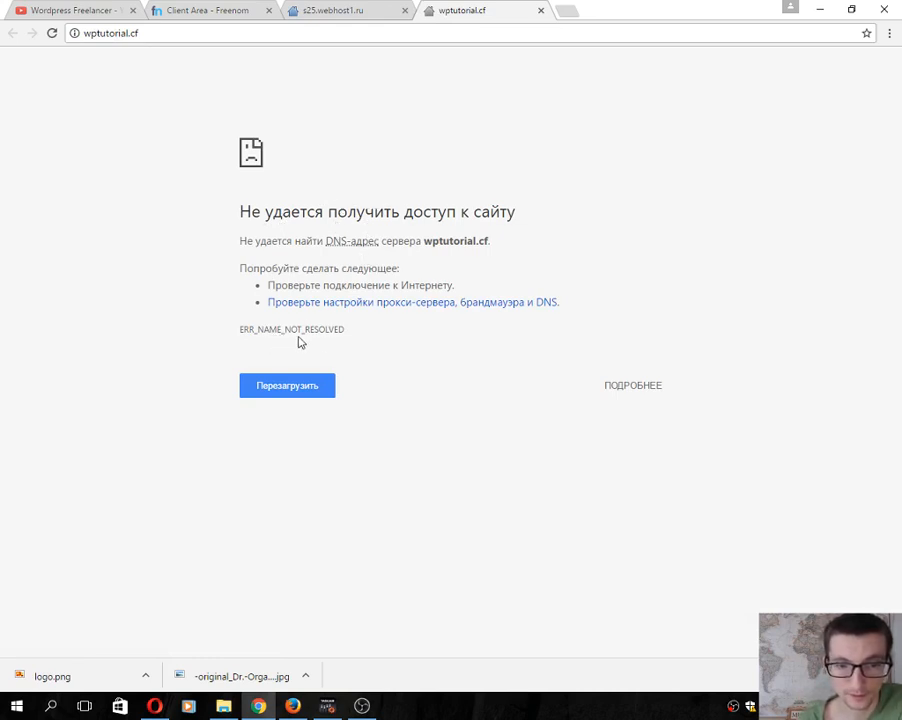
{"action": "mouse_move", "coordinate": [255, 482]}
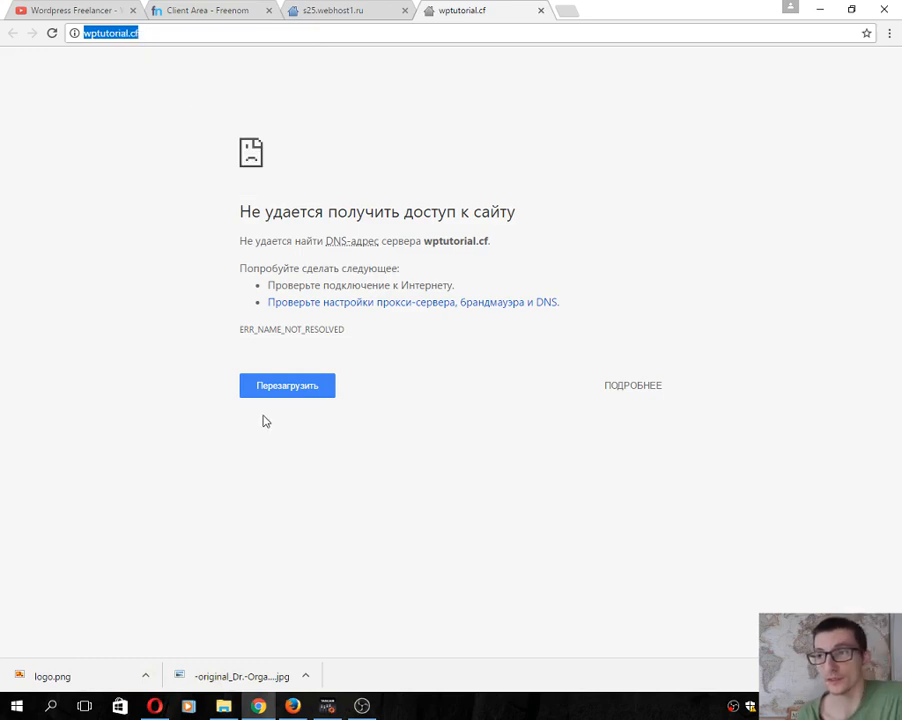
{"action": "mouse_move", "coordinate": [201, 583]}
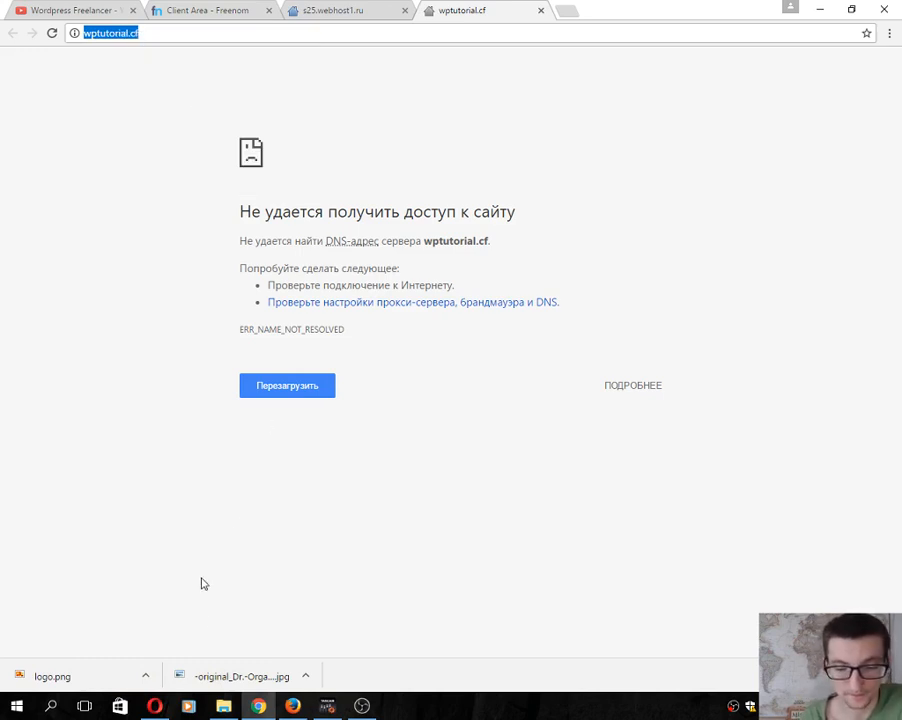
{"action": "mouse_move", "coordinate": [155, 707]}
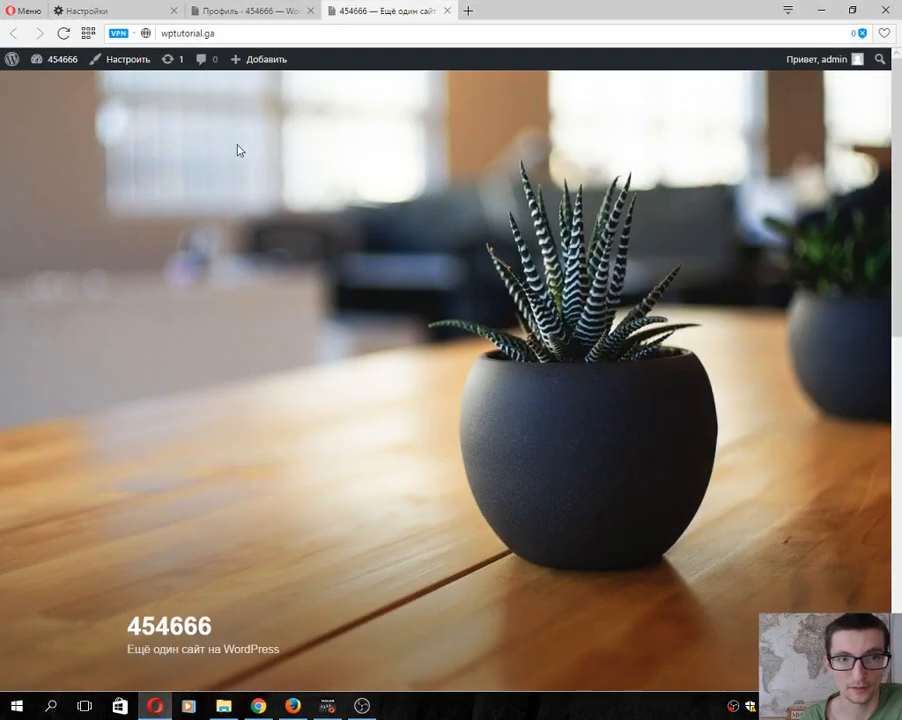
Enable Opera's built-in VPN in security settings and confirm Germany as its location
{"action": "left_click", "coordinate": [311, 10]}
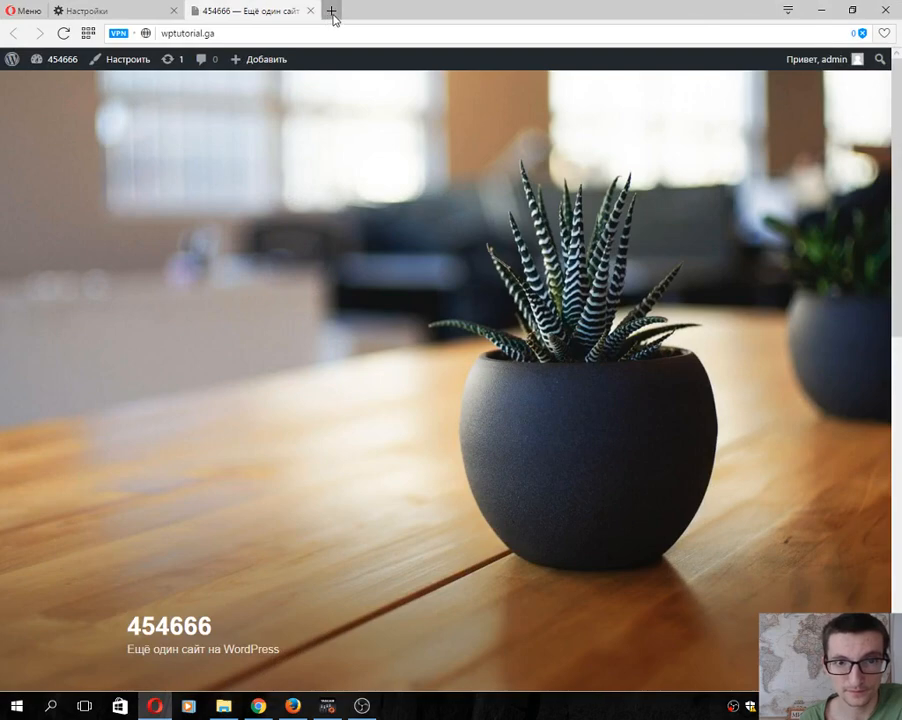
{"action": "left_click", "coordinate": [331, 10]}
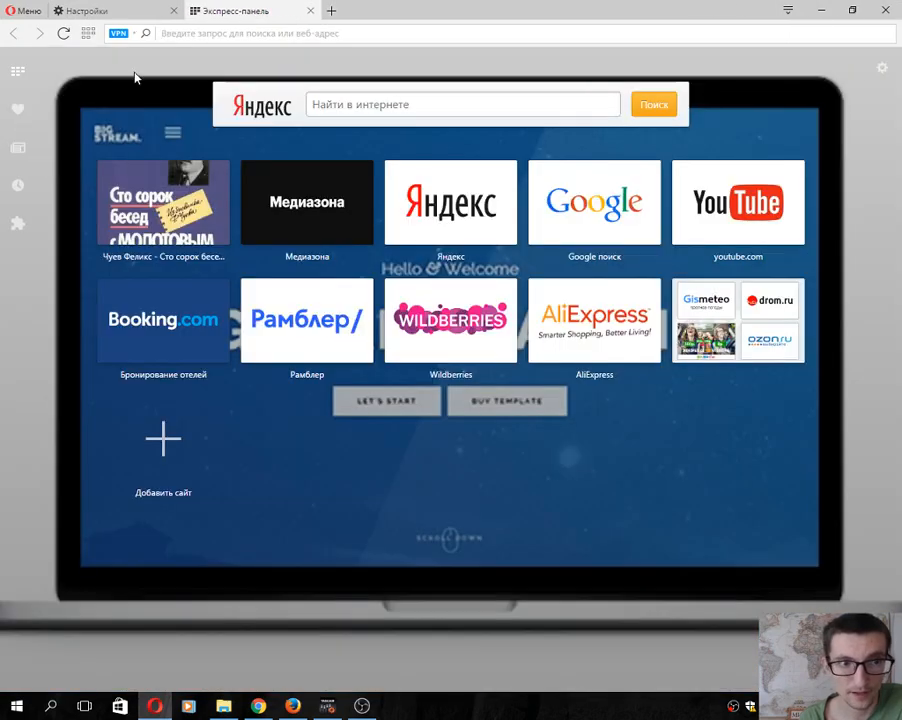
{"action": "left_click", "coordinate": [24, 11]}
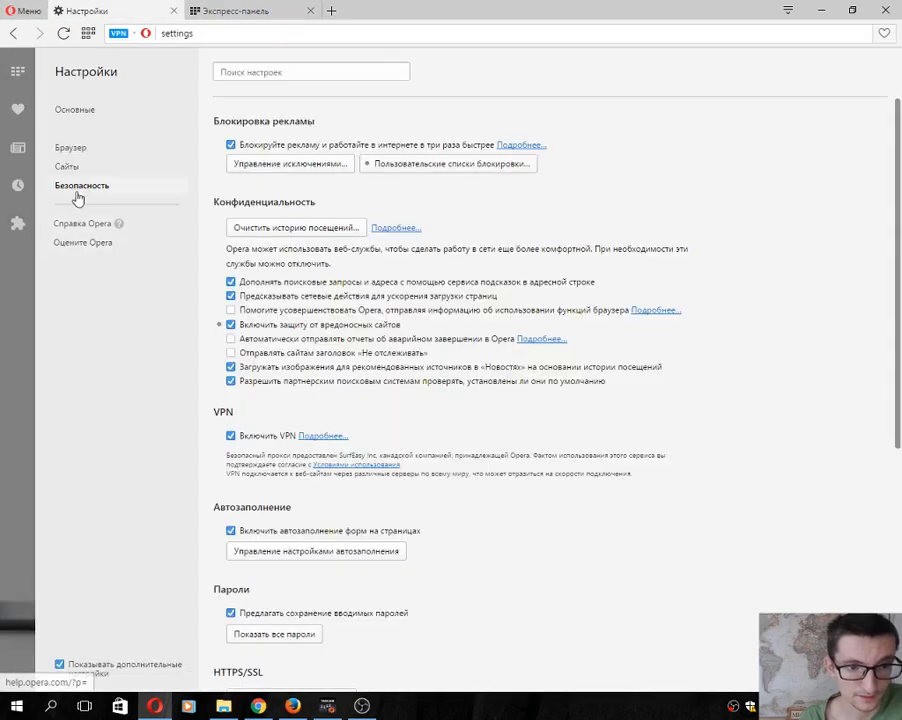
{"action": "mouse_move", "coordinate": [93, 203]}
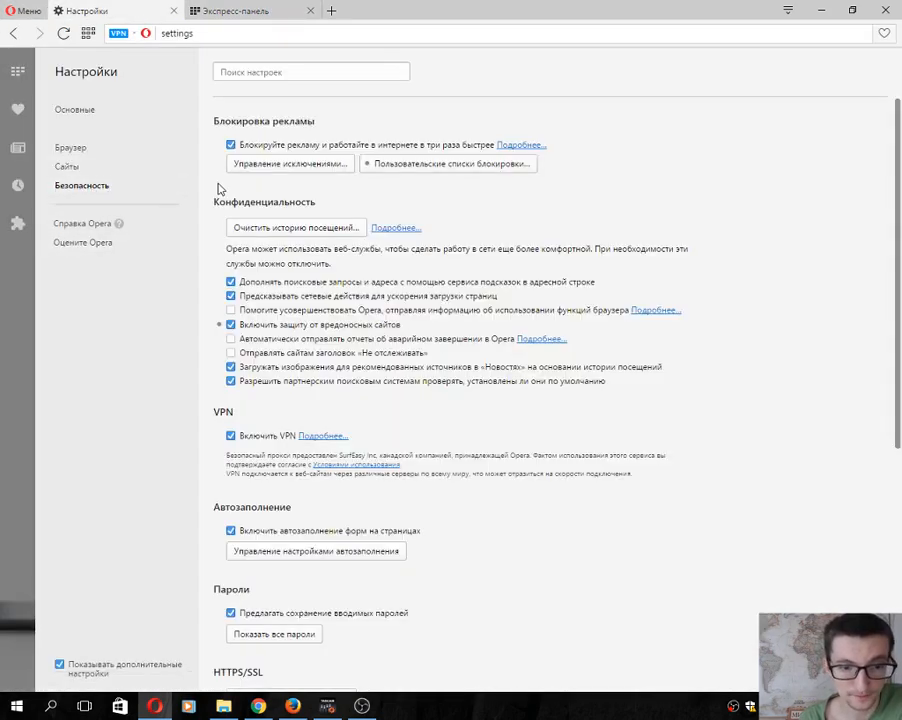
{"action": "scroll", "scroll_direction": "down", "scroll_amount": 3}
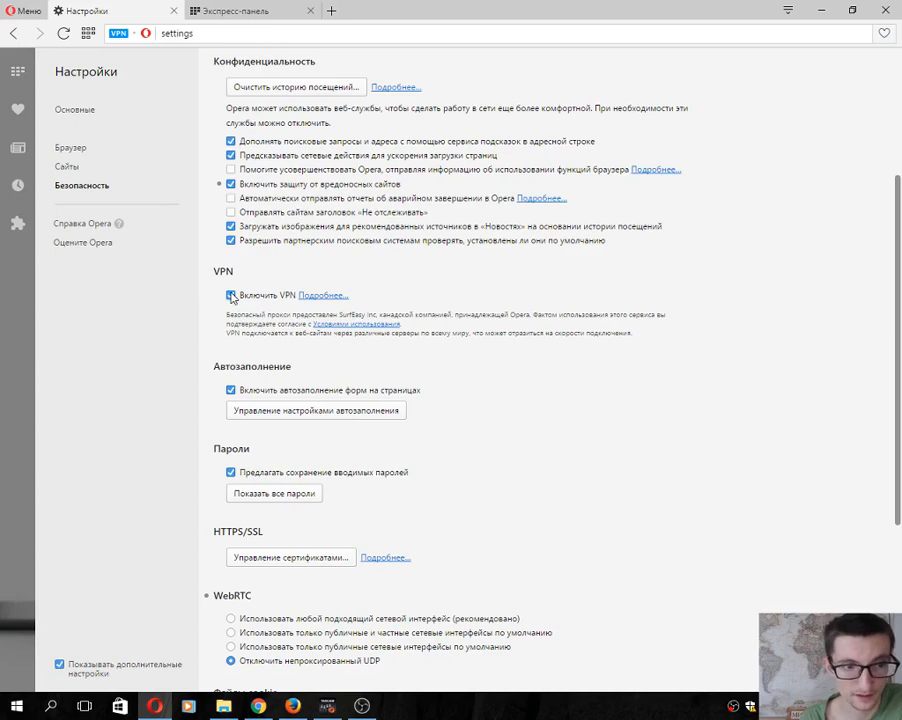
{"action": "left_click", "coordinate": [245, 11]}
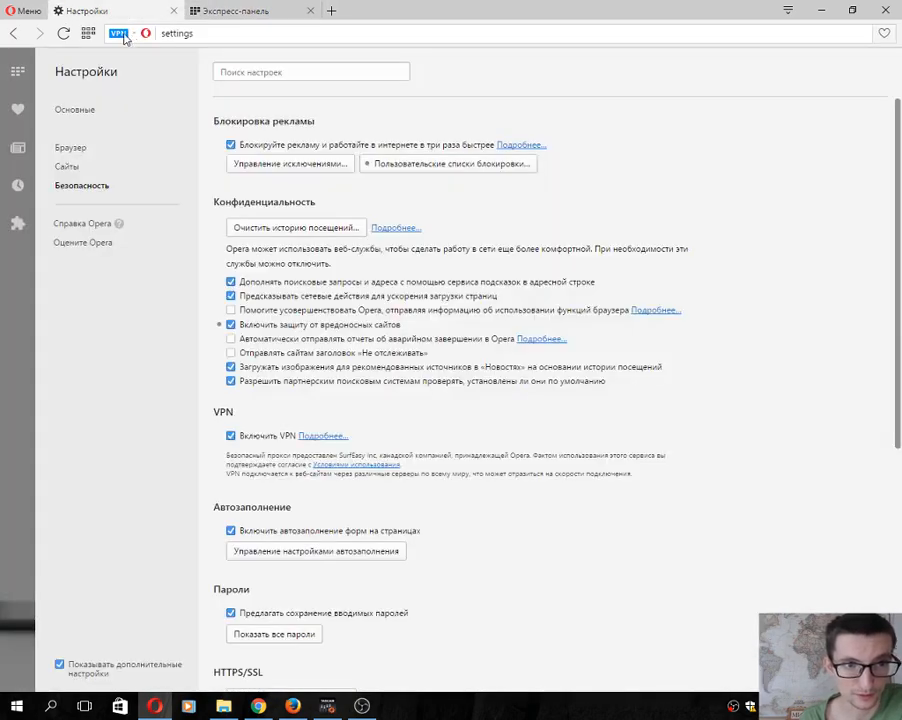
{"action": "left_click", "coordinate": [118, 33]}
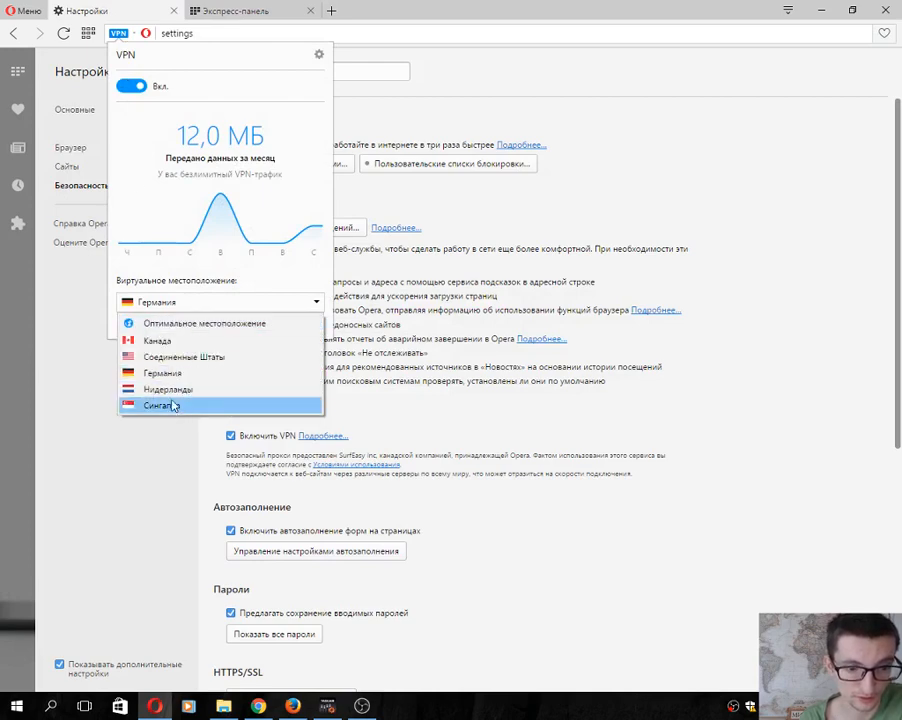
{"action": "mouse_move", "coordinate": [200, 290]}
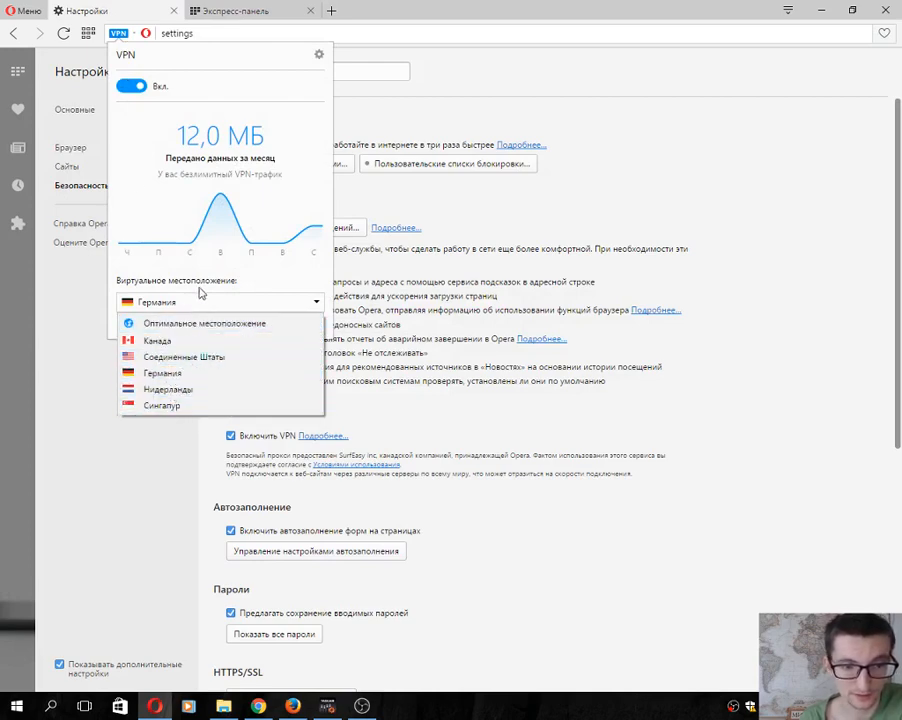
{"action": "left_click", "coordinate": [163, 373]}
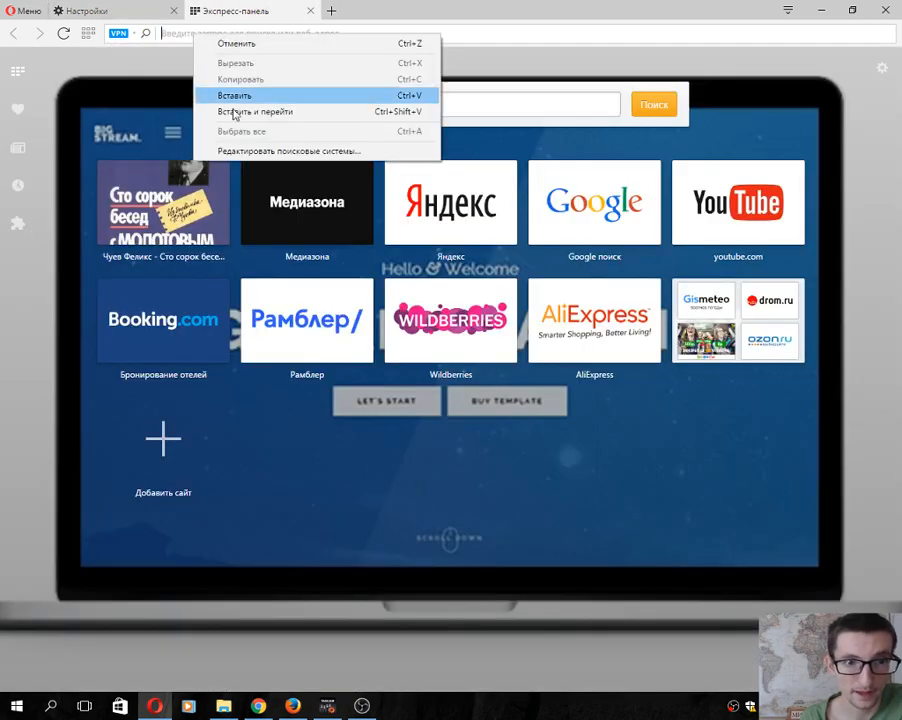
Paste and load wptutorial.cf in Opera, showing the WebHOST1 hosting placeholder page
{"action": "left_click", "coordinate": [254, 111]}
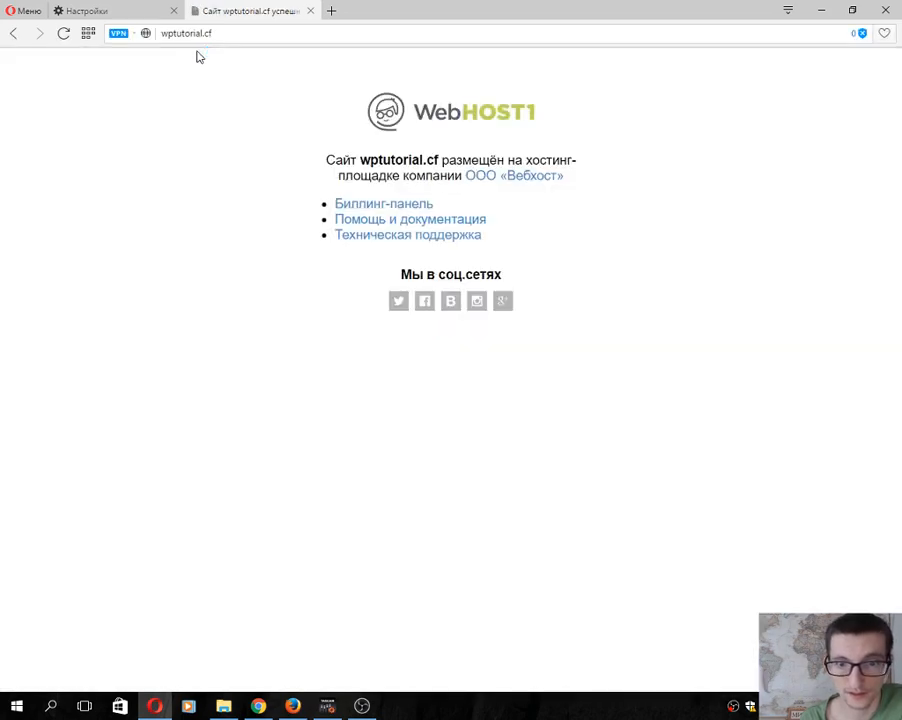
{"action": "left_click", "coordinate": [190, 33]}
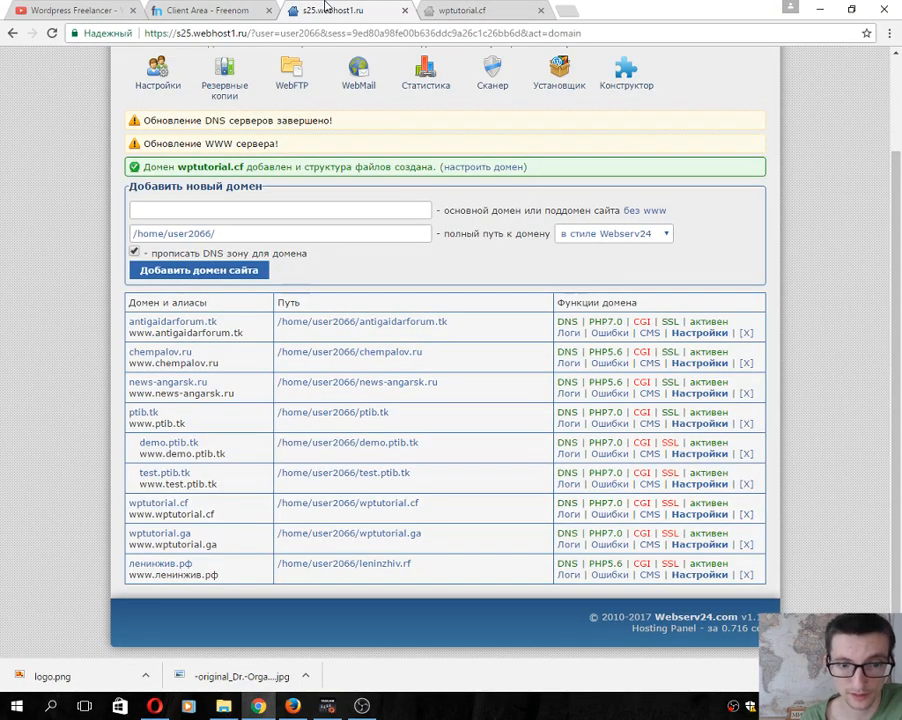
Install WordPress RU on wptutorial.cf with site name 44345, reusing the admin e-mail as password
{"action": "scroll", "scroll_direction": "up", "scroll_amount": 3}
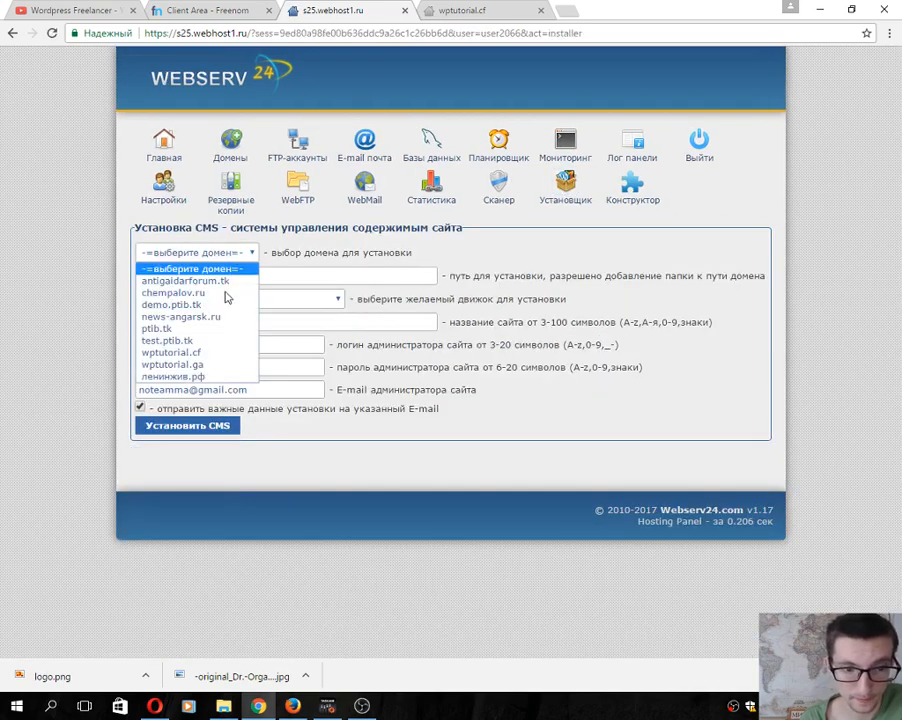
{"action": "mouse_move", "coordinate": [172, 365]}
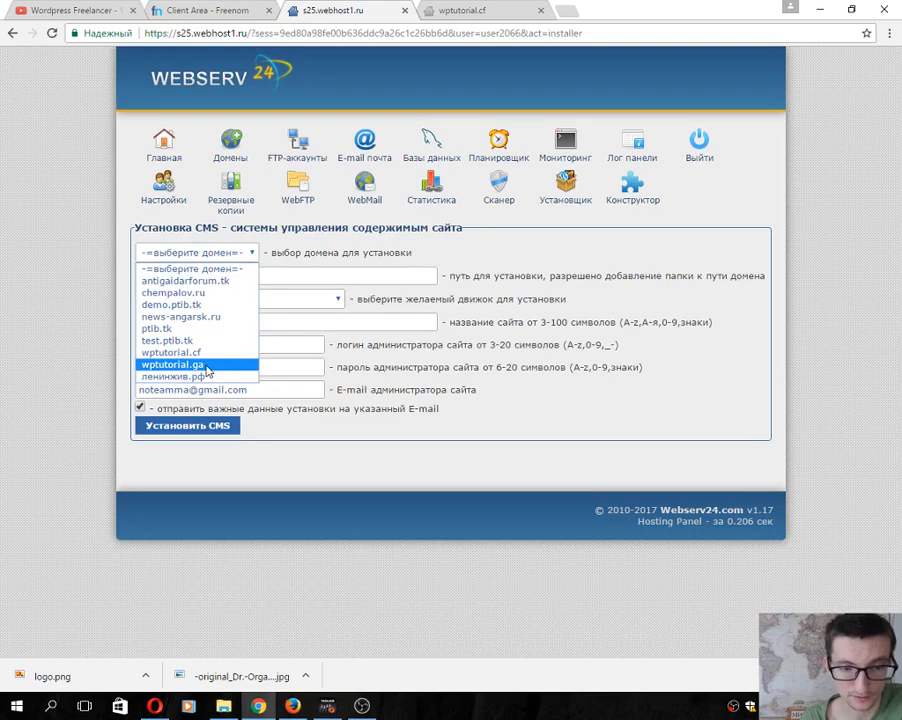
{"action": "mouse_move", "coordinate": [171, 352]}
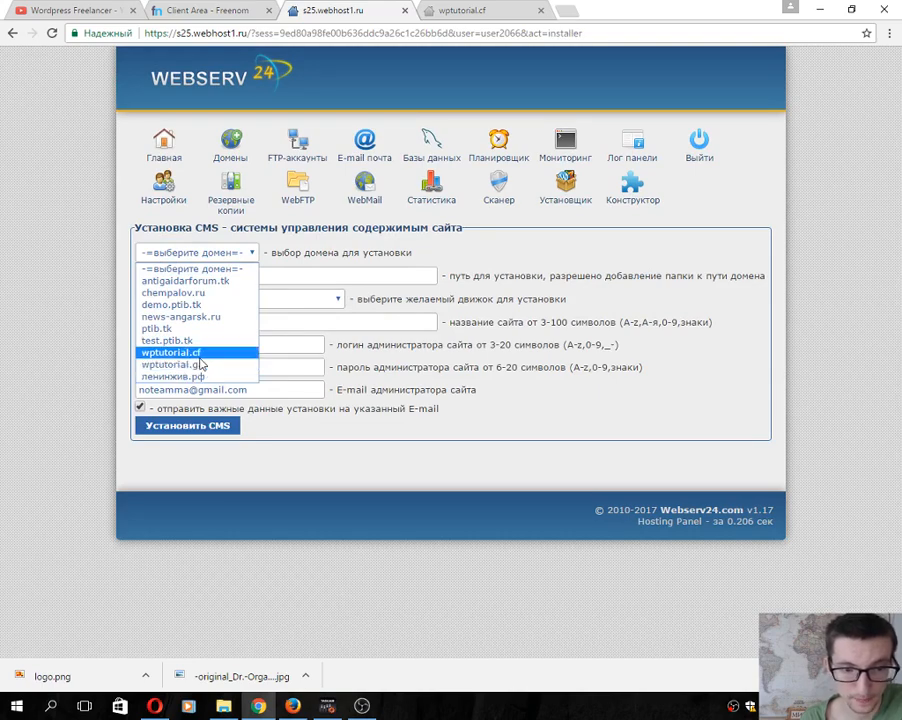
{"action": "left_click", "coordinate": [170, 352]}
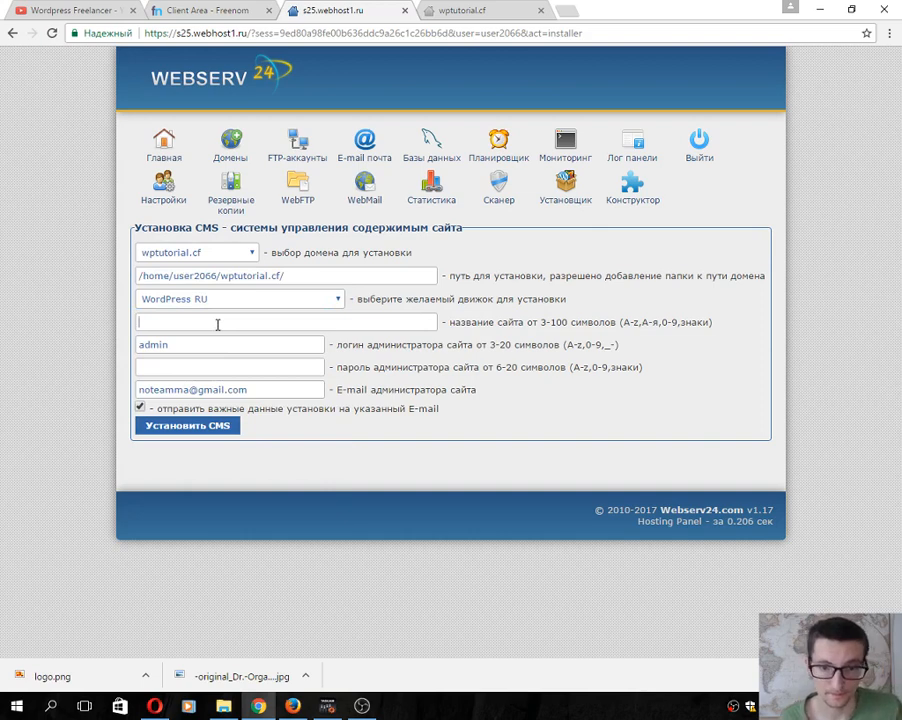
{"action": "type", "text": "44345"}
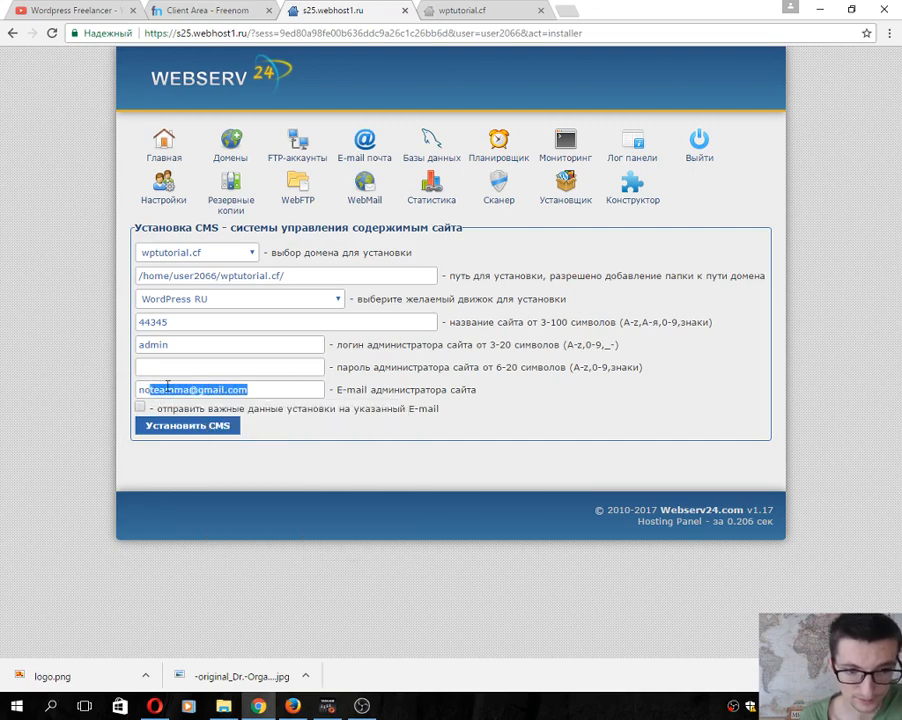
{"action": "right_click", "coordinate": [192, 389]}
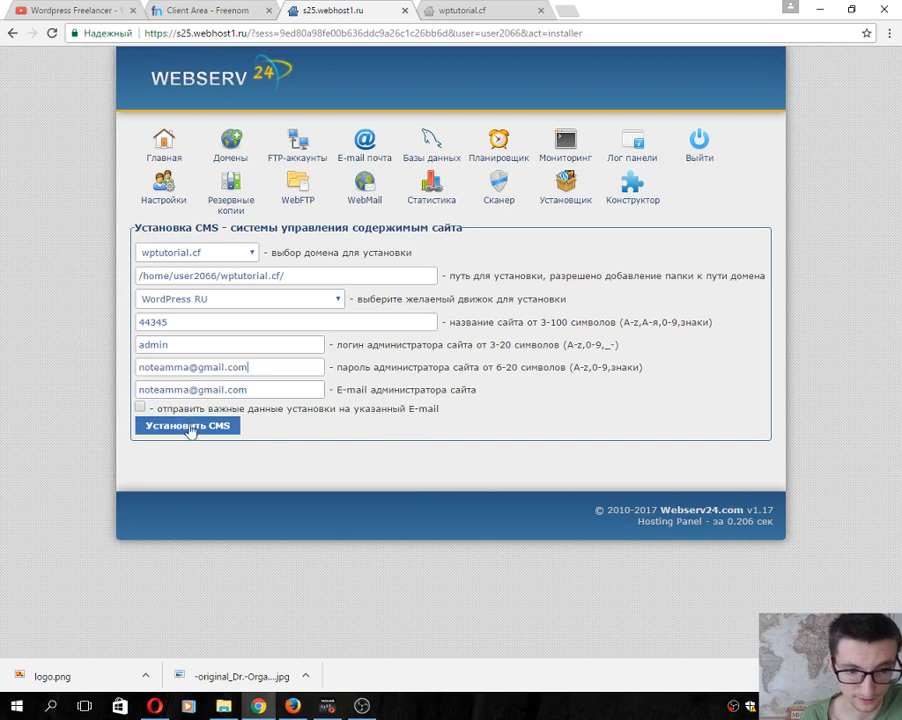
{"action": "left_click", "coordinate": [187, 425]}
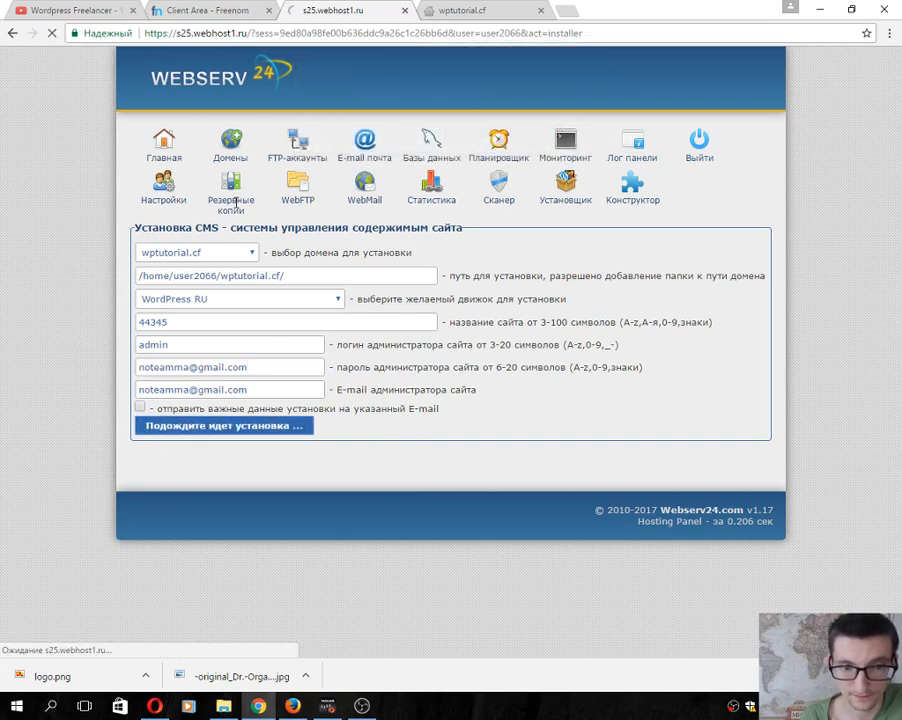
{"action": "mouse_move", "coordinate": [300, 312]}
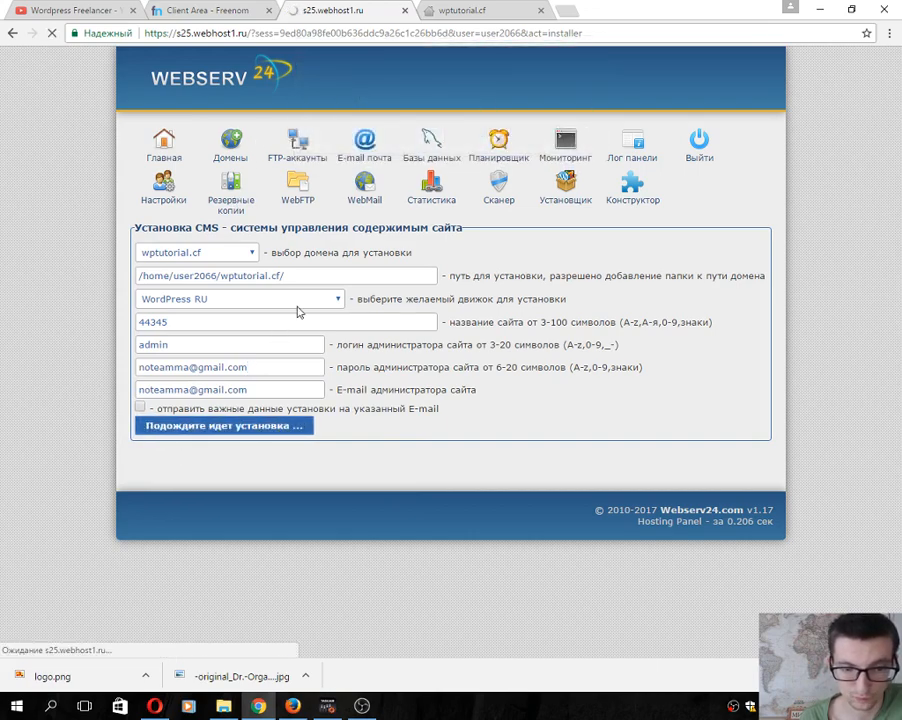
{"action": "mouse_move", "coordinate": [531, 258]}
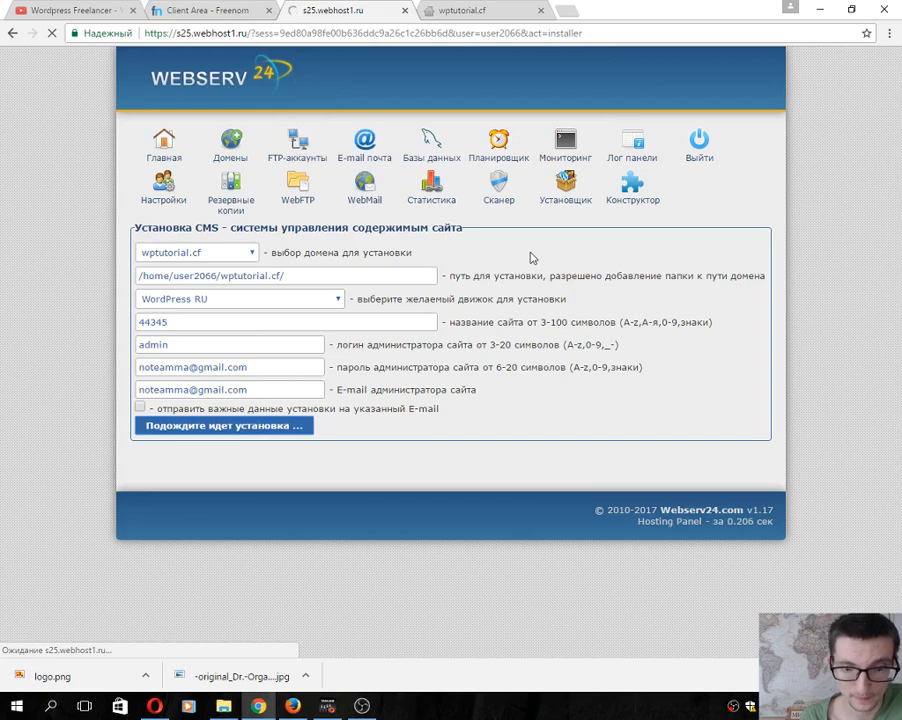
{"action": "left_click", "coordinate": [223, 426]}
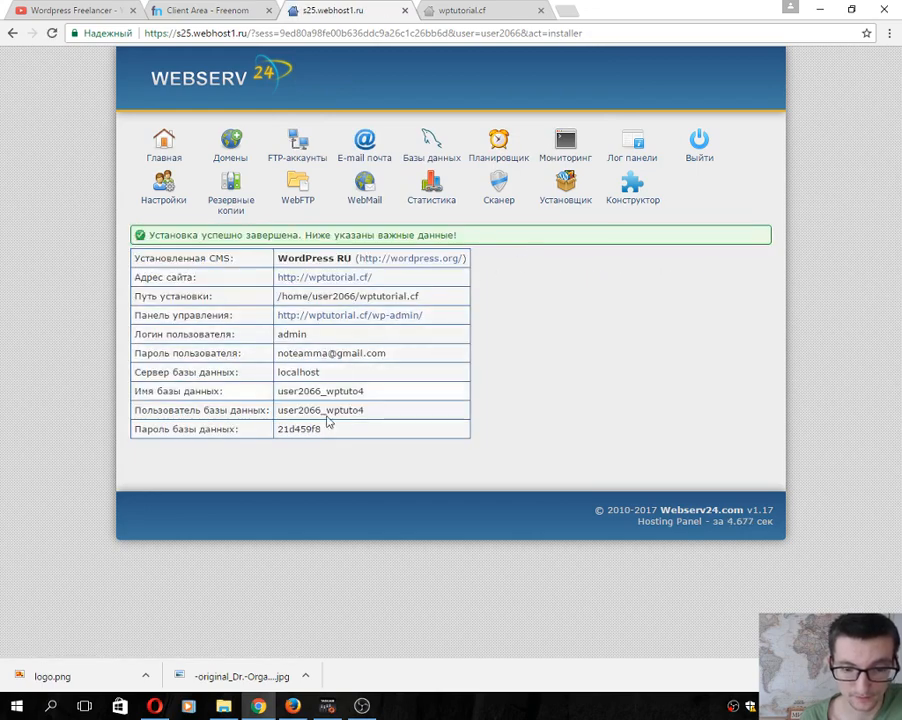
Copy the wptutorial.cf site address from the installation results table
{"action": "double_click", "coordinate": [349, 315]}
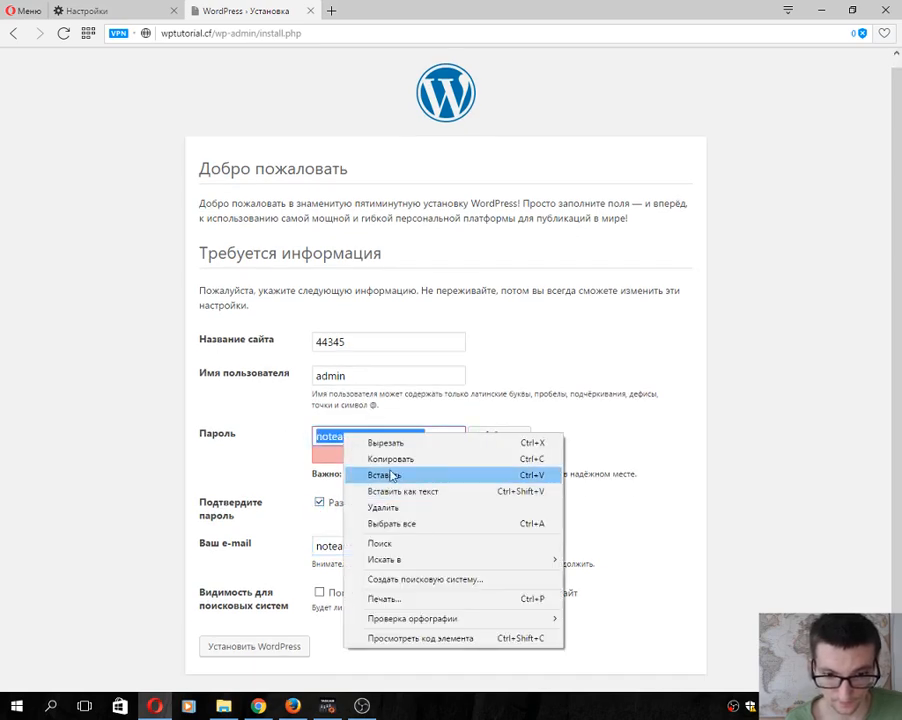
Paste the admin password, complete WordPress setup, log in, and return to site 44345
{"action": "left_click", "coordinate": [383, 474]}
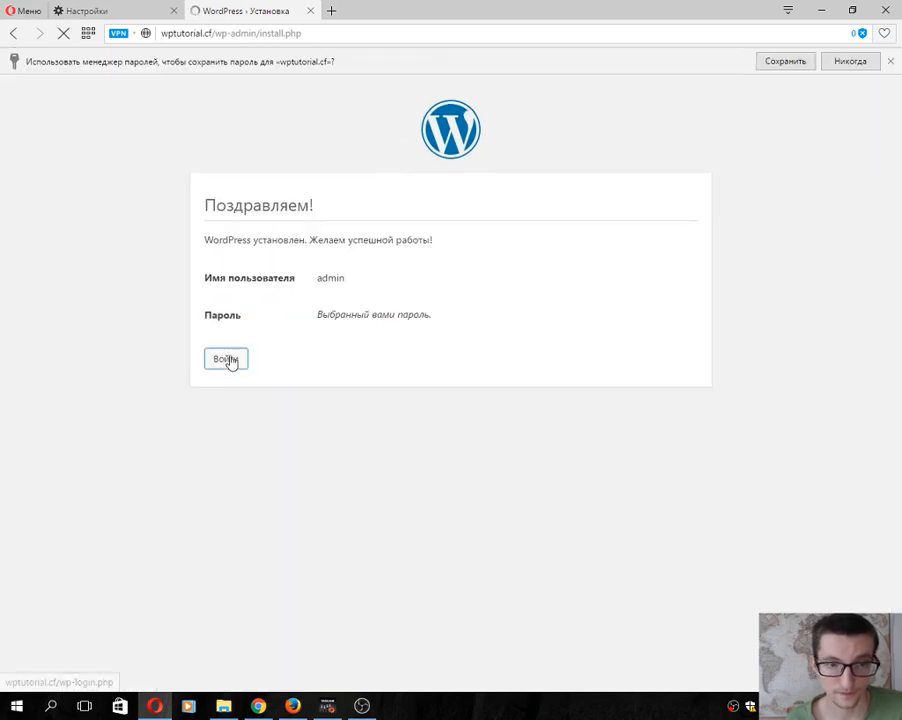
{"action": "left_click", "coordinate": [225, 358]}
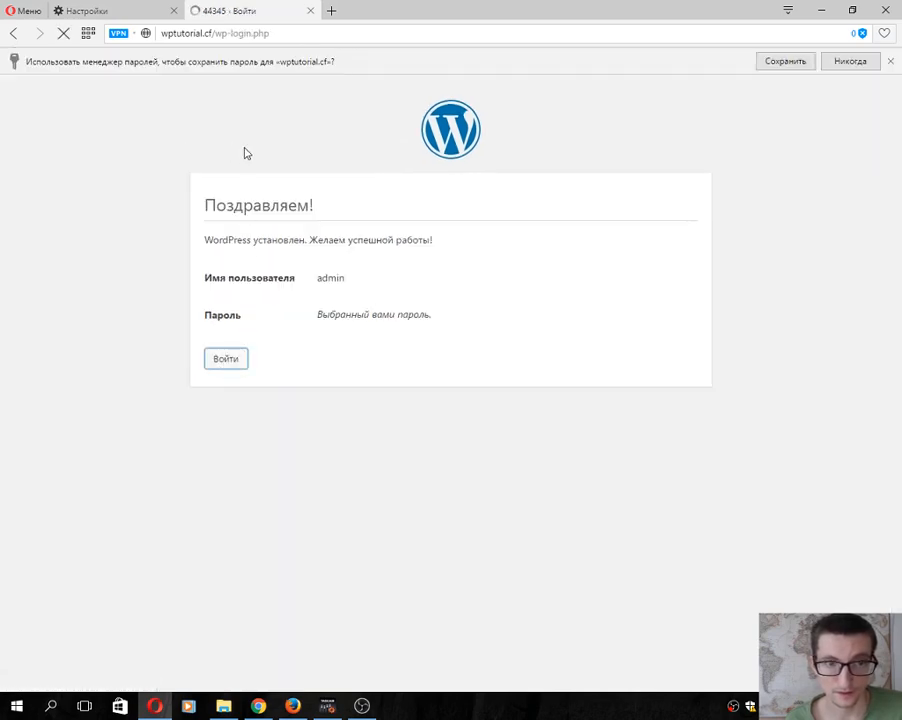
{"action": "left_click", "coordinate": [225, 358]}
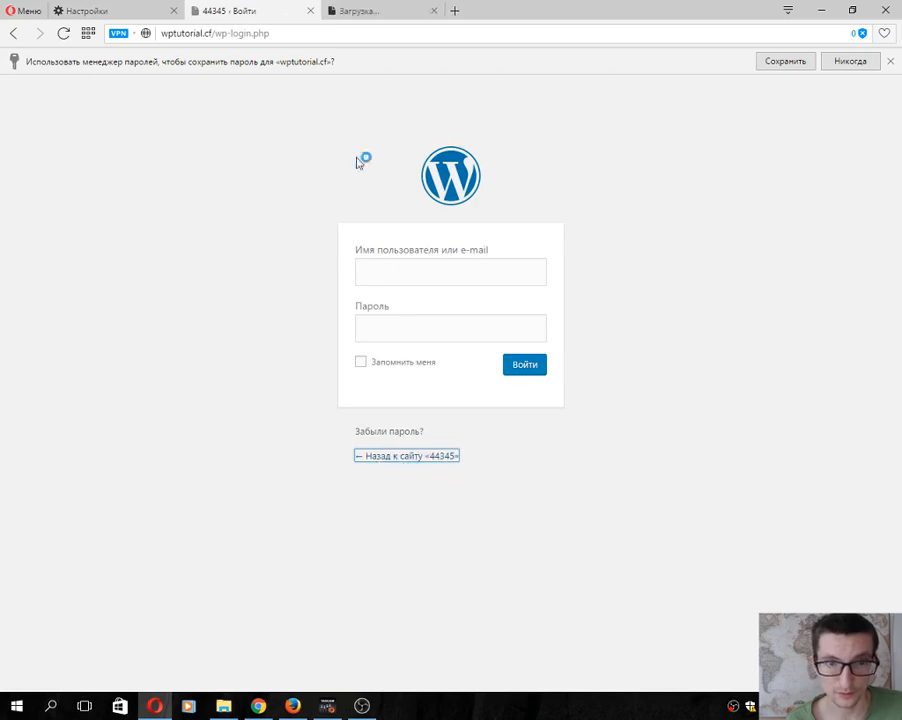
{"action": "left_click", "coordinate": [406, 455]}
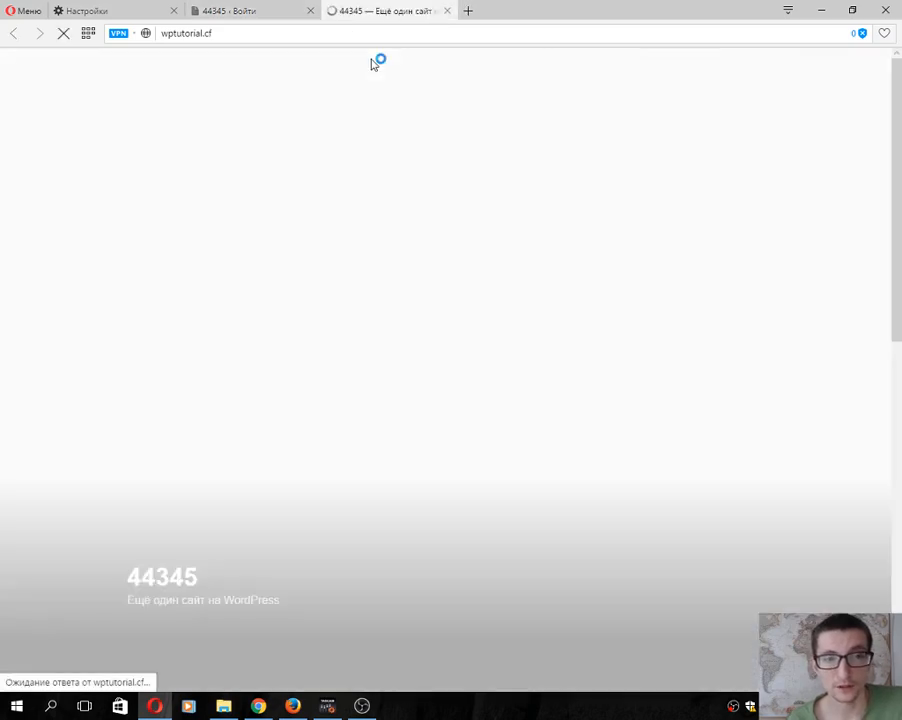